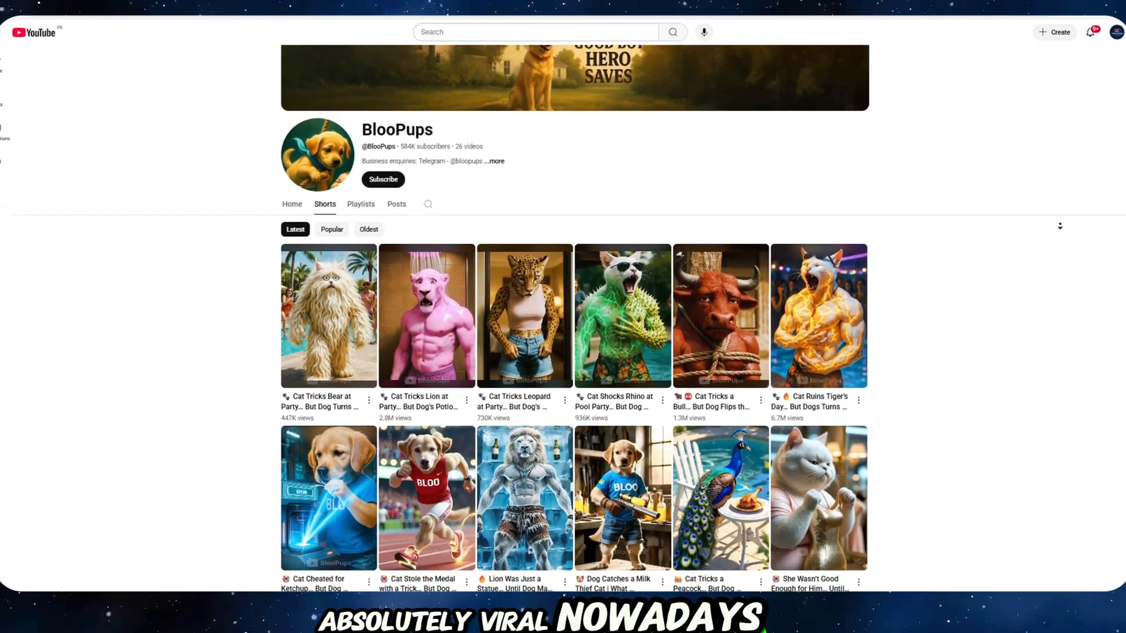
Step: Scroll down through the channel's Shorts grid of AI-made animal video thumbnails
{"action": "scroll", "scroll_direction": "down", "scroll_amount": 3}
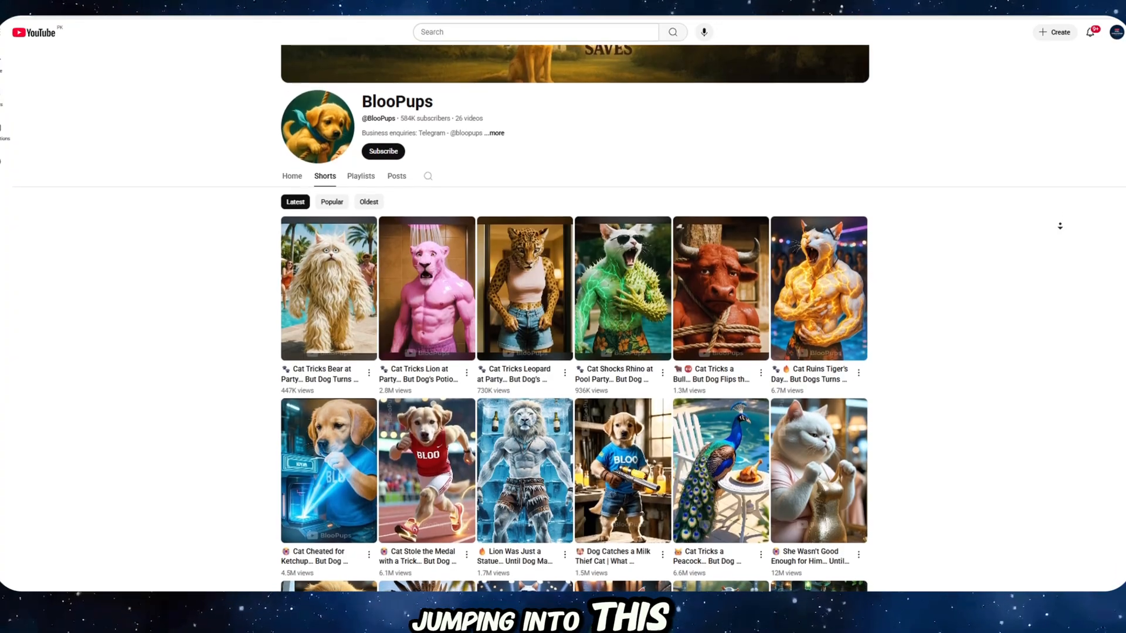
{"action": "scroll", "scroll_direction": "down", "scroll_amount": 3}
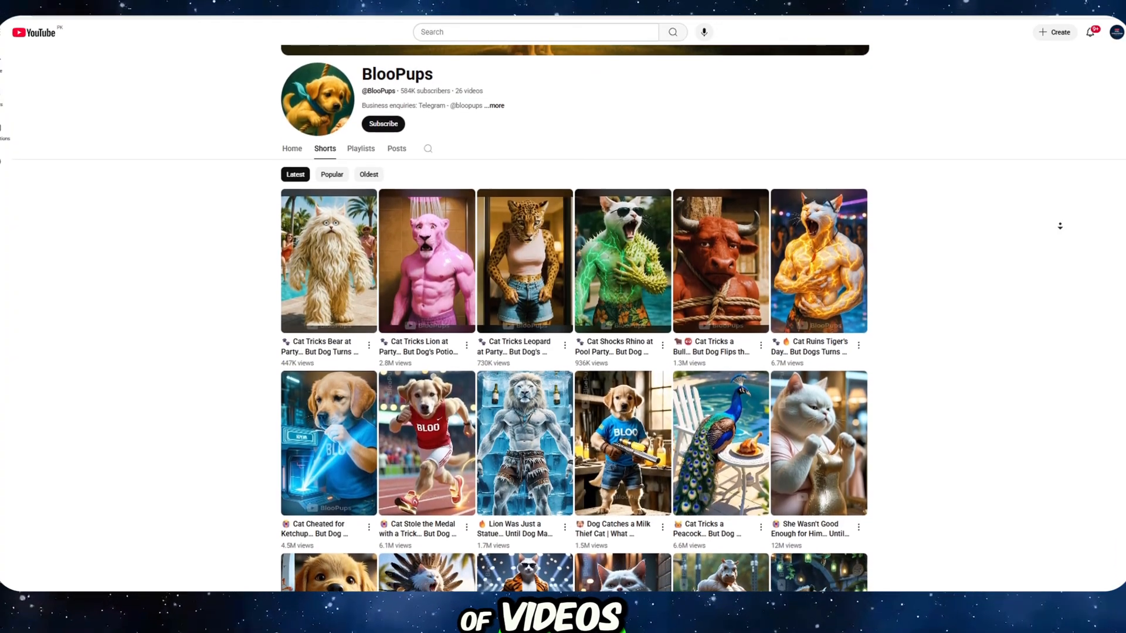
{"action": "scroll", "scroll_direction": "down", "scroll_amount": 3}
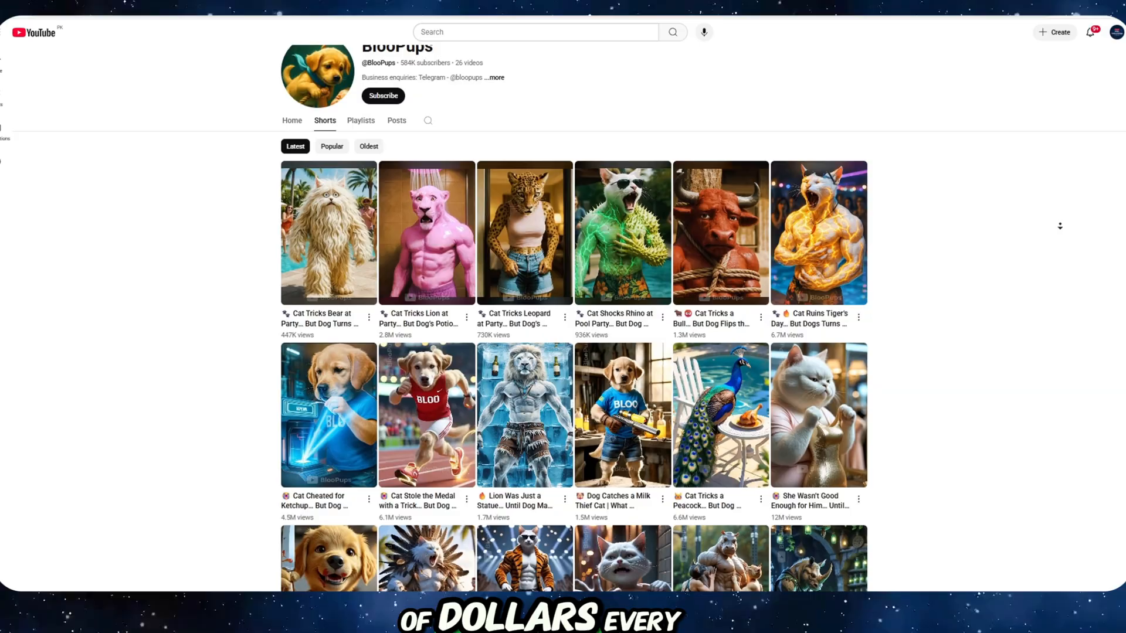
{"action": "scroll", "scroll_direction": "down", "scroll_amount": 3}
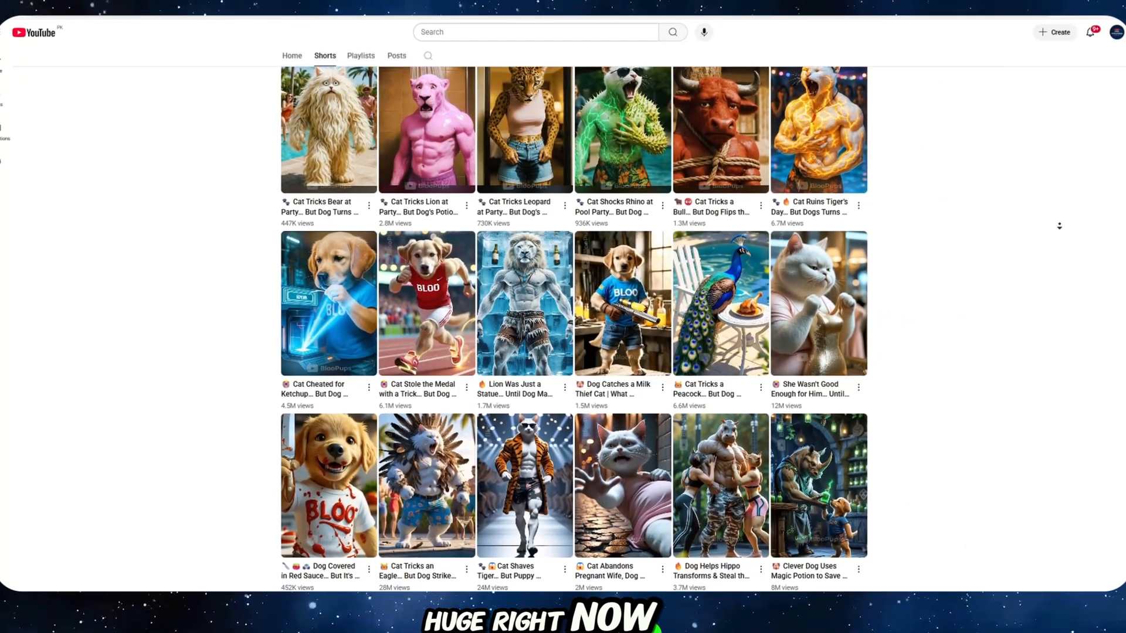
{"action": "scroll", "scroll_direction": "down", "scroll_amount": 3}
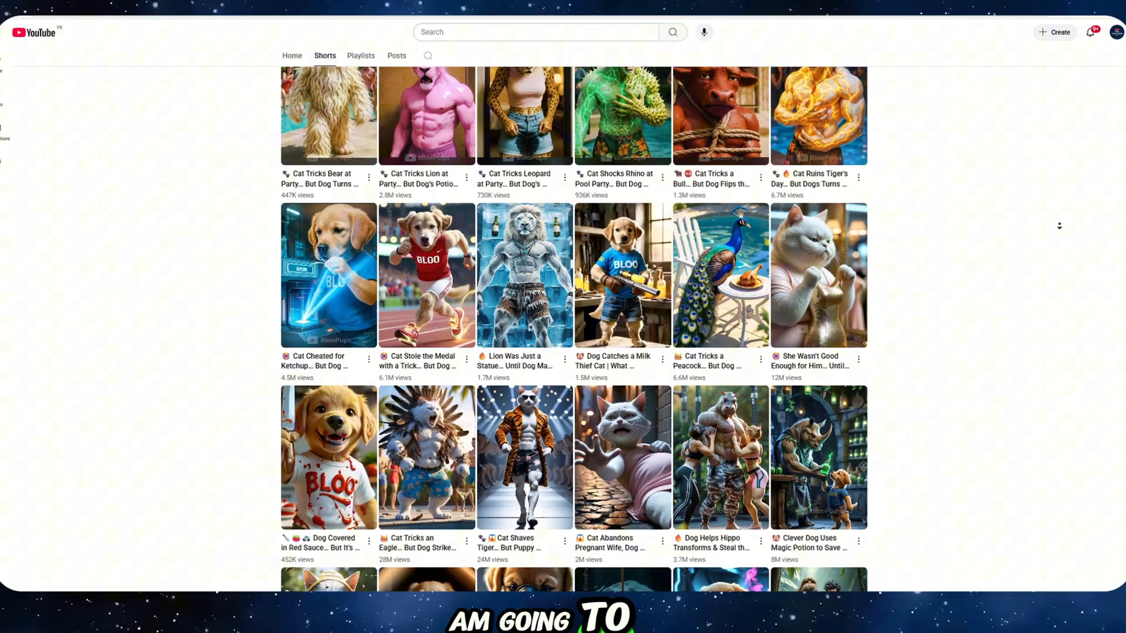
{"action": "scroll", "scroll_direction": "down", "scroll_amount": 3}
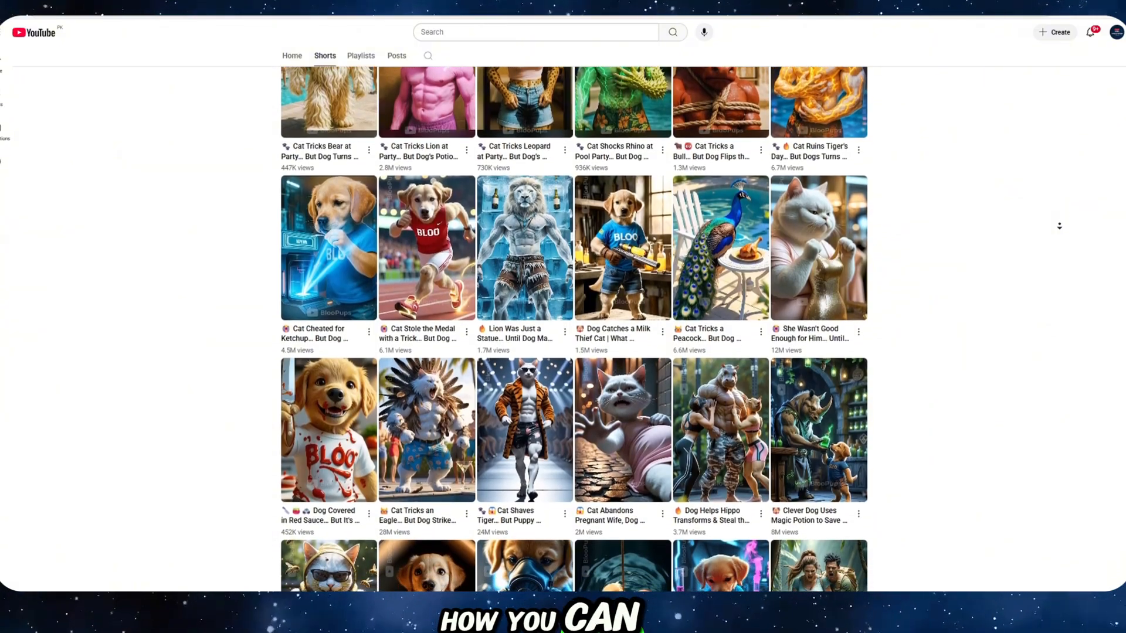
{"action": "scroll", "scroll_direction": "down", "scroll_amount": 3}
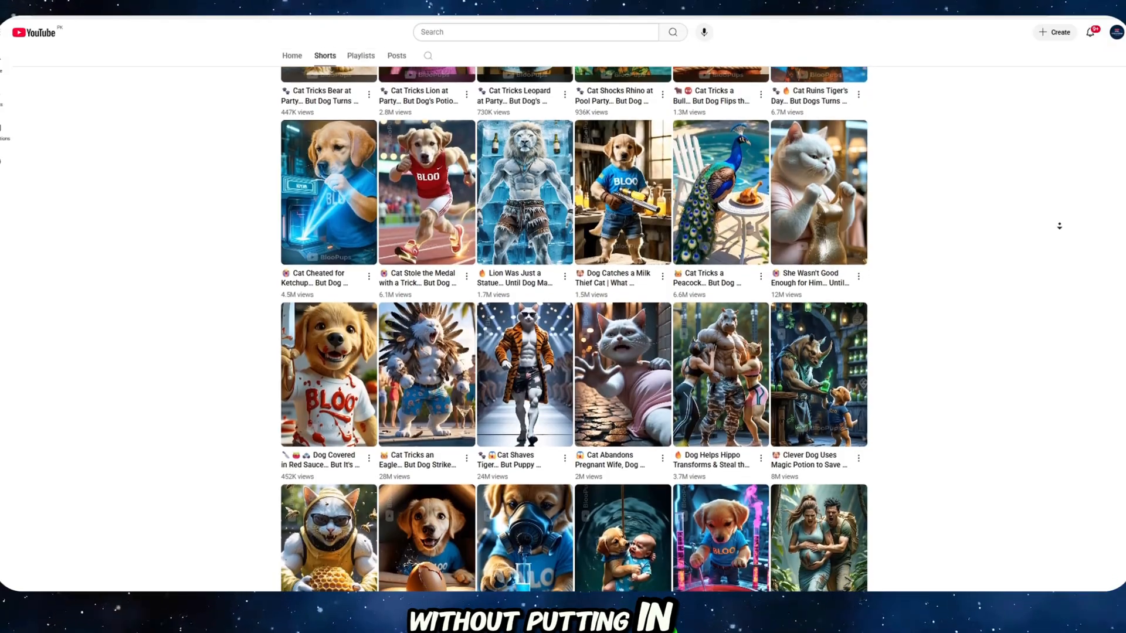
{"action": "scroll", "scroll_direction": "down", "scroll_amount": 3}
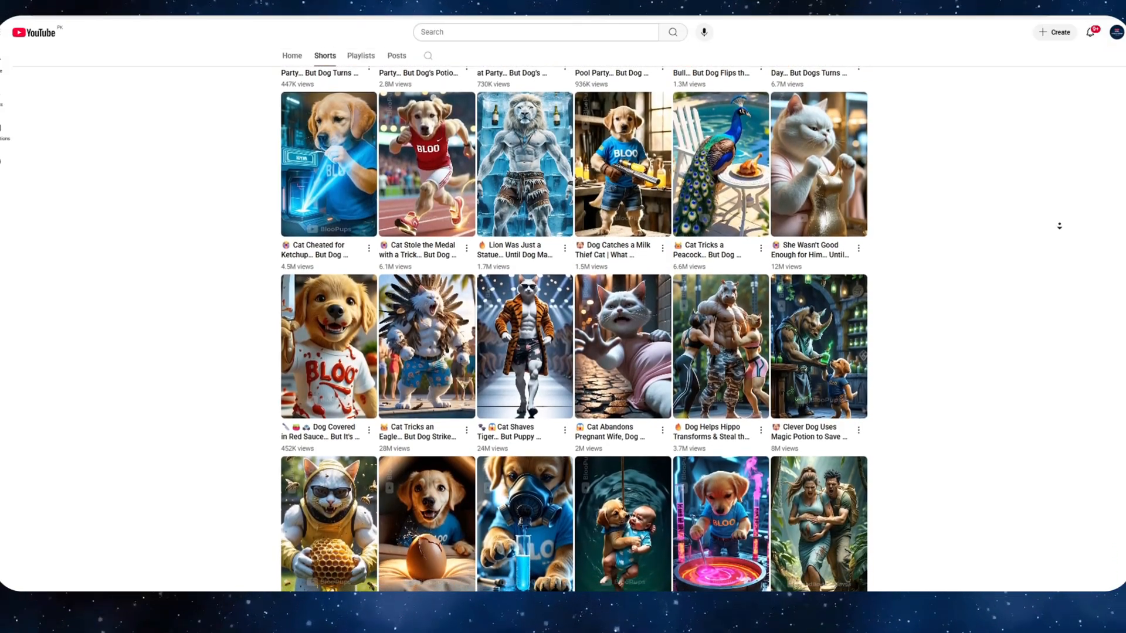
{"action": "scroll", "scroll_direction": "down", "scroll_amount": 3}
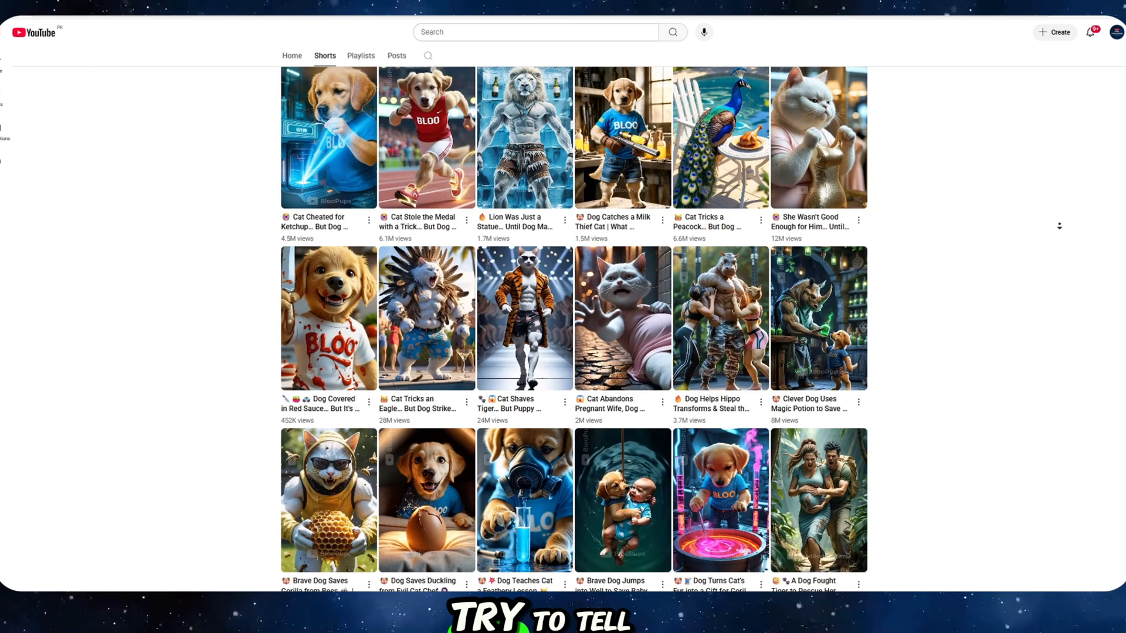
{"action": "scroll", "scroll_direction": "down", "scroll_amount": 3}
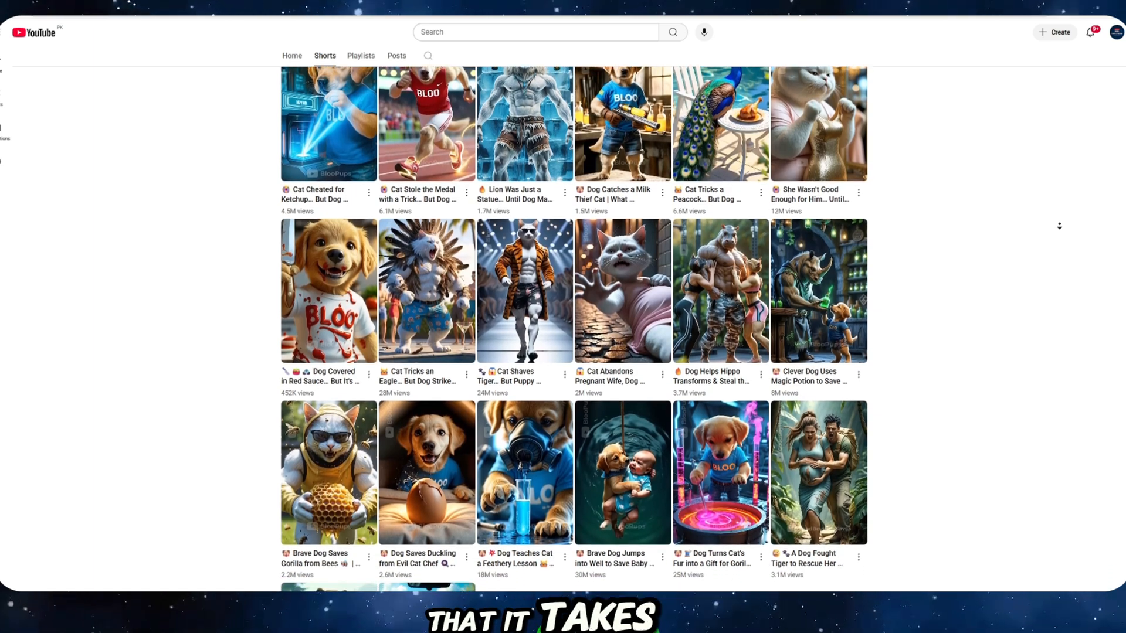
{"action": "scroll", "scroll_direction": "down", "scroll_amount": 3}
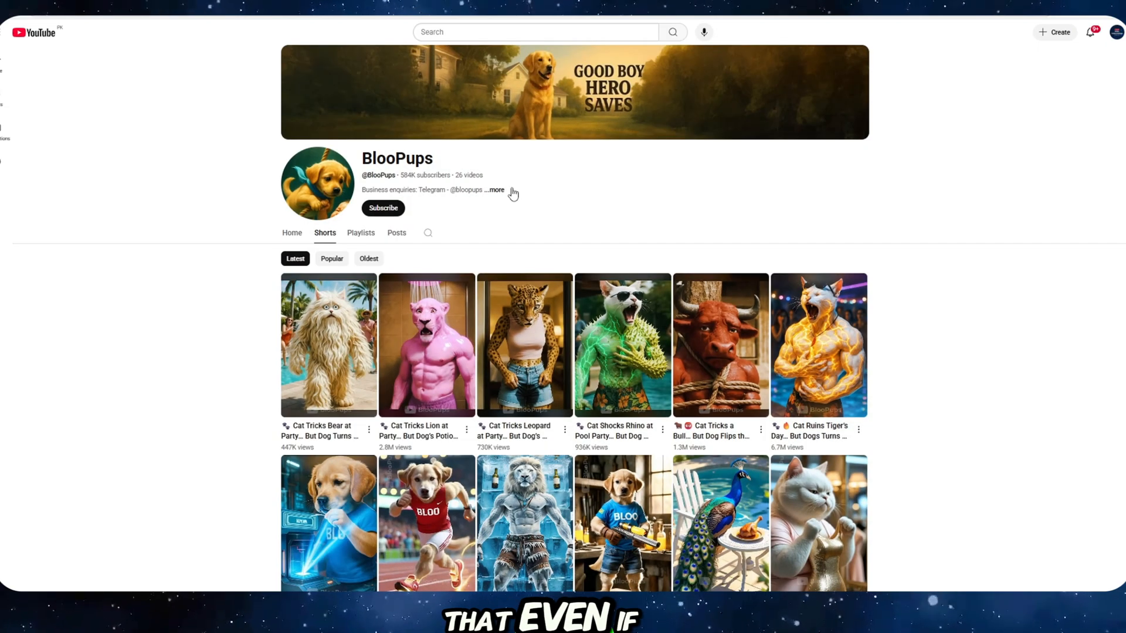
Step: Check the channel's description and statistics, then continue through the Shorts grid to the golden puppy videos
{"action": "left_click", "coordinate": [495, 190]}
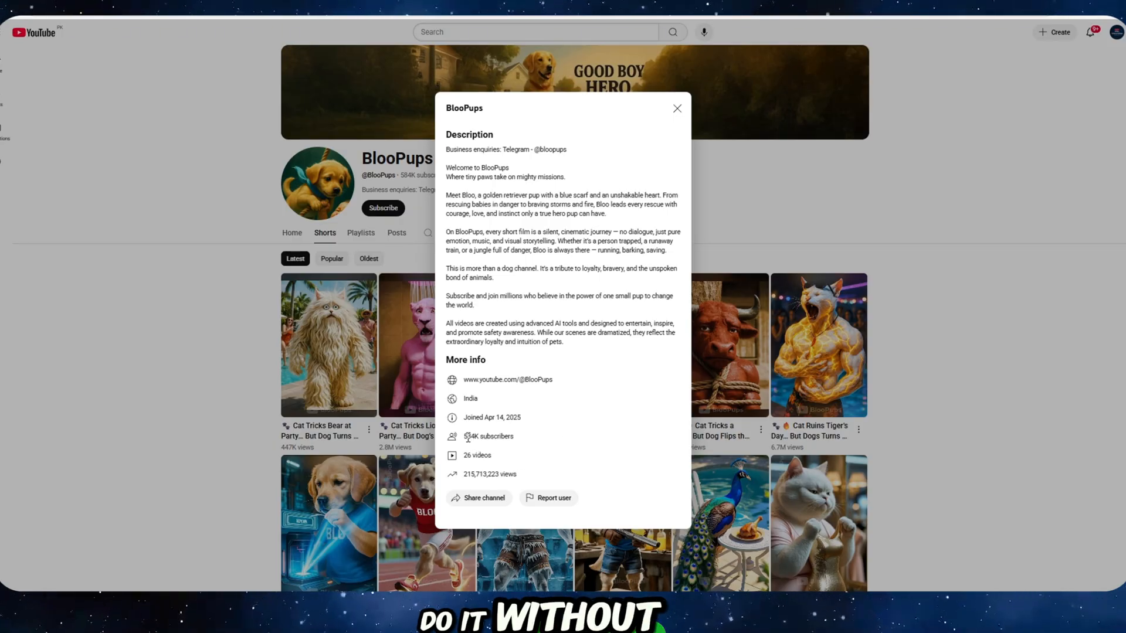
{"action": "mouse_move", "coordinate": [527, 421]}
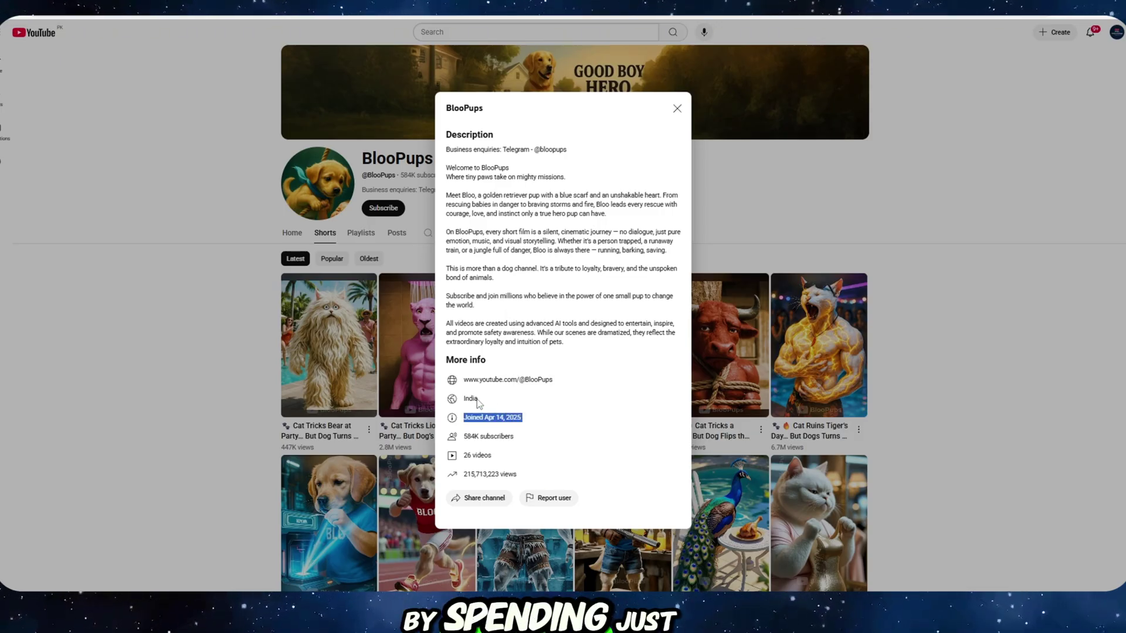
{"action": "left_click", "coordinate": [676, 108]}
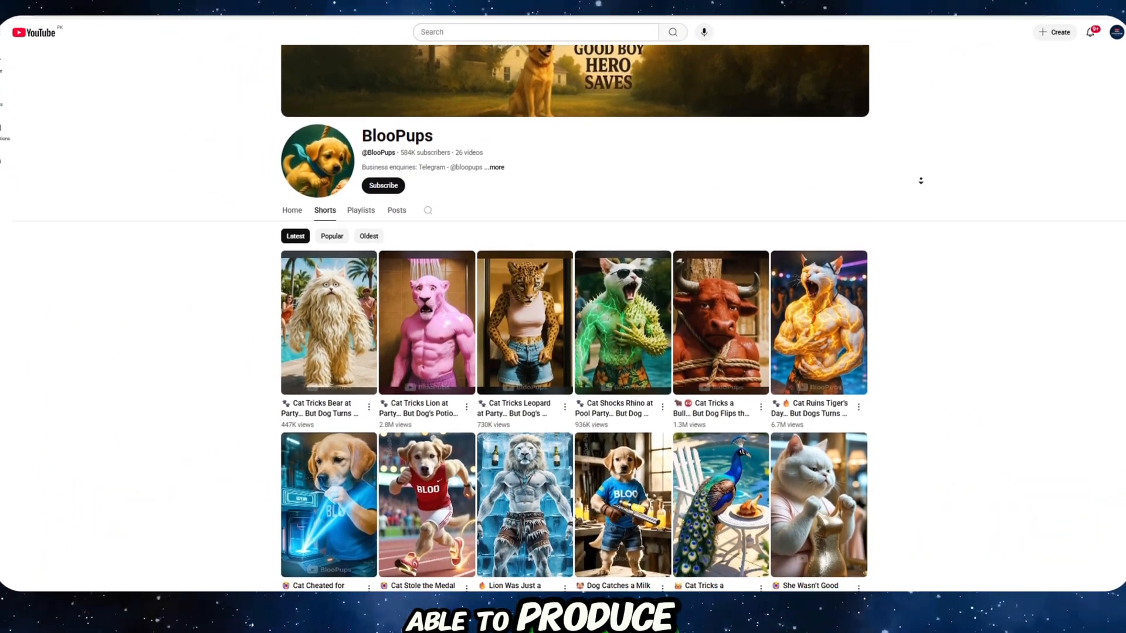
{"action": "scroll", "scroll_direction": "down", "scroll_amount": 3}
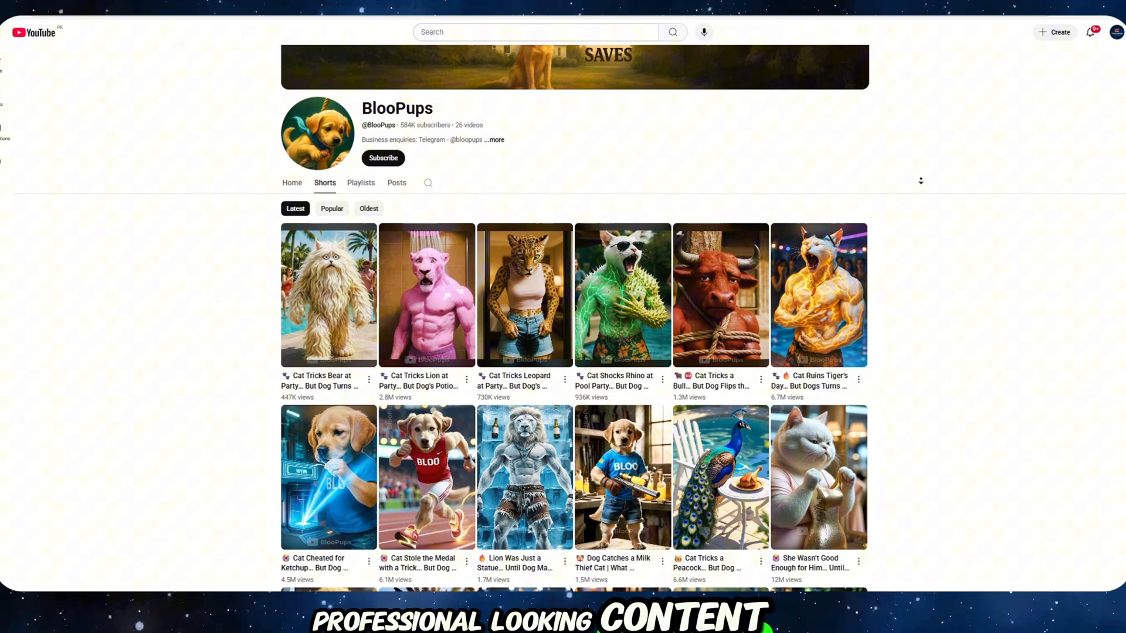
{"action": "scroll", "scroll_direction": "down", "scroll_amount": 3}
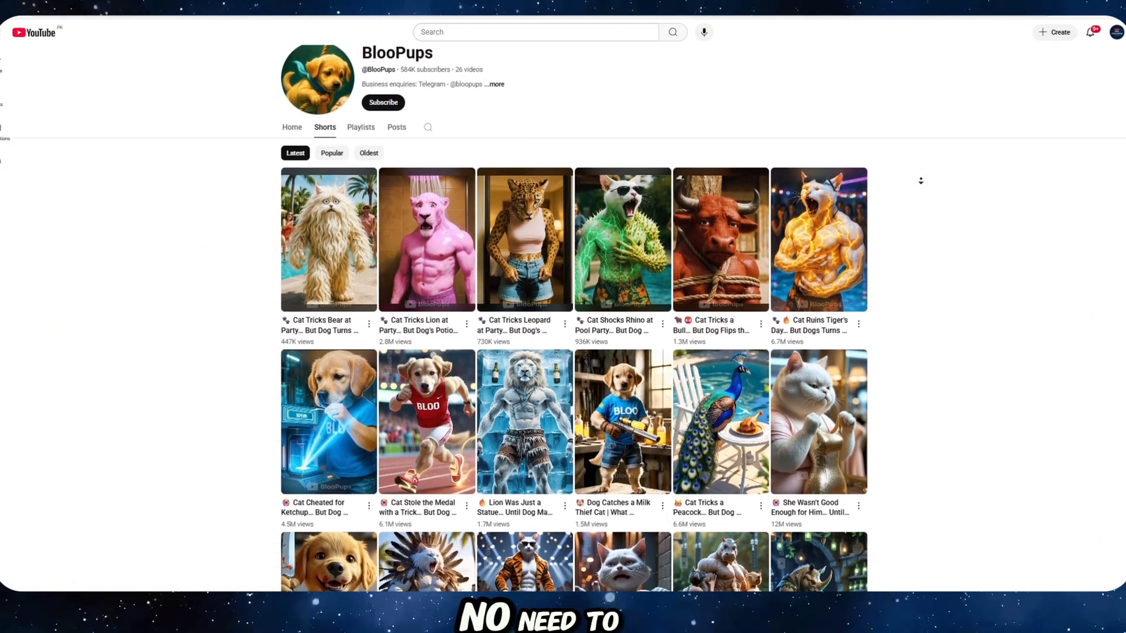
{"action": "scroll", "scroll_direction": "down", "scroll_amount": 3}
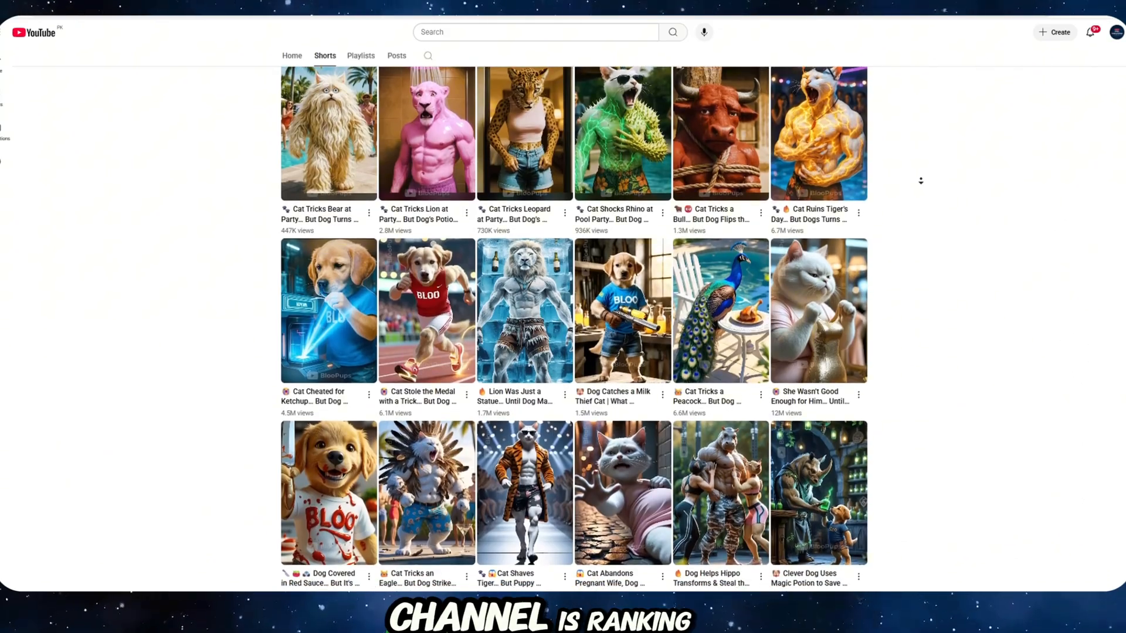
{"action": "scroll", "scroll_direction": "down", "scroll_amount": 3}
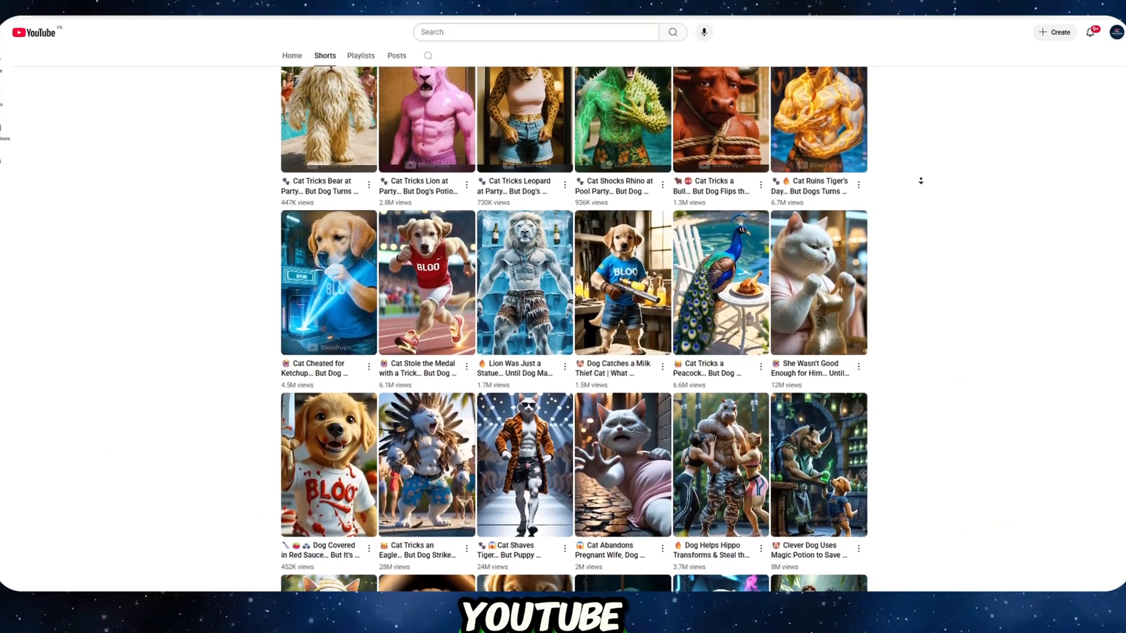
{"action": "scroll", "scroll_direction": "down", "scroll_amount": 3}
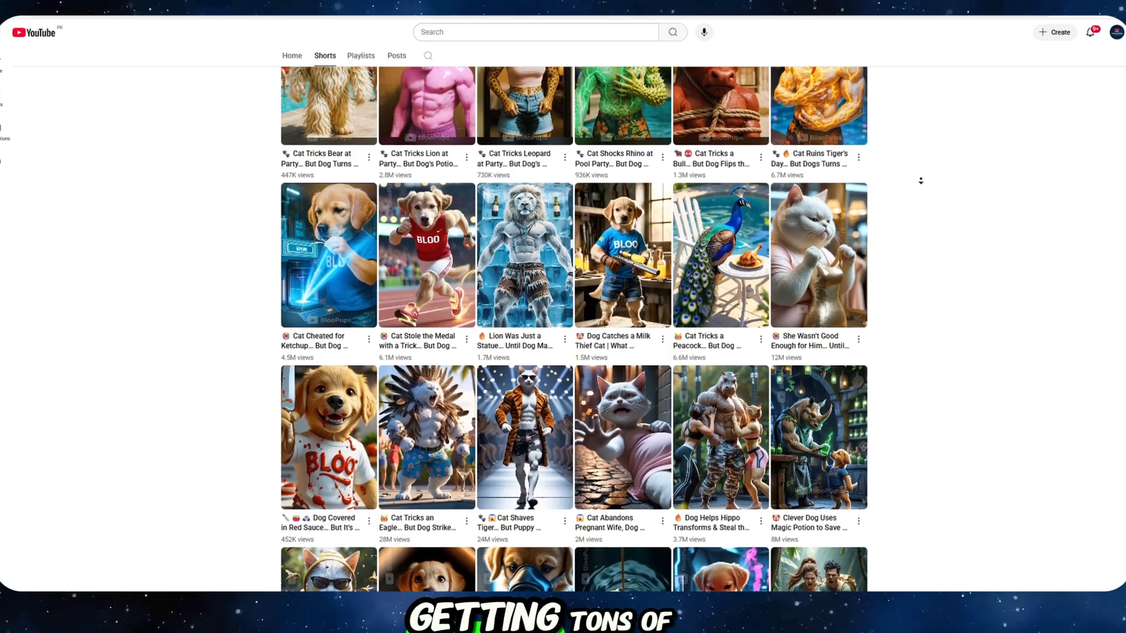
{"action": "scroll", "scroll_direction": "down", "scroll_amount": 3}
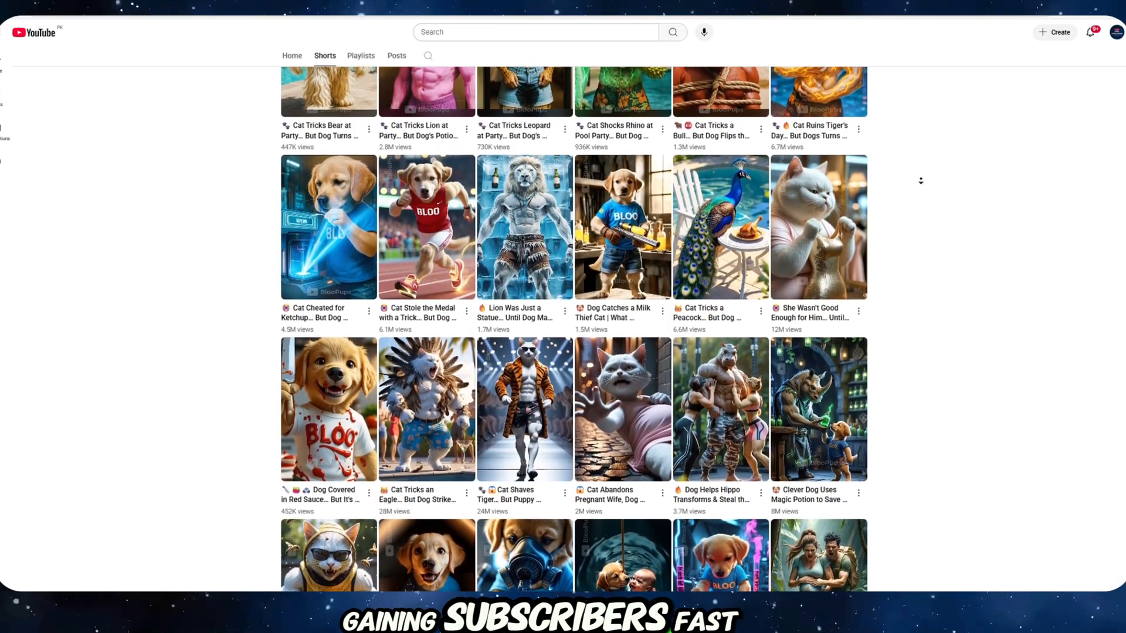
{"action": "scroll", "scroll_direction": "down", "scroll_amount": 3}
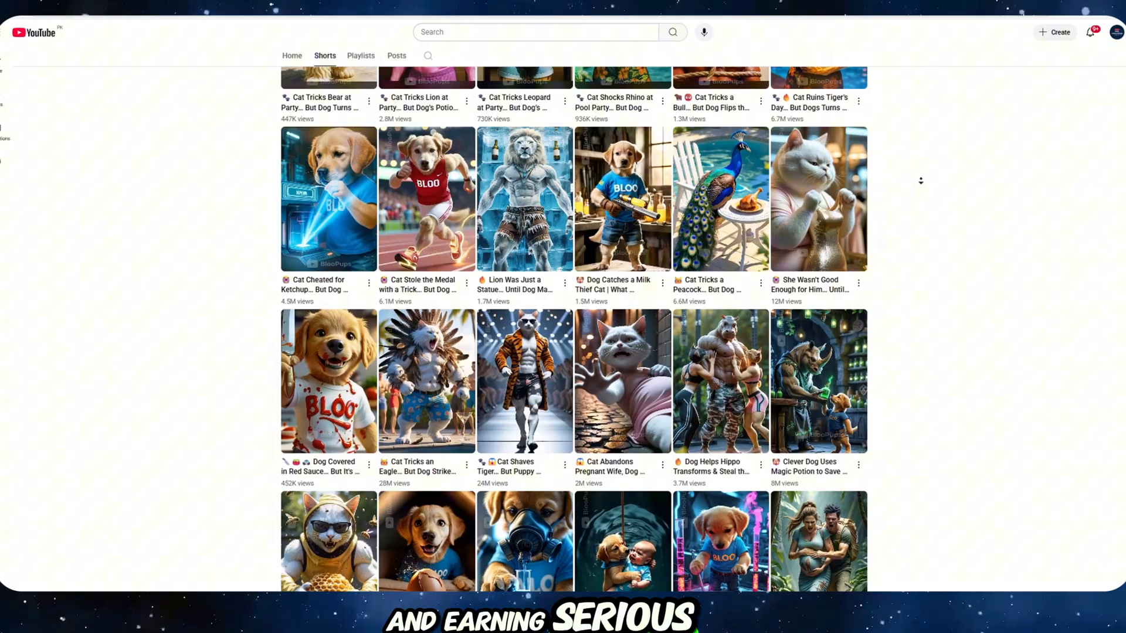
{"action": "scroll", "scroll_direction": "down", "scroll_amount": 3}
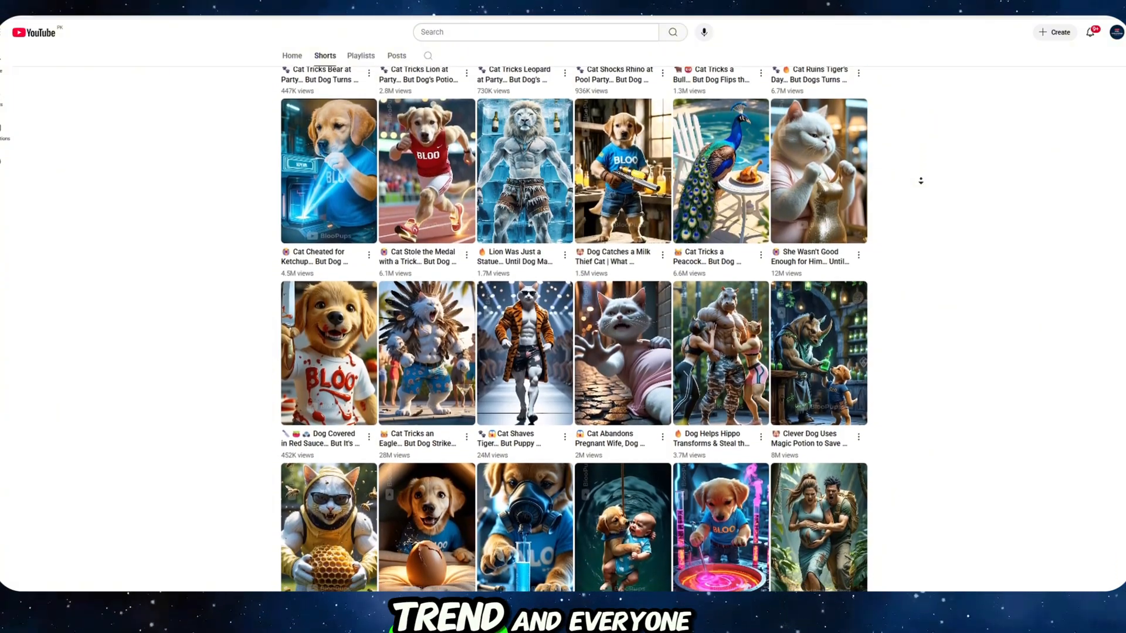
{"action": "scroll", "scroll_direction": "down", "scroll_amount": 3}
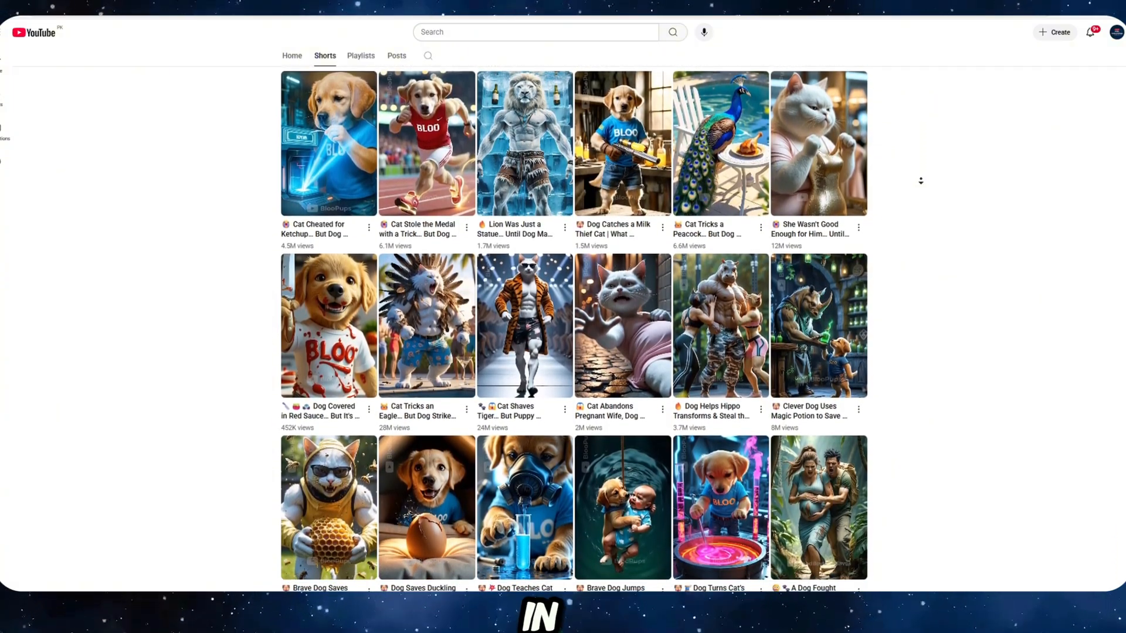
{"action": "scroll", "scroll_direction": "down", "scroll_amount": 3}
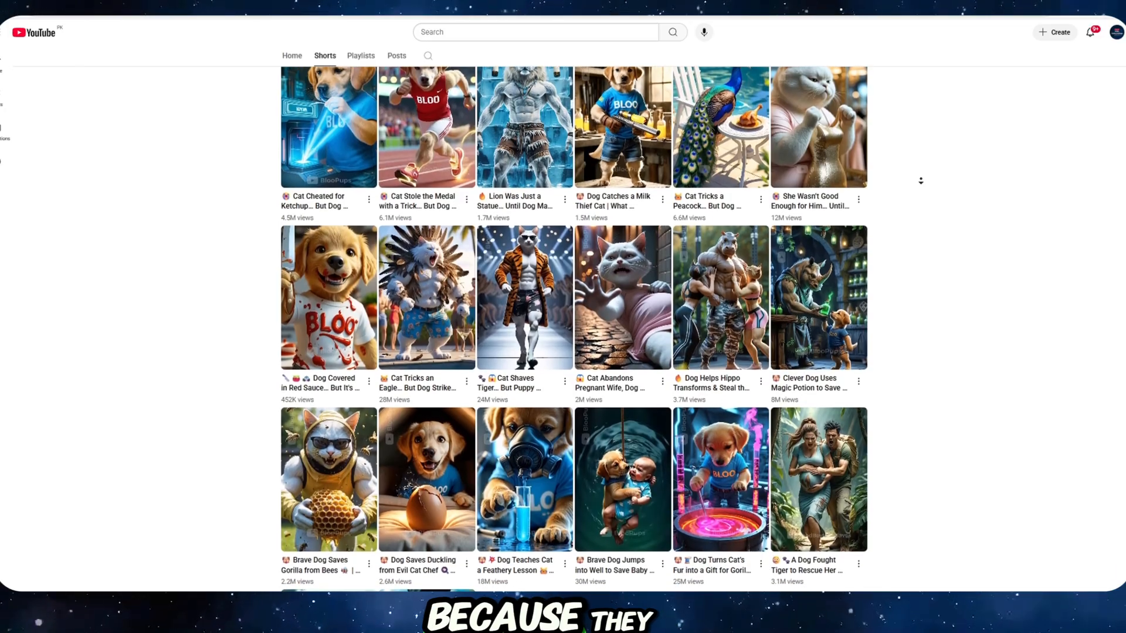
{"action": "scroll", "scroll_direction": "down", "scroll_amount": 3}
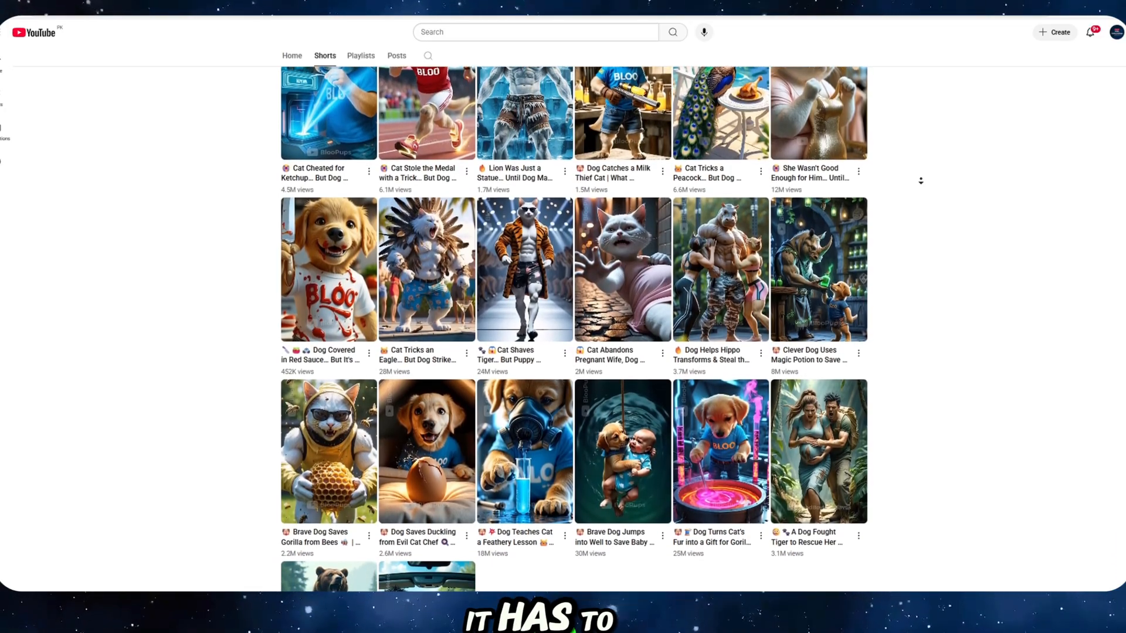
{"action": "scroll", "scroll_direction": "down", "scroll_amount": 3}
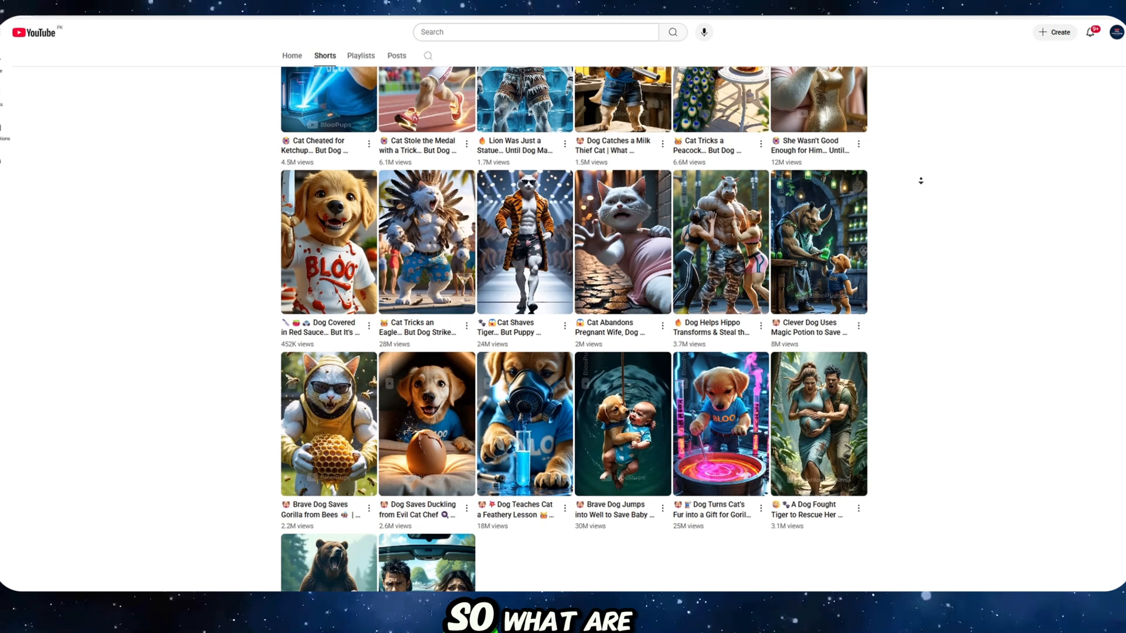
{"action": "scroll", "scroll_direction": "down", "scroll_amount": 3}
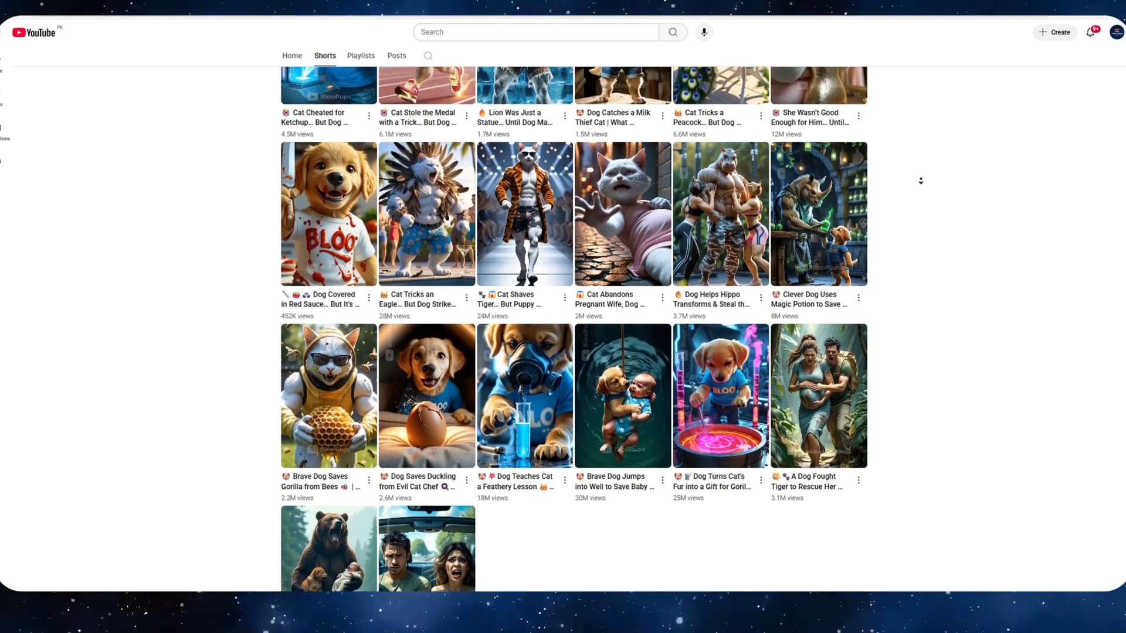
{"action": "scroll", "scroll_direction": "down", "scroll_amount": 3}
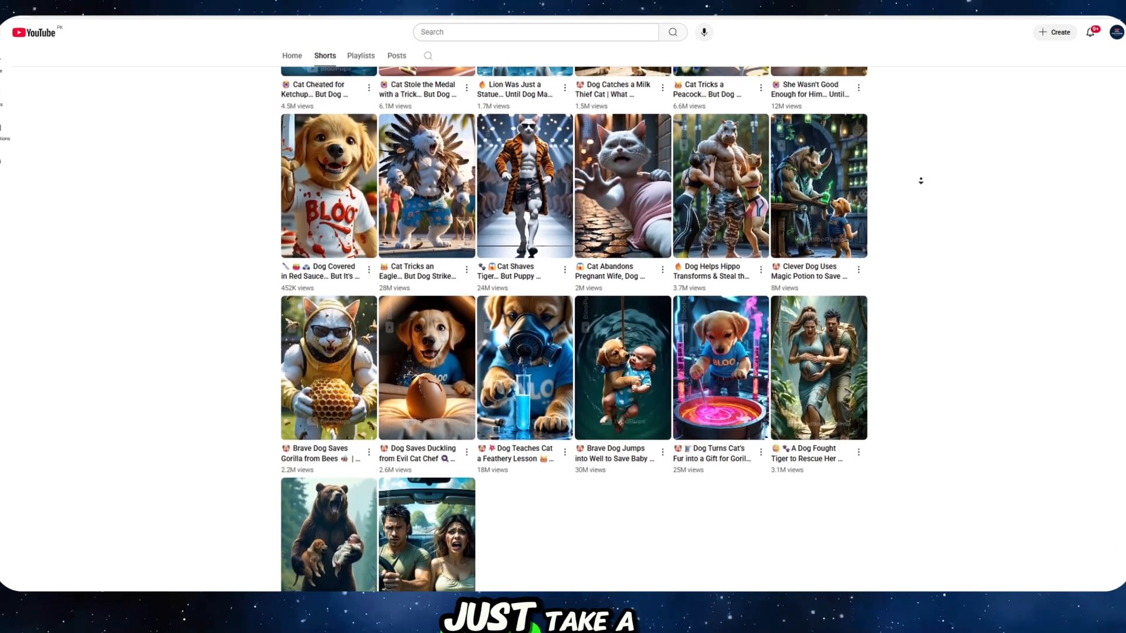
{"action": "scroll", "scroll_direction": "down", "scroll_amount": 3}
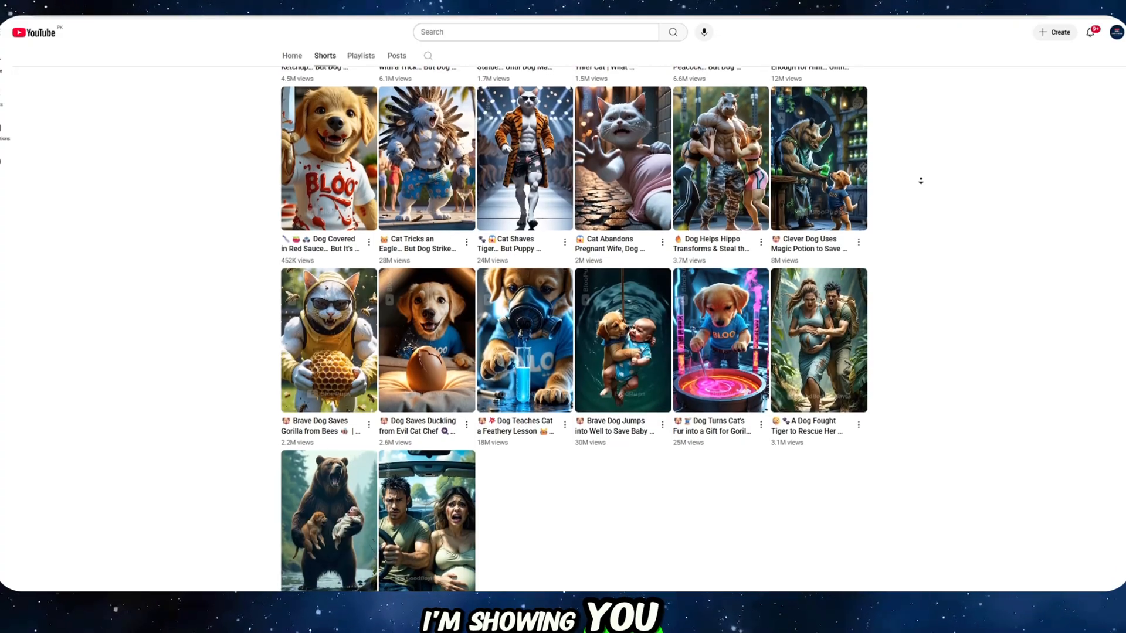
{"action": "scroll", "scroll_direction": "down", "scroll_amount": 3}
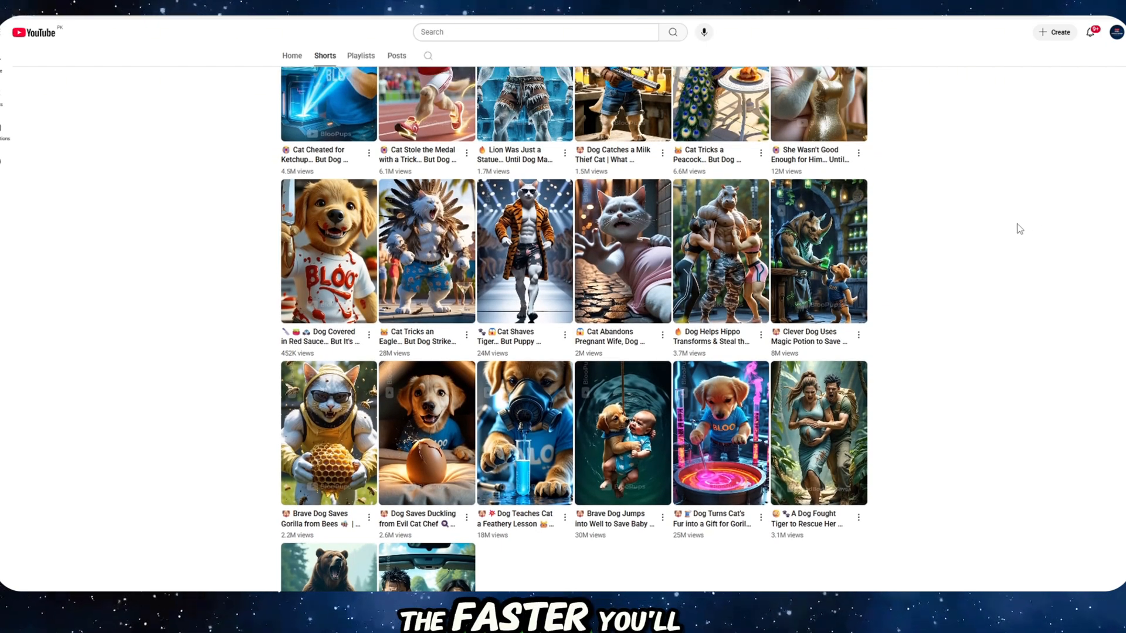
{"action": "scroll", "scroll_direction": "up", "scroll_amount": 3}
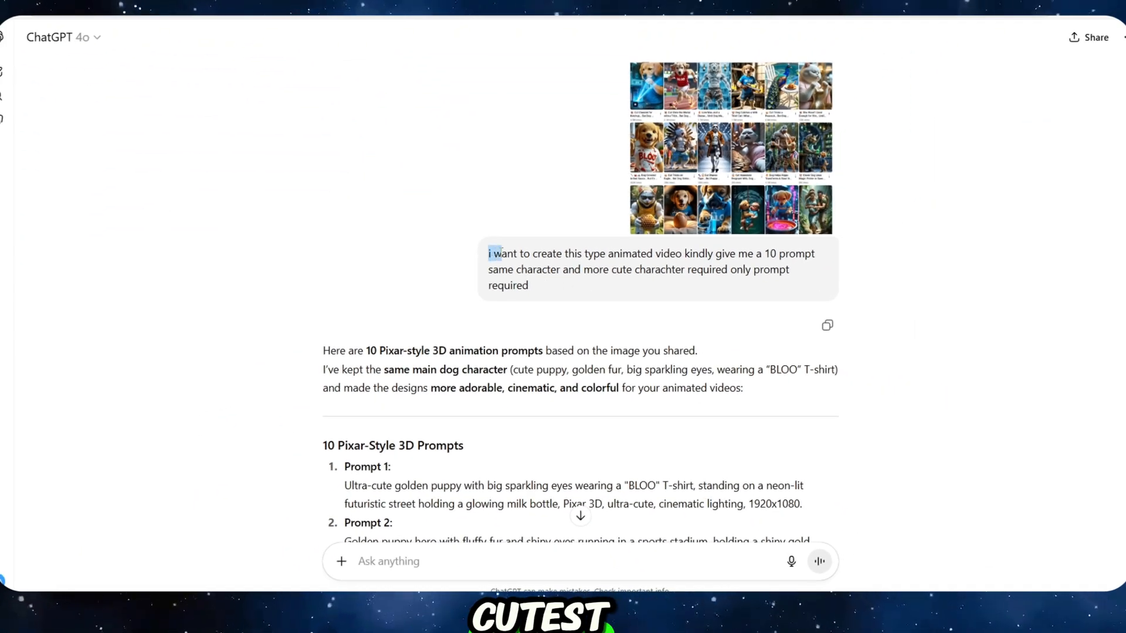
Step: Highlight the ten-prompt request, then read down through all ten Pixar-style puppy prompts to the 40-scene offer
{"action": "left_click_drag", "start_coordinate": [488, 253], "coordinate": [653, 253]}
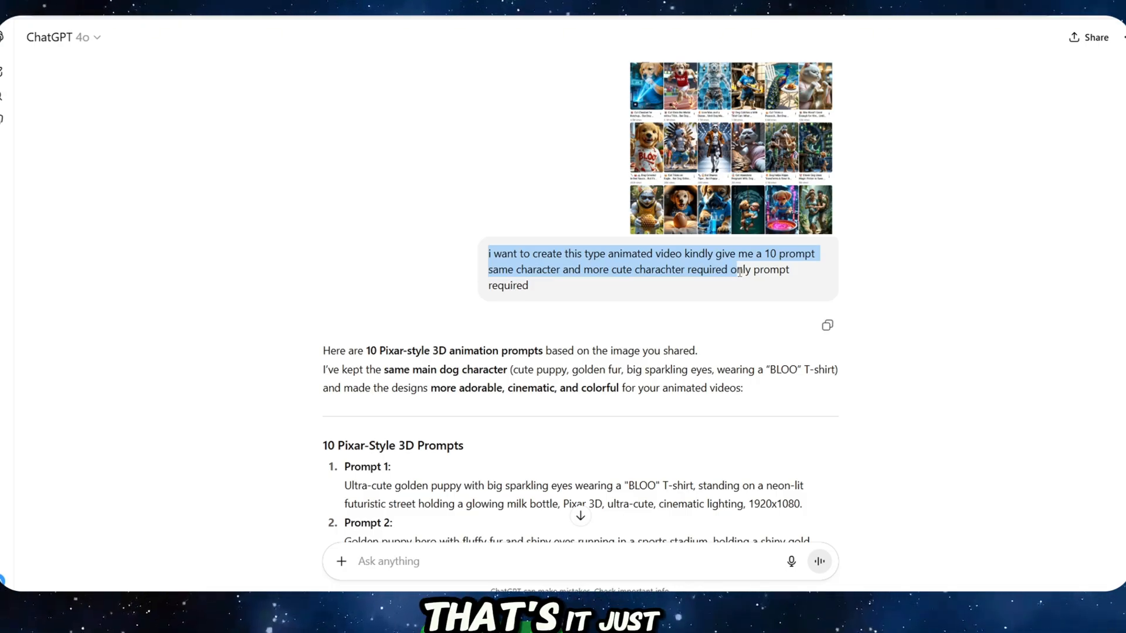
{"action": "left_click", "coordinate": [927, 361]}
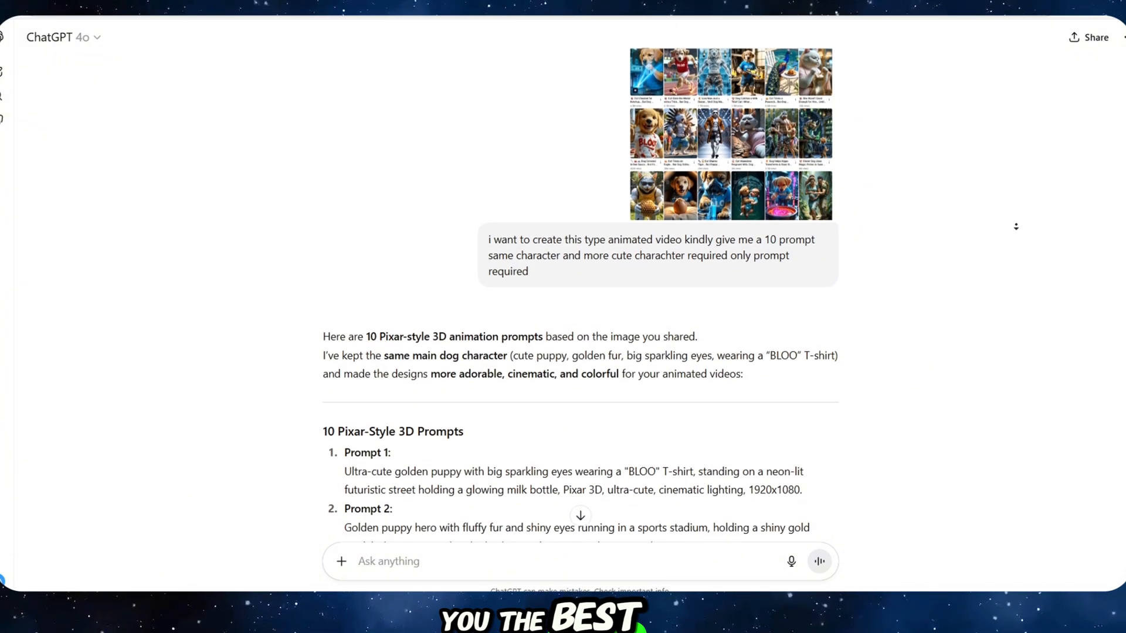
{"action": "scroll", "scroll_direction": "down", "scroll_amount": 3}
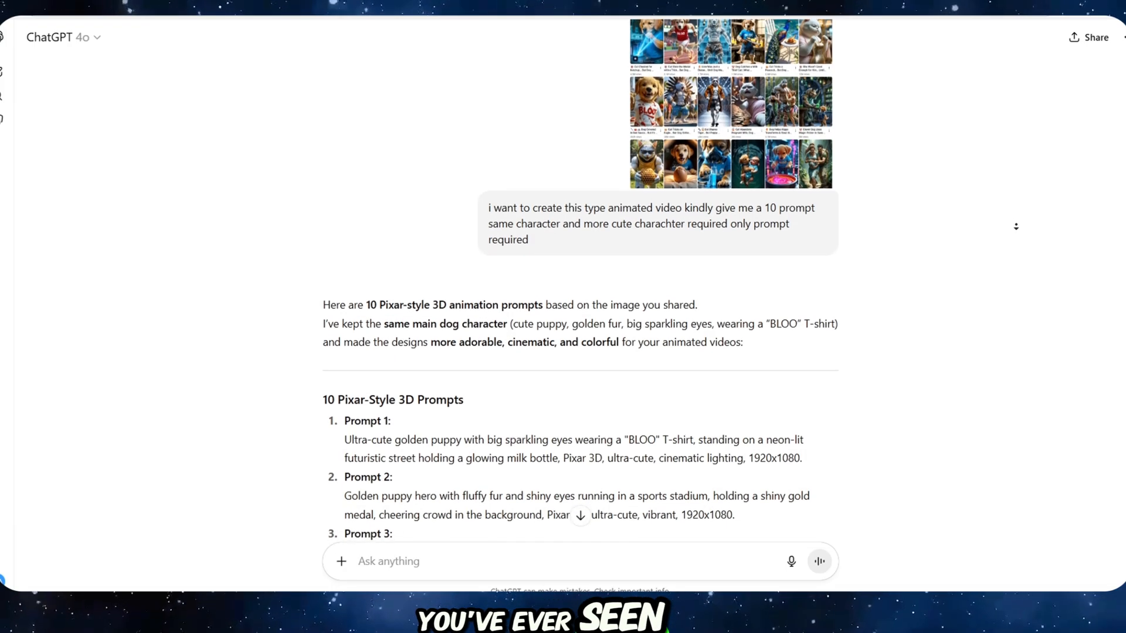
{"action": "scroll", "scroll_direction": "down", "scroll_amount": 3}
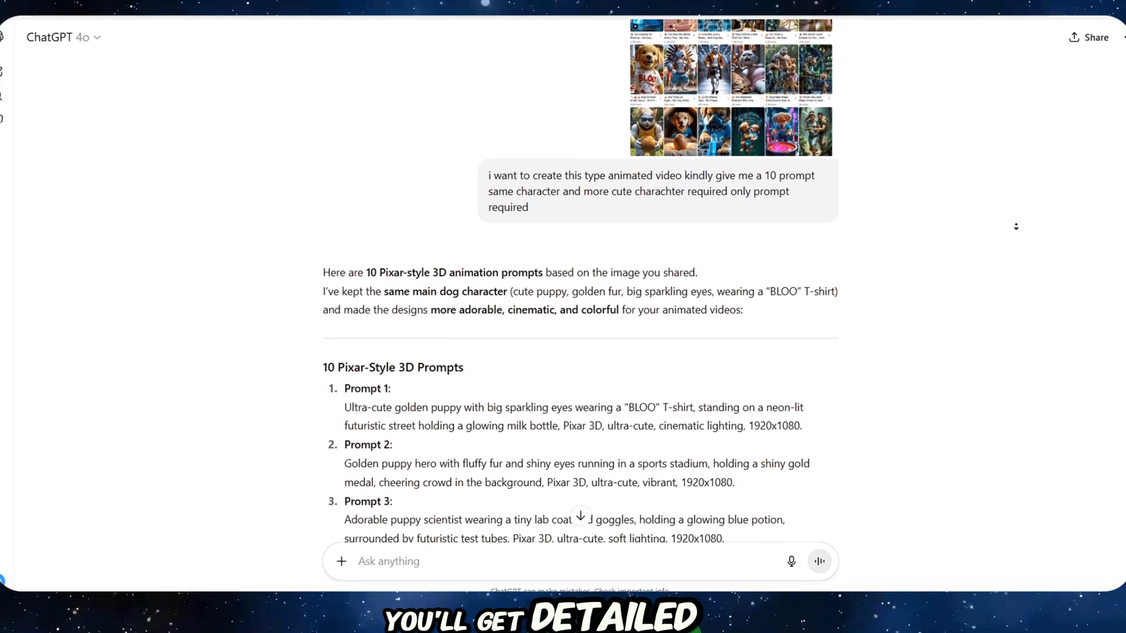
{"action": "scroll", "scroll_direction": "down", "scroll_amount": 3}
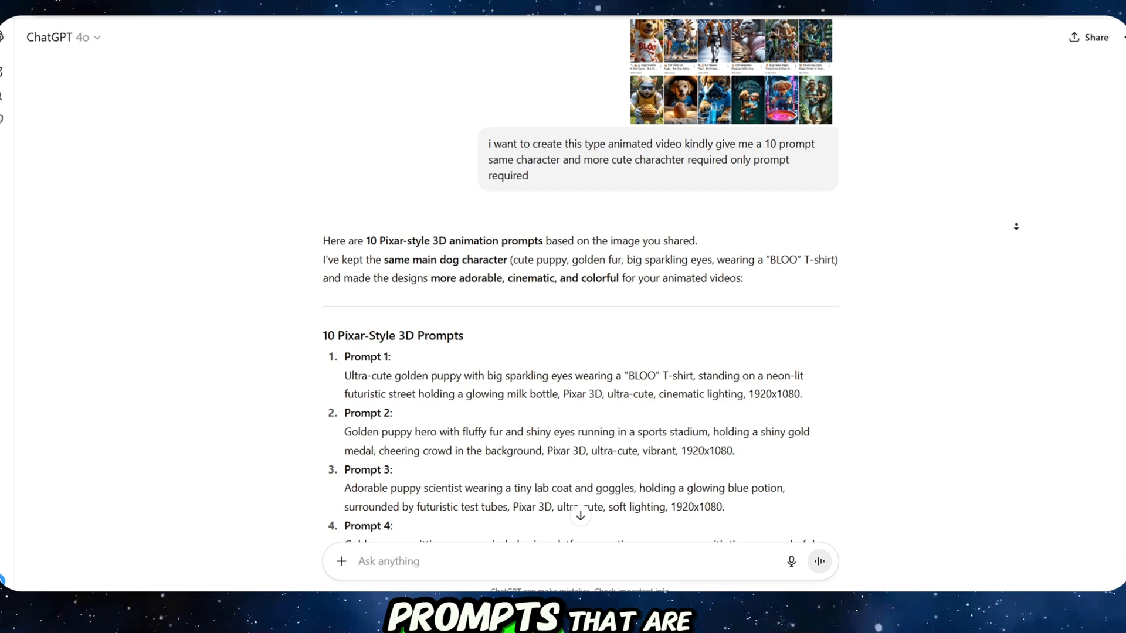
{"action": "scroll", "scroll_direction": "down", "scroll_amount": 3}
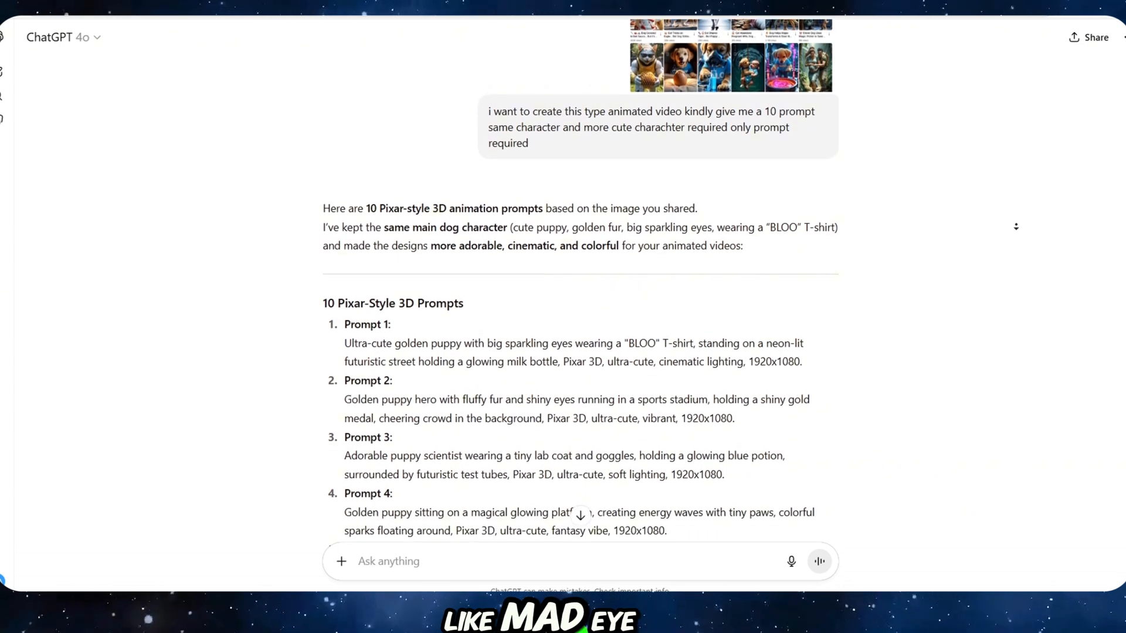
{"action": "scroll", "scroll_direction": "down", "scroll_amount": 3}
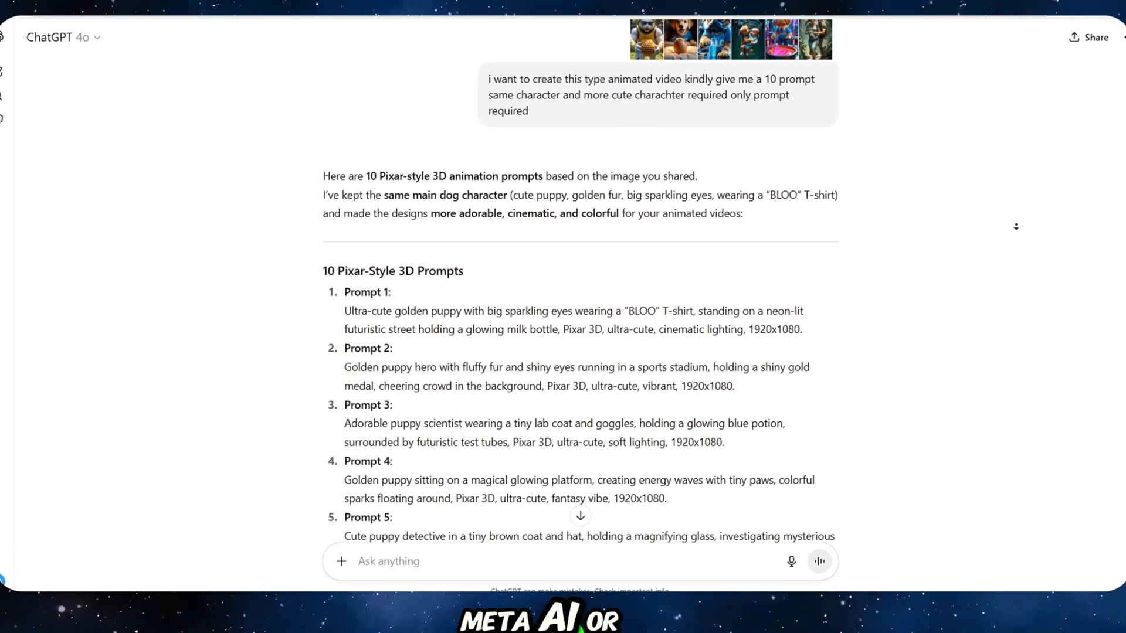
{"action": "scroll", "scroll_direction": "down", "scroll_amount": 3}
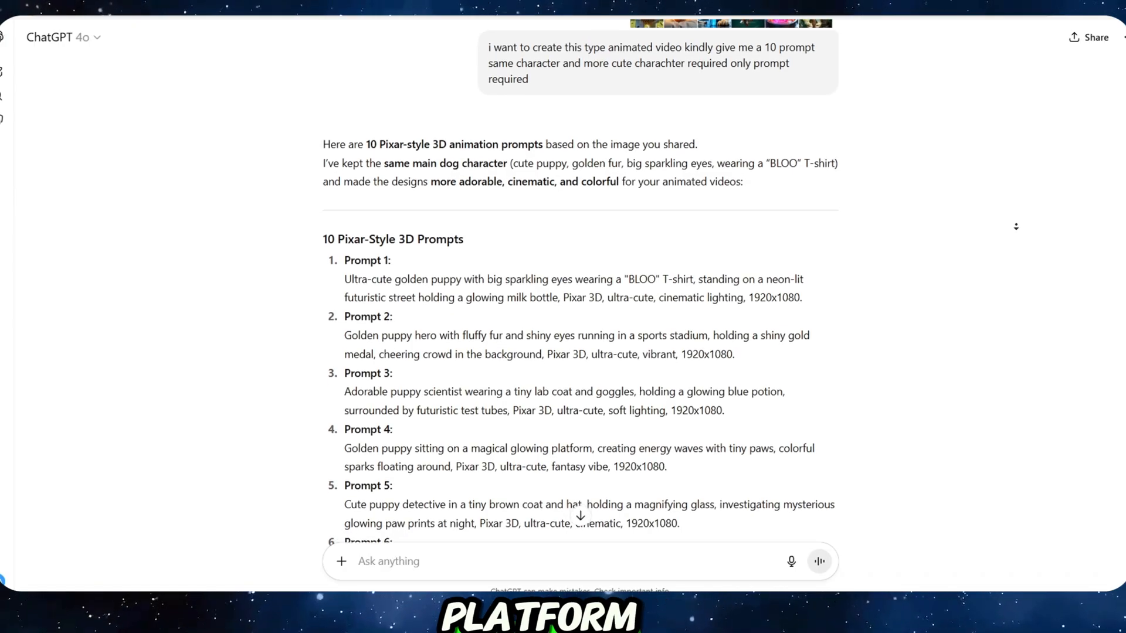
{"action": "scroll", "scroll_direction": "down", "scroll_amount": 3}
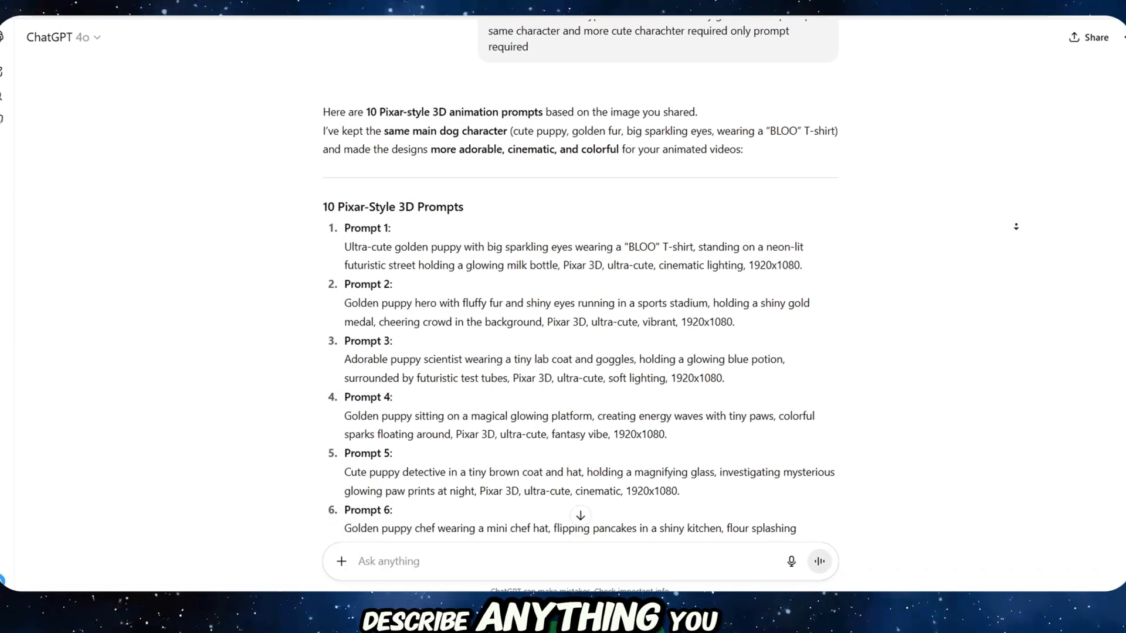
{"action": "scroll", "scroll_direction": "down", "scroll_amount": 3}
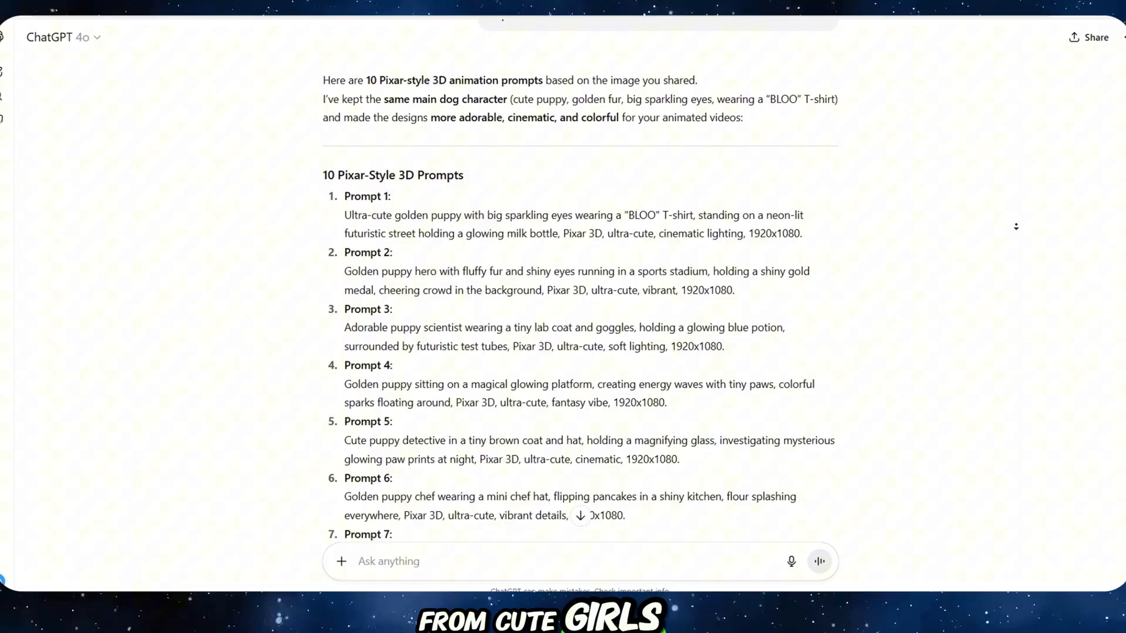
{"action": "scroll", "scroll_direction": "down", "scroll_amount": 3}
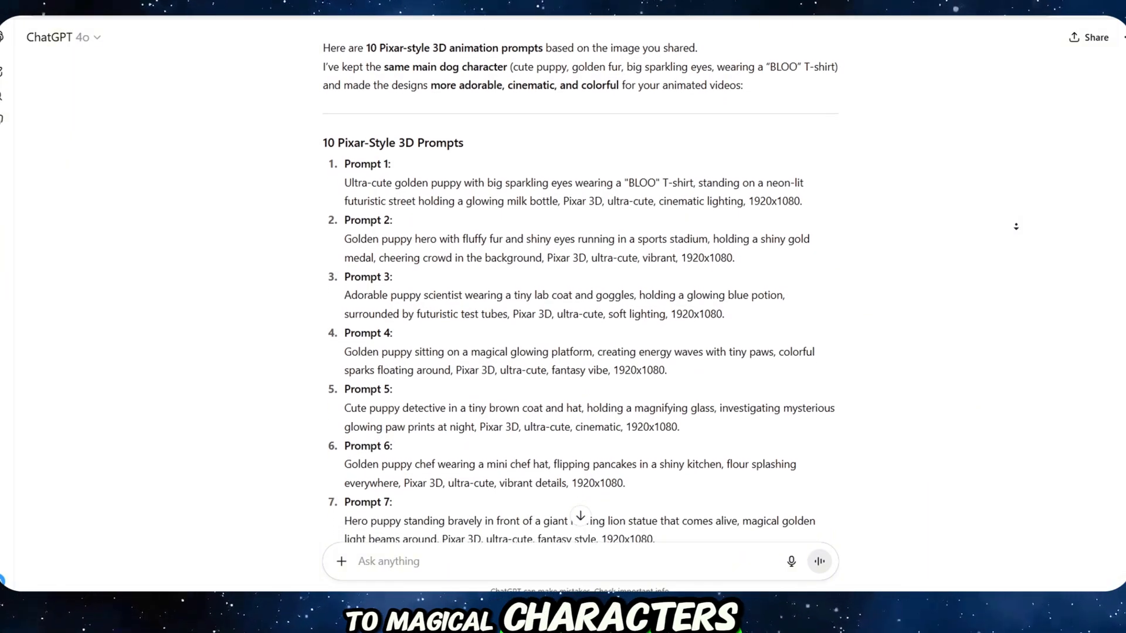
{"action": "scroll", "scroll_direction": "down", "scroll_amount": 3}
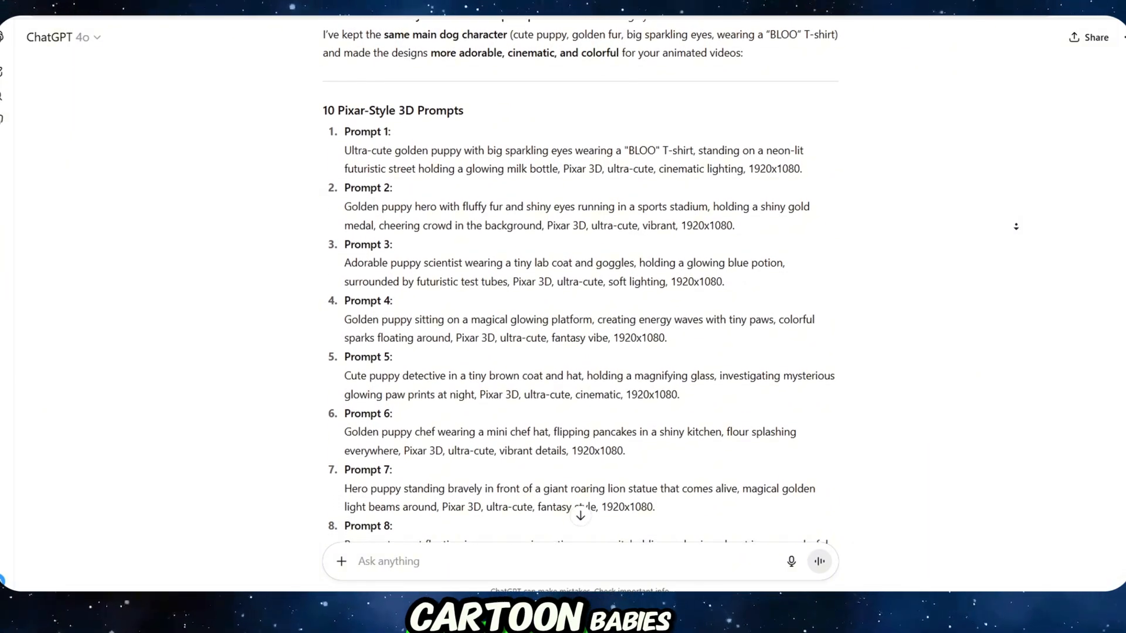
{"action": "scroll", "scroll_direction": "down", "scroll_amount": 3}
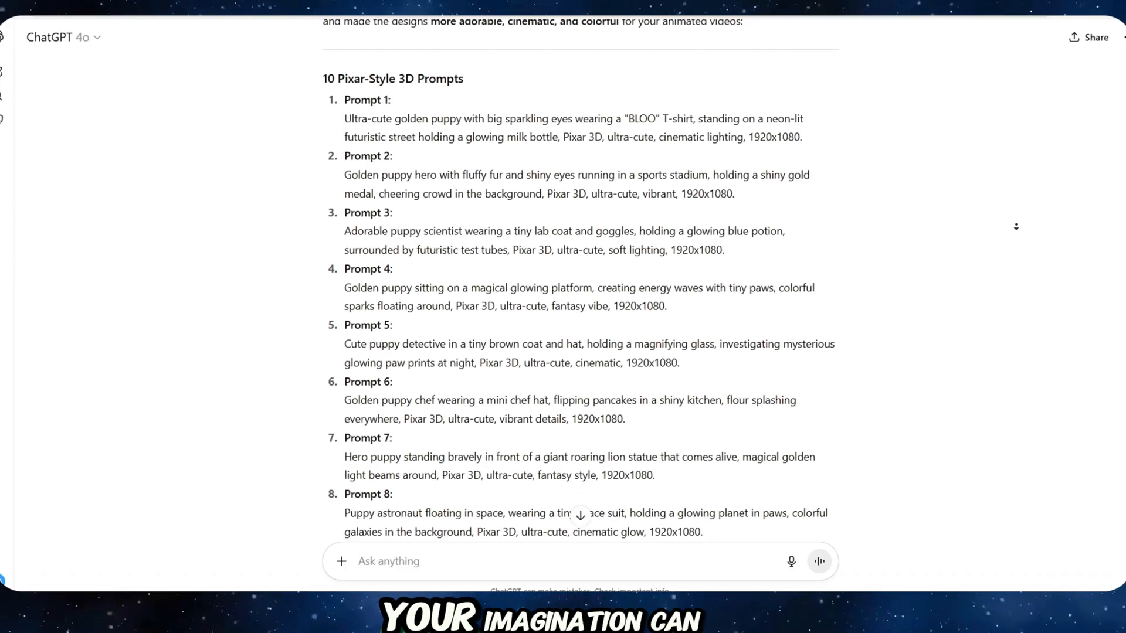
{"action": "scroll", "scroll_direction": "down", "scroll_amount": 3}
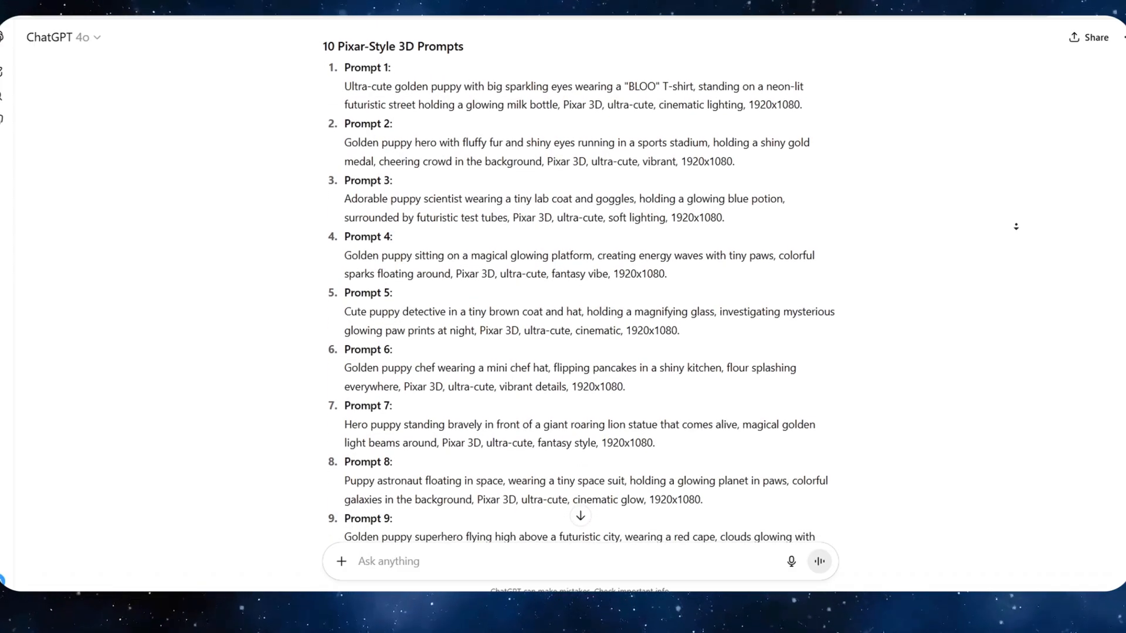
{"action": "scroll", "scroll_direction": "down", "scroll_amount": 3}
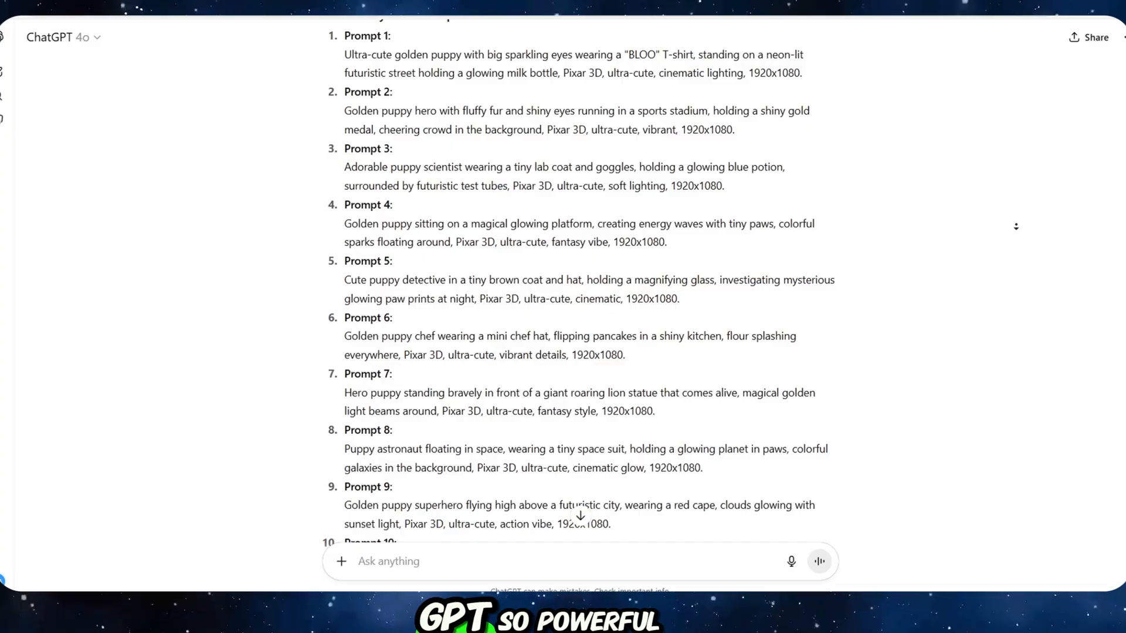
{"action": "scroll", "scroll_direction": "down", "scroll_amount": 3}
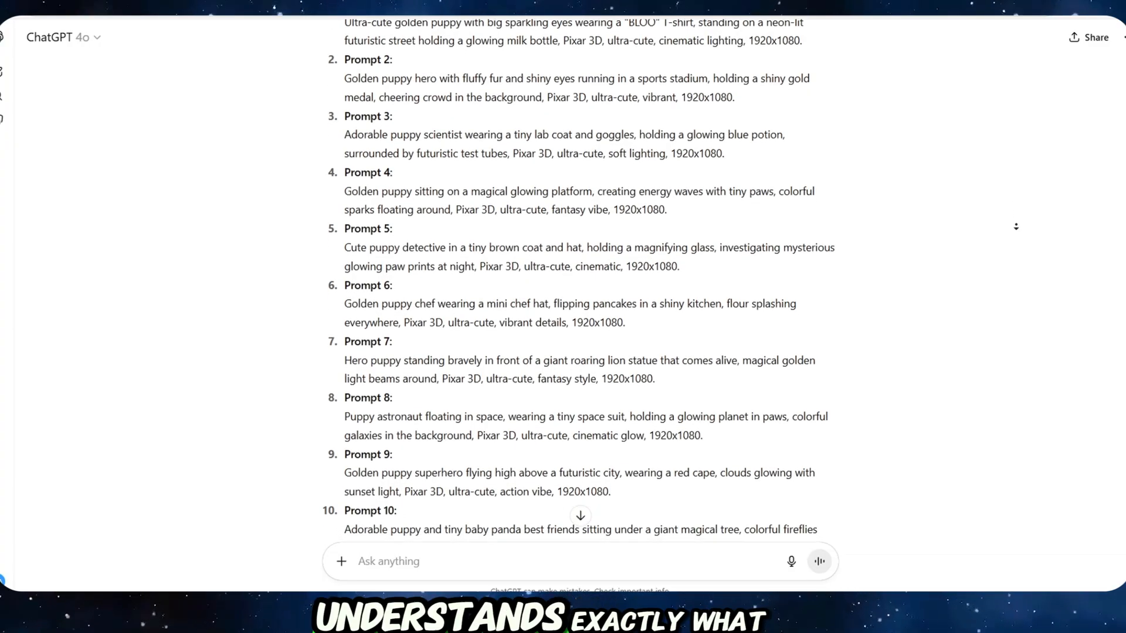
{"action": "scroll", "scroll_direction": "down", "scroll_amount": 3}
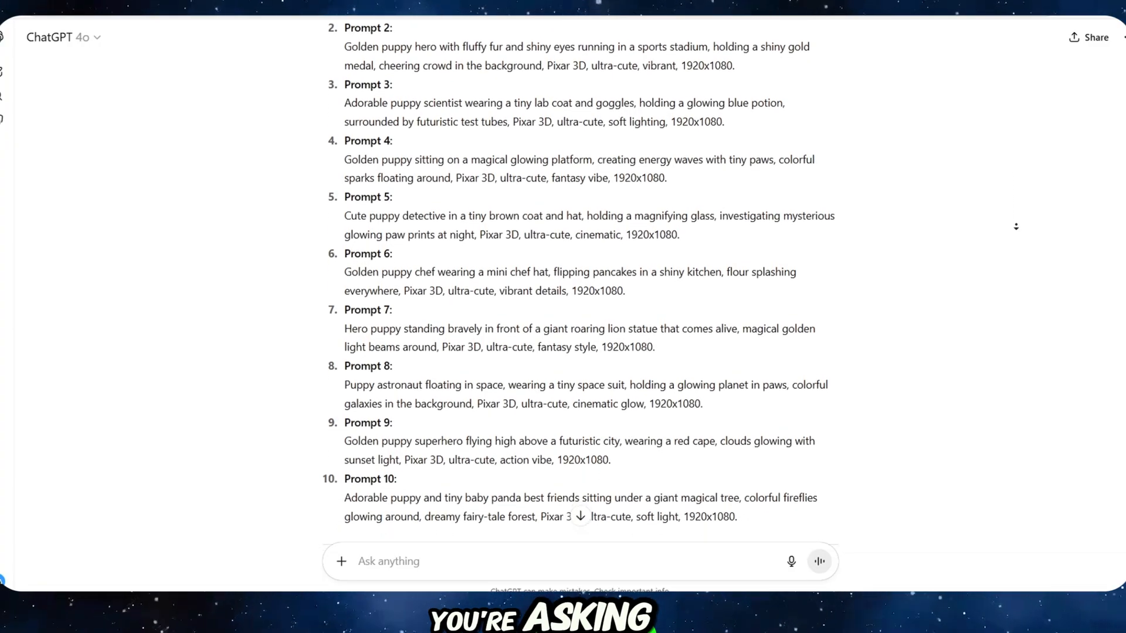
{"action": "scroll", "scroll_direction": "down", "scroll_amount": 3}
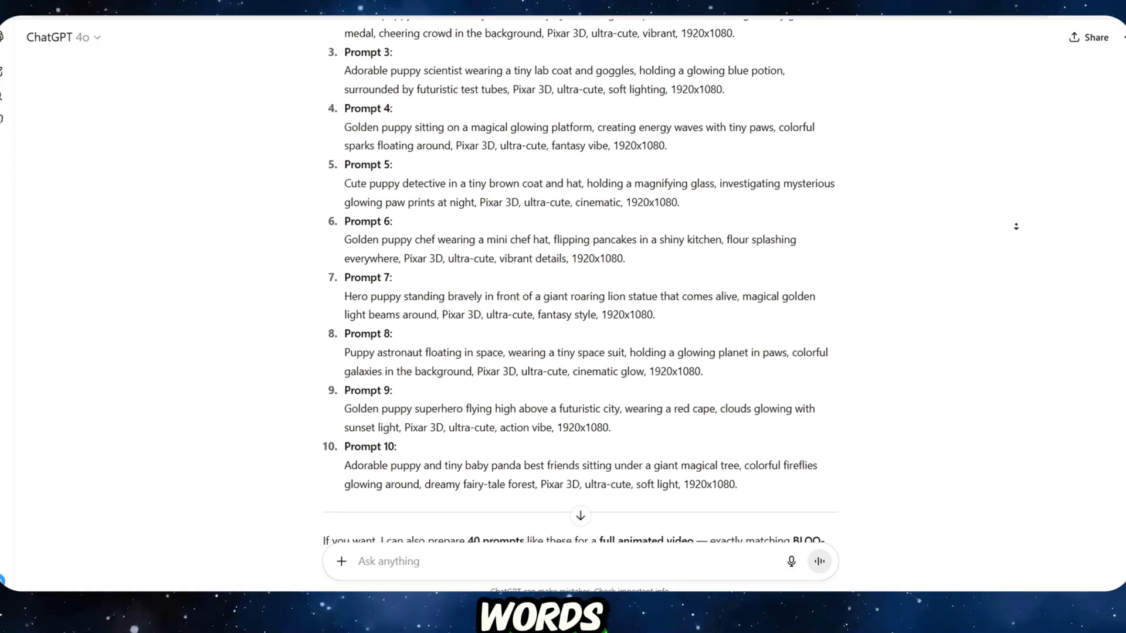
{"action": "scroll", "scroll_direction": "down", "scroll_amount": 3}
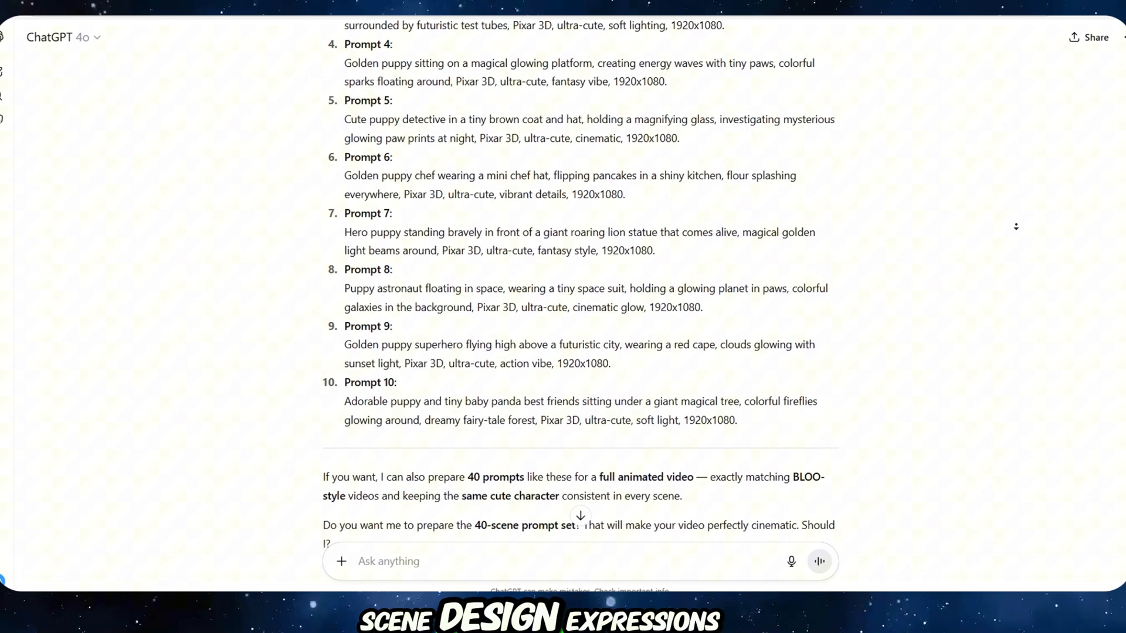
{"action": "scroll", "scroll_direction": "down", "scroll_amount": 3}
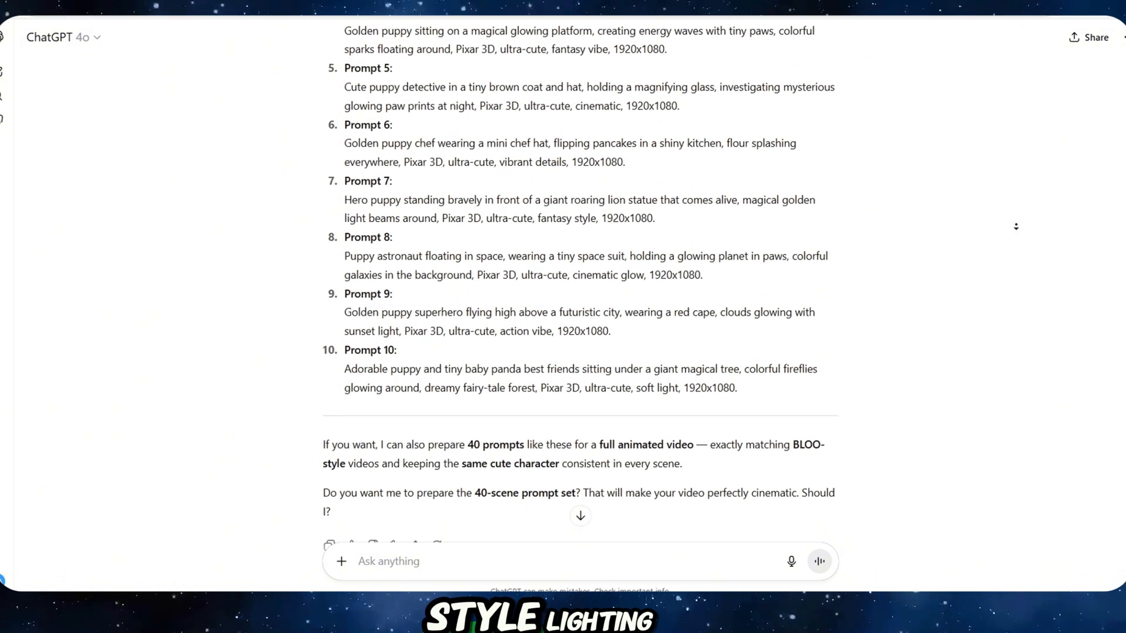
{"action": "scroll", "scroll_direction": "down", "scroll_amount": 3}
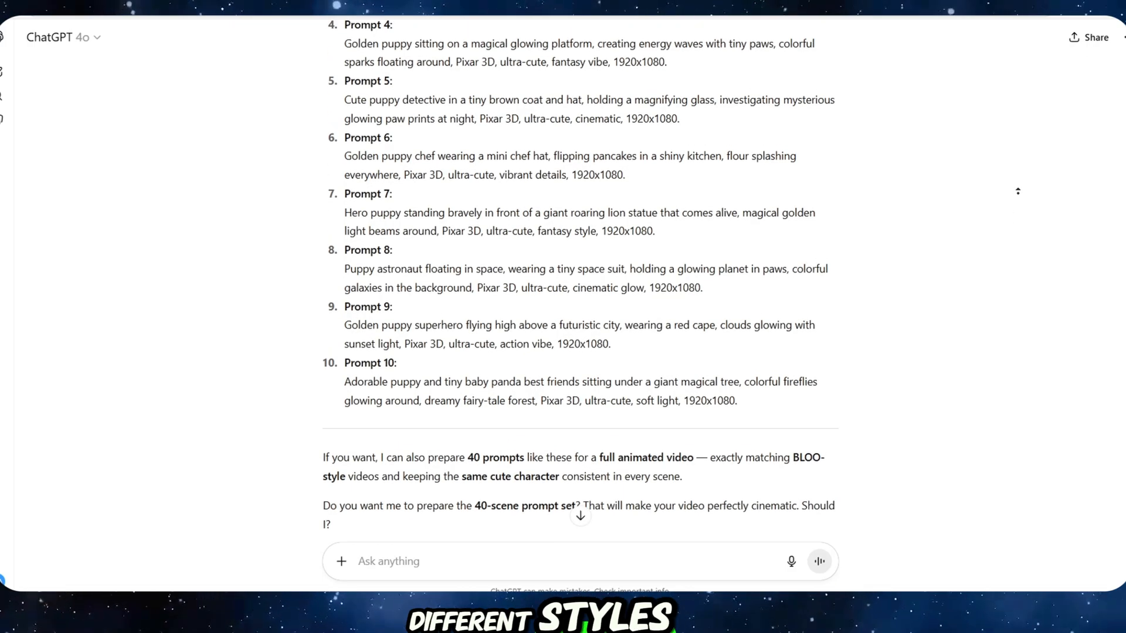
Step: Scroll back up to the original request and the channel screenshot
{"action": "scroll", "scroll_direction": "up", "scroll_amount": 3}
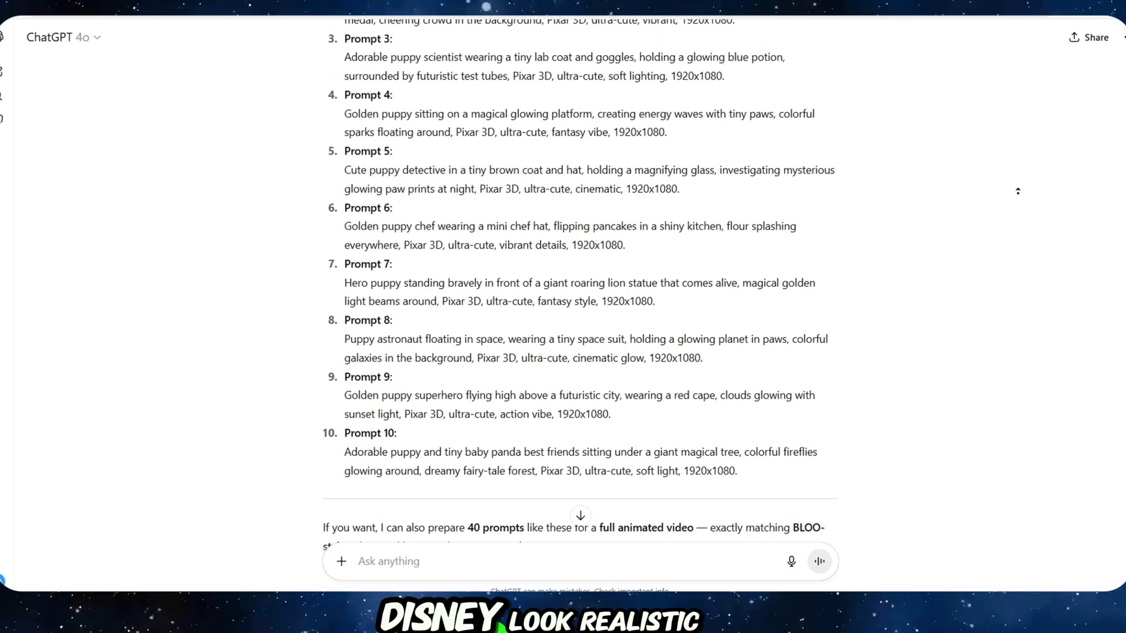
{"action": "scroll", "scroll_direction": "up", "scroll_amount": 3}
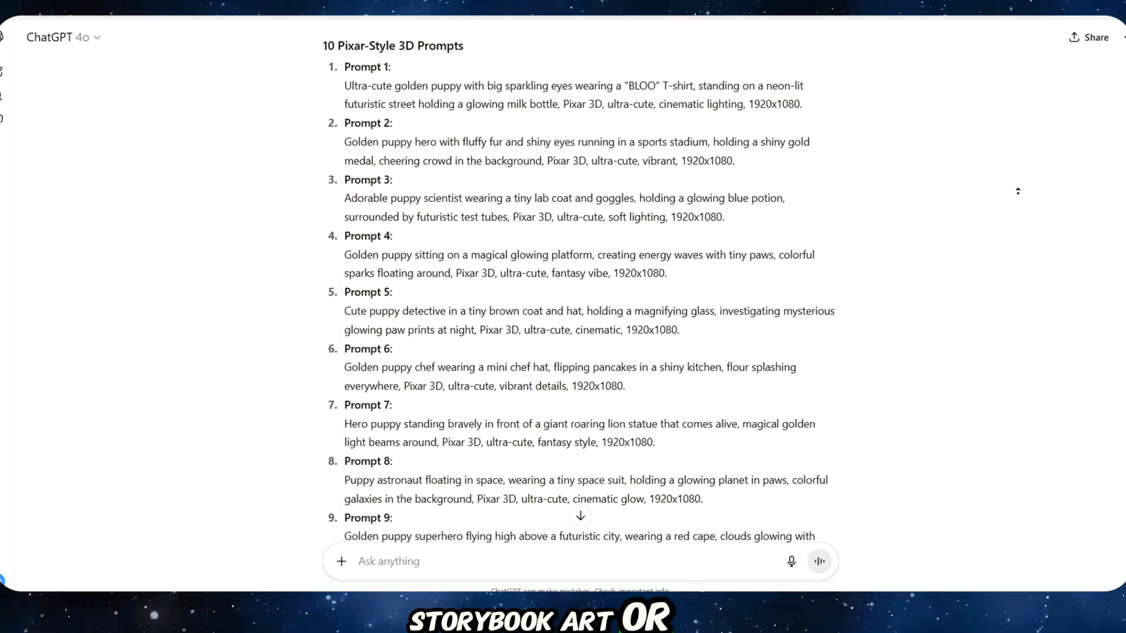
{"action": "scroll", "scroll_direction": "up", "scroll_amount": 3}
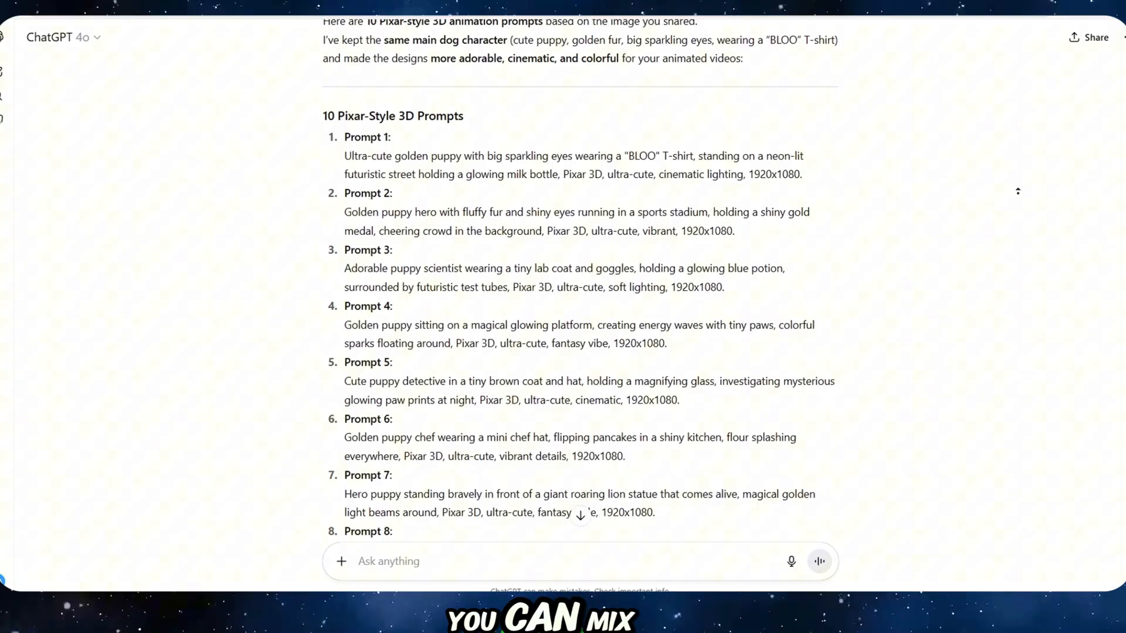
{"action": "scroll", "scroll_direction": "up", "scroll_amount": 3}
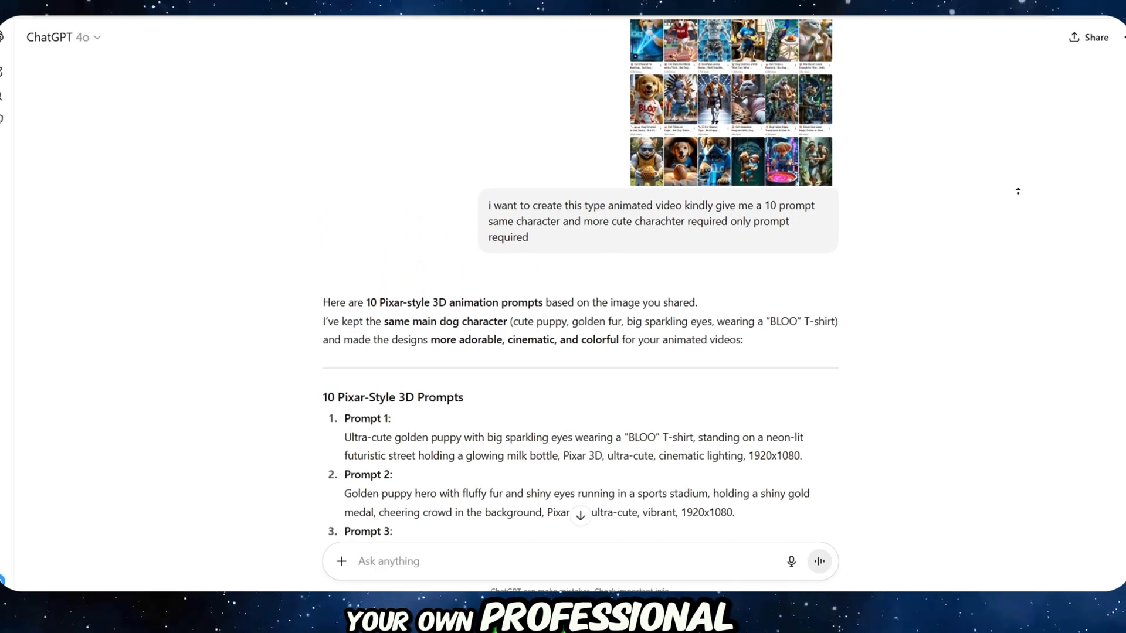
{"action": "scroll", "scroll_direction": "up", "scroll_amount": 3}
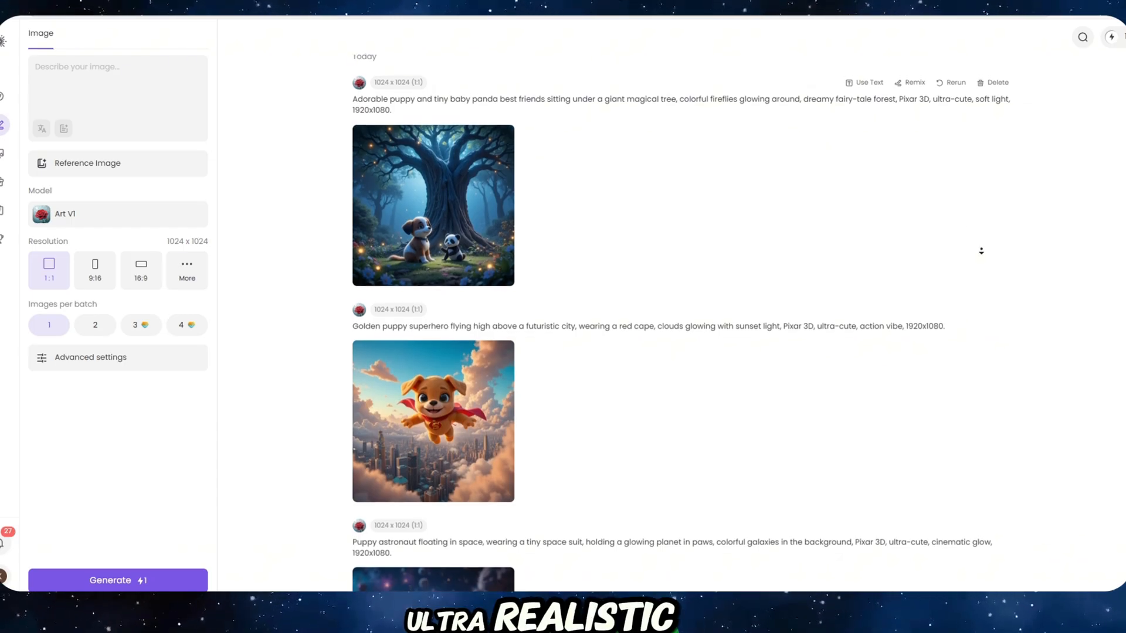
{"action": "scroll", "scroll_direction": "down", "scroll_amount": 3}
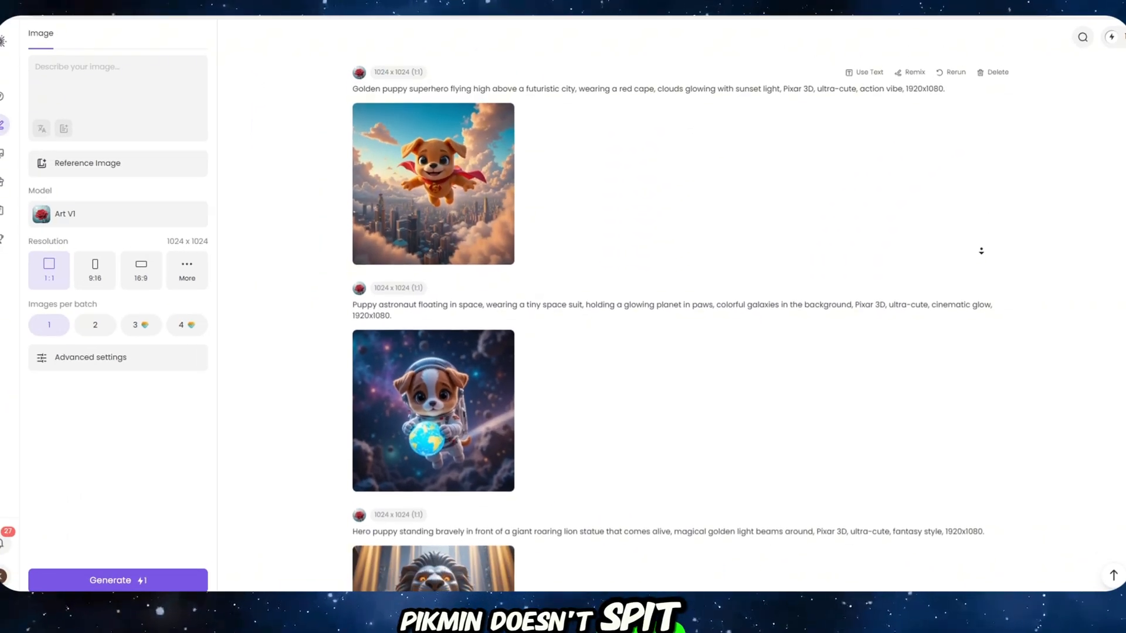
{"action": "scroll", "scroll_direction": "down", "scroll_amount": 3}
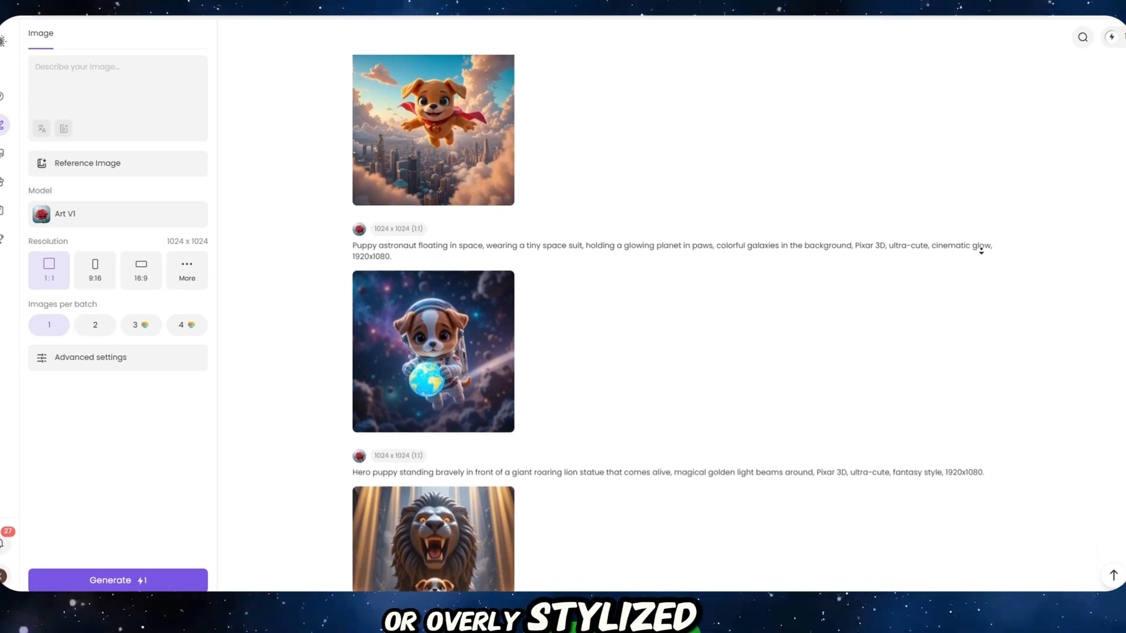
{"action": "scroll", "scroll_direction": "down", "scroll_amount": 3}
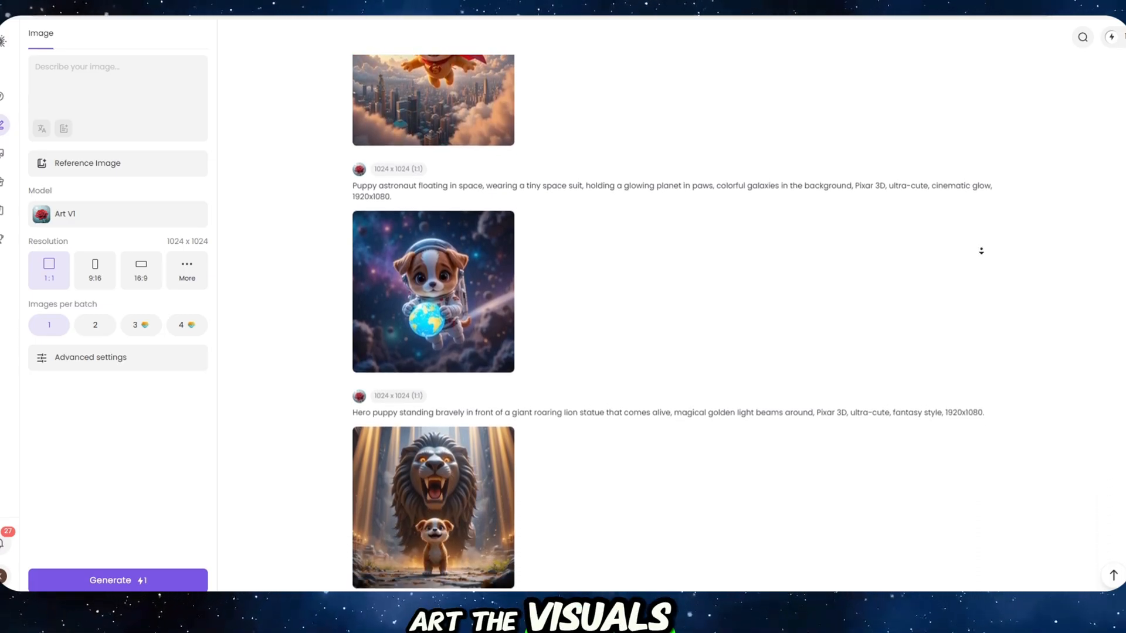
{"action": "scroll", "scroll_direction": "down", "scroll_amount": 3}
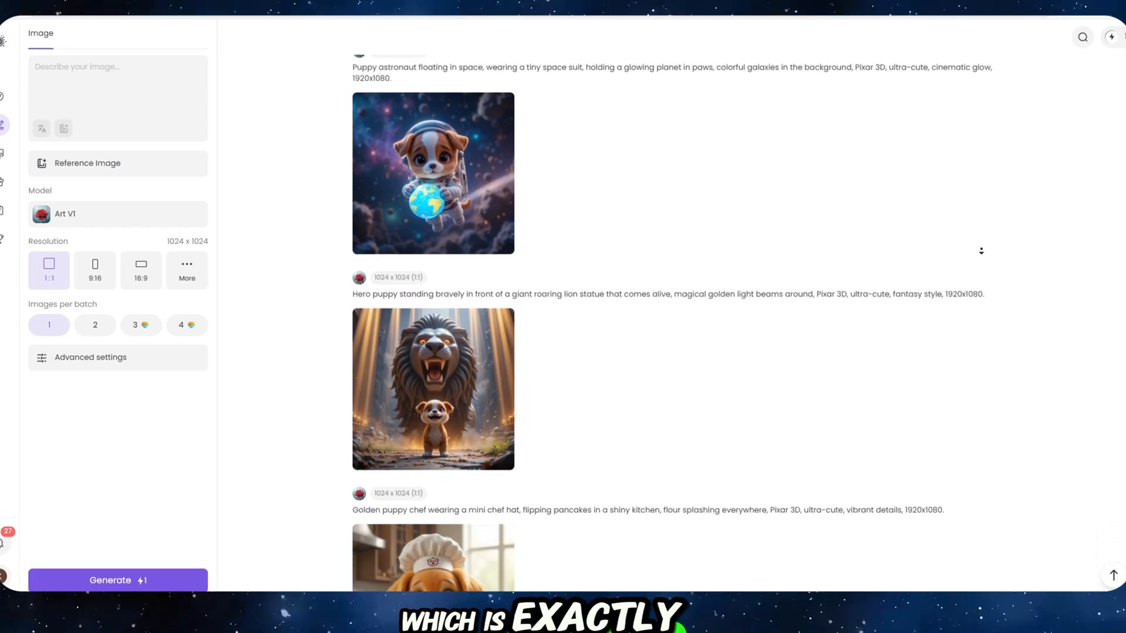
{"action": "scroll", "scroll_direction": "down", "scroll_amount": 3}
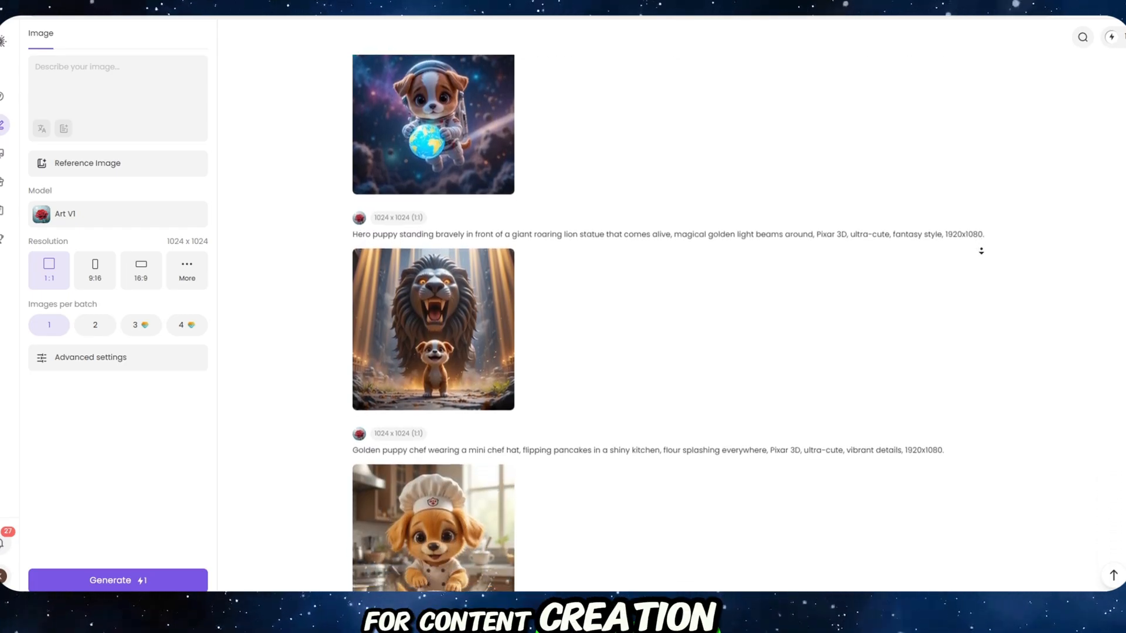
{"action": "scroll", "scroll_direction": "down", "scroll_amount": 3}
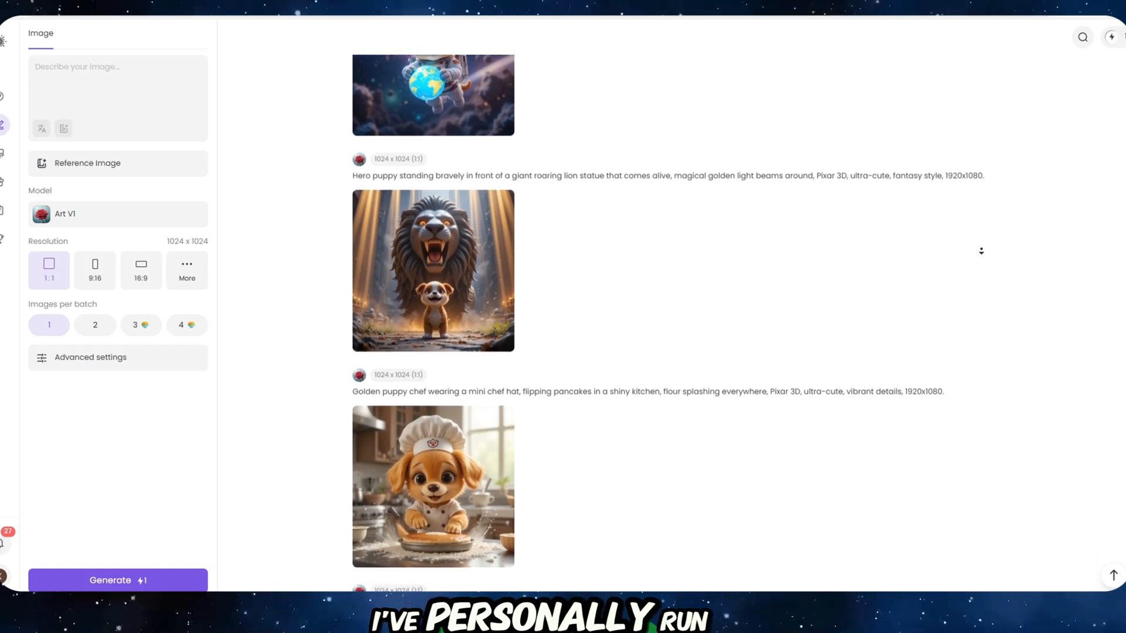
{"action": "scroll", "scroll_direction": "down", "scroll_amount": 3}
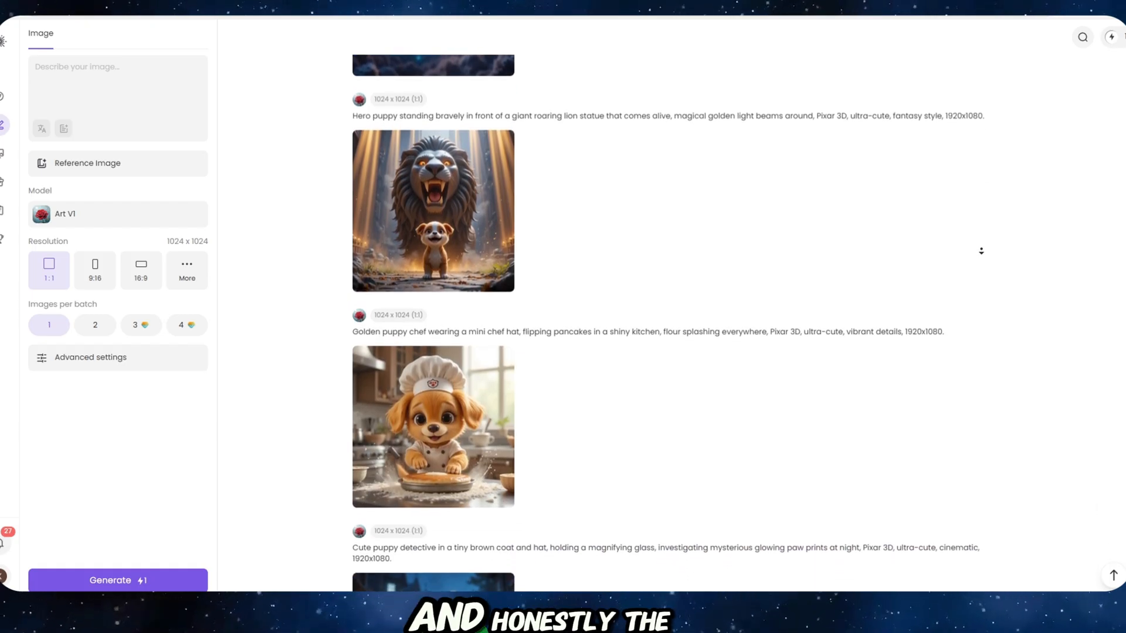
{"action": "scroll", "scroll_direction": "down", "scroll_amount": 3}
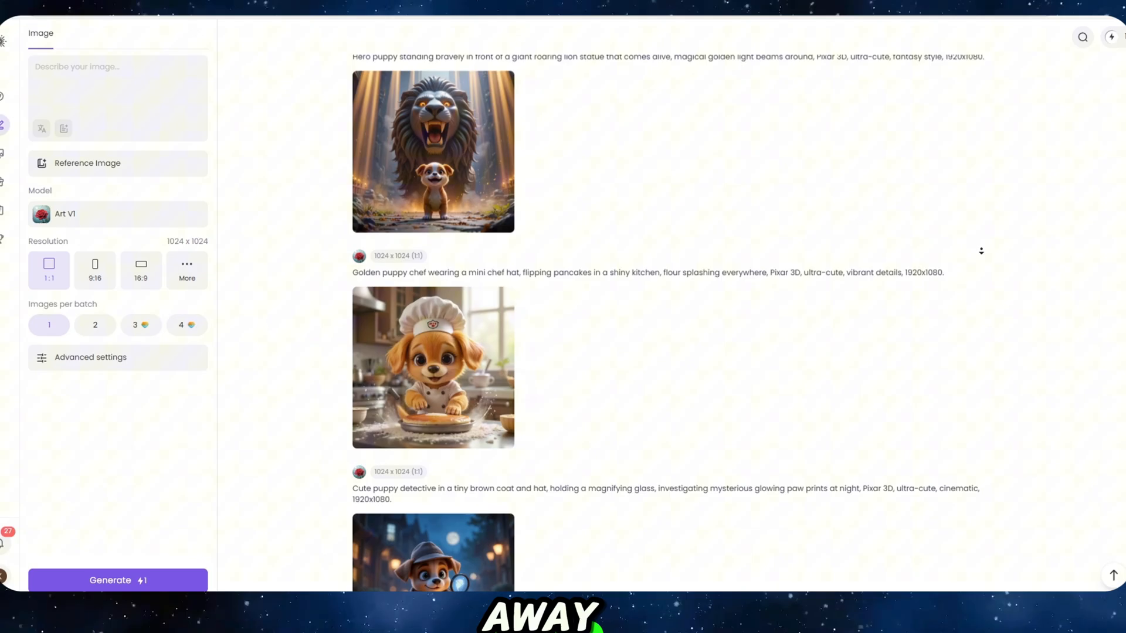
{"action": "scroll", "scroll_direction": "down", "scroll_amount": 3}
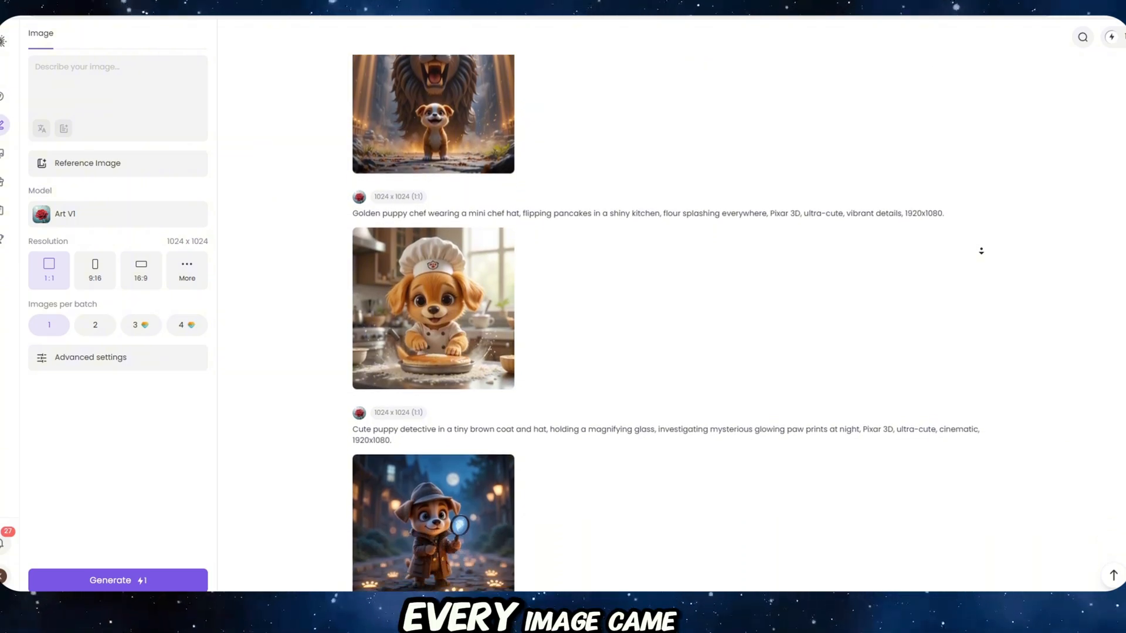
{"action": "scroll", "scroll_direction": "down", "scroll_amount": 3}
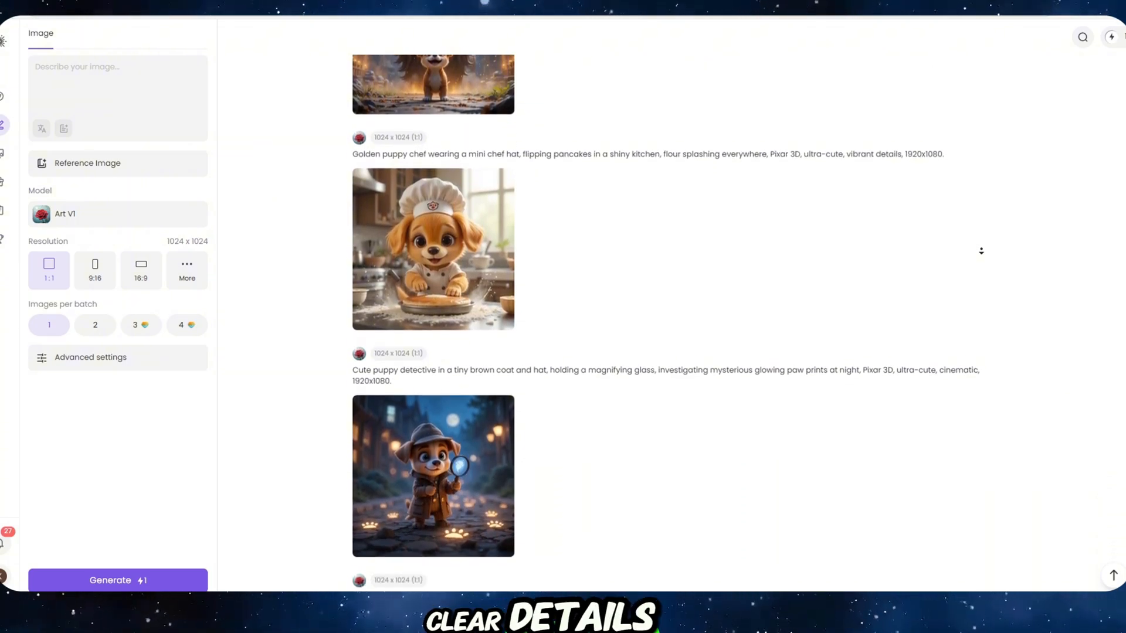
{"action": "scroll", "scroll_direction": "down", "scroll_amount": 3}
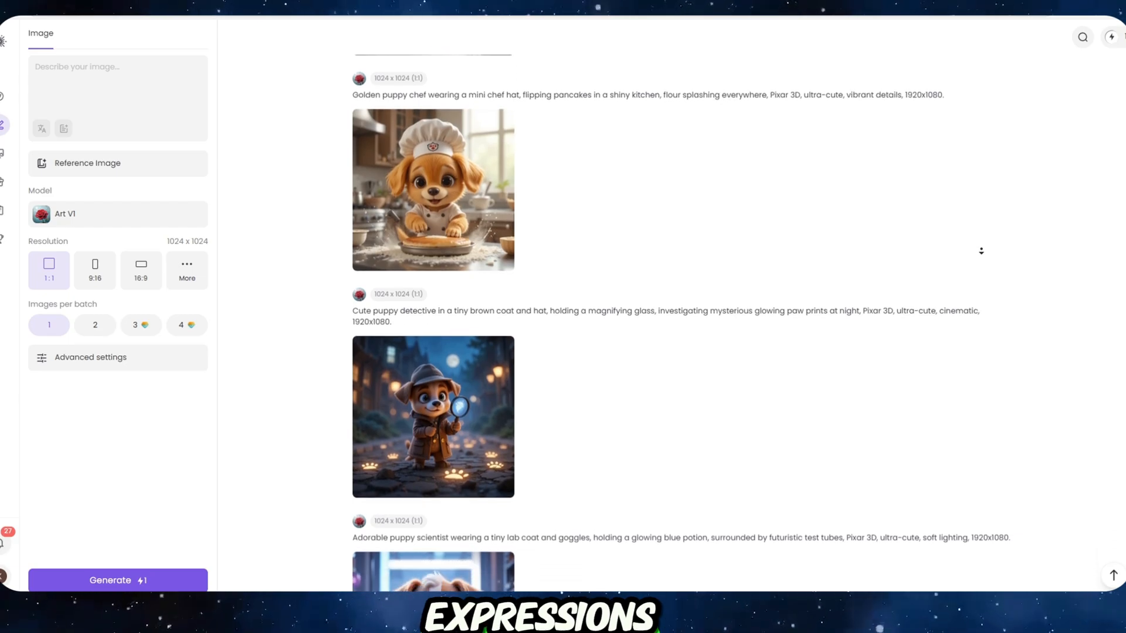
{"action": "scroll", "scroll_direction": "down", "scroll_amount": 3}
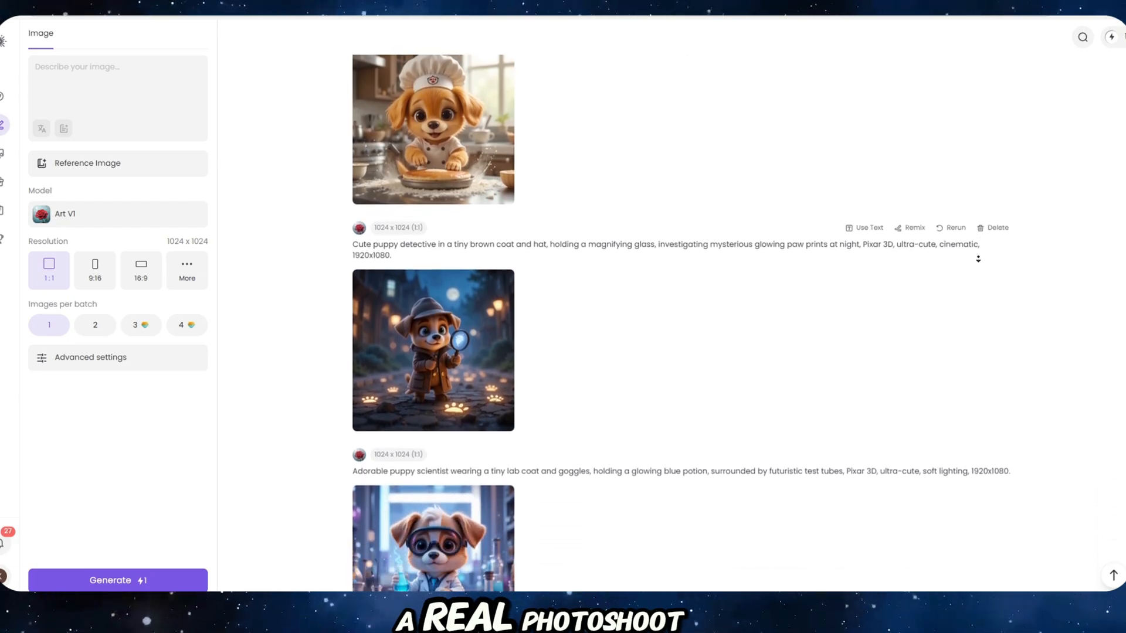
{"action": "scroll", "scroll_direction": "down", "scroll_amount": 3}
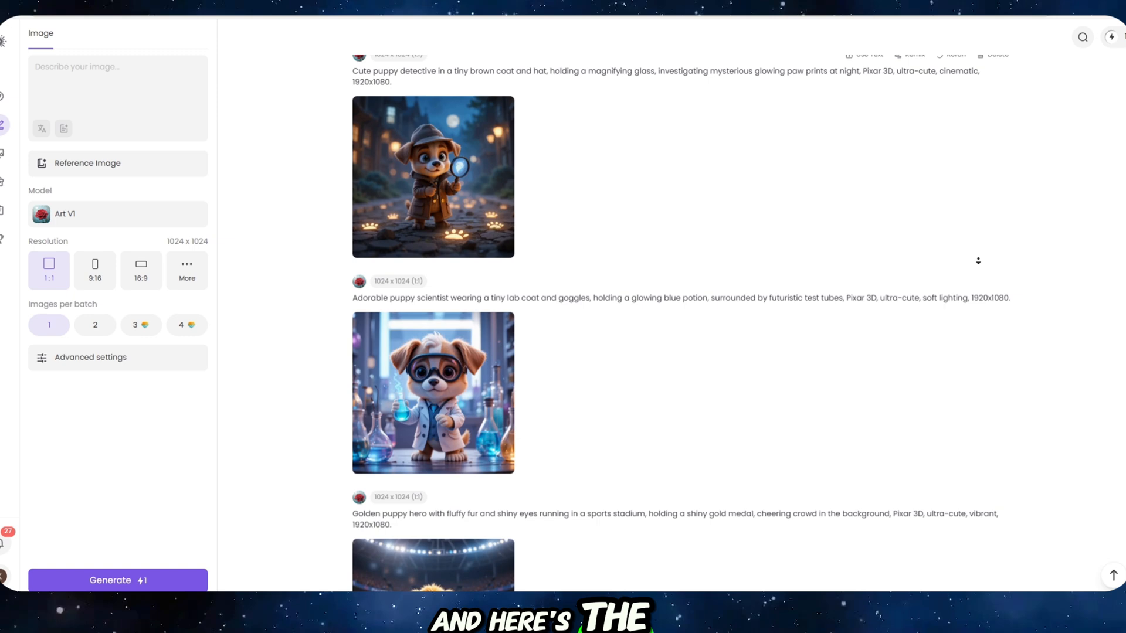
{"action": "scroll", "scroll_direction": "down", "scroll_amount": 3}
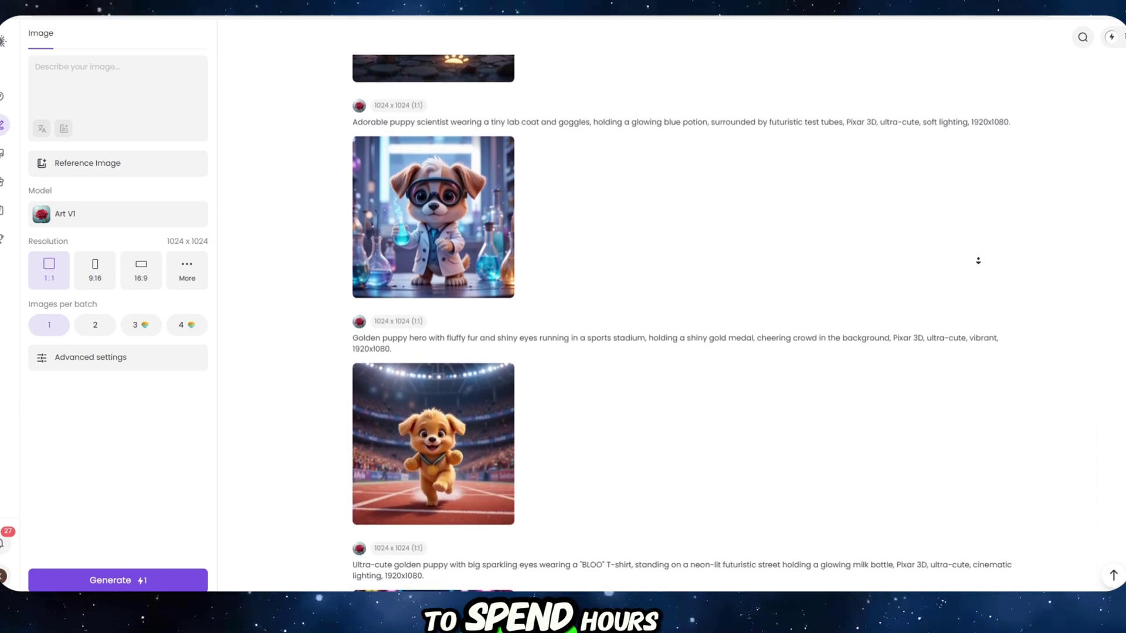
{"action": "scroll", "scroll_direction": "down", "scroll_amount": 3}
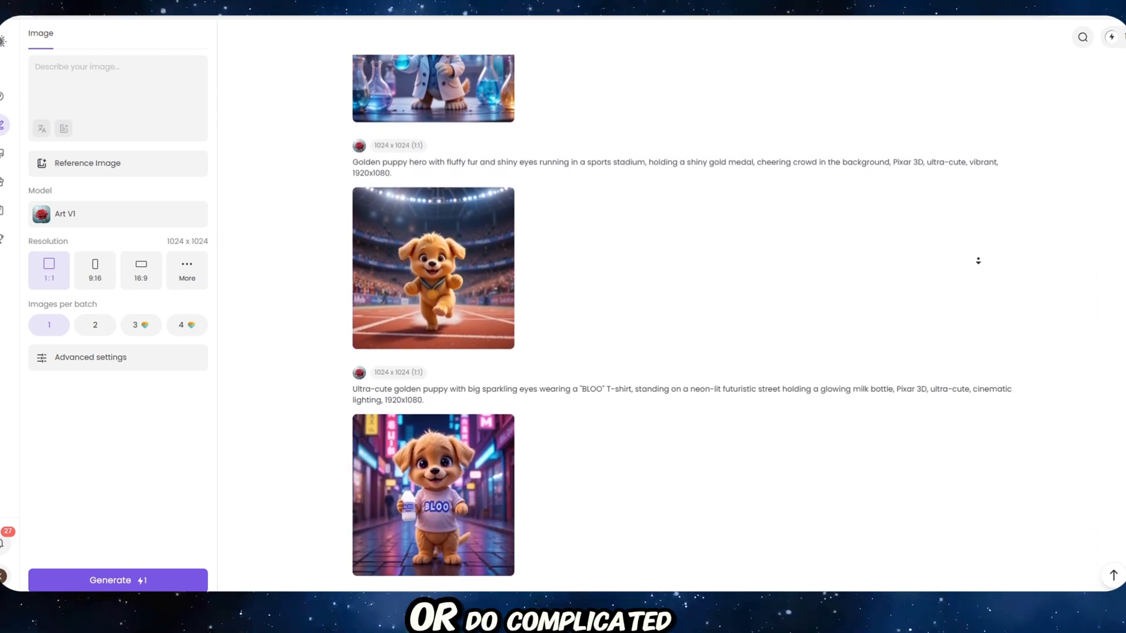
{"action": "scroll", "scroll_direction": "down", "scroll_amount": 3}
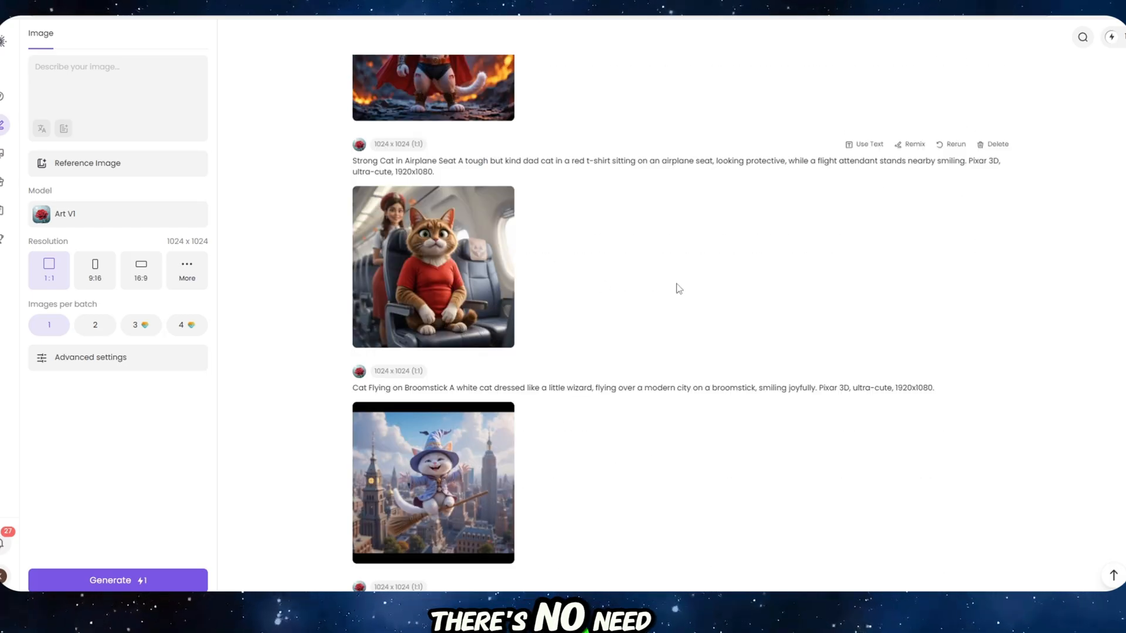
{"action": "scroll", "scroll_direction": "down", "scroll_amount": 3}
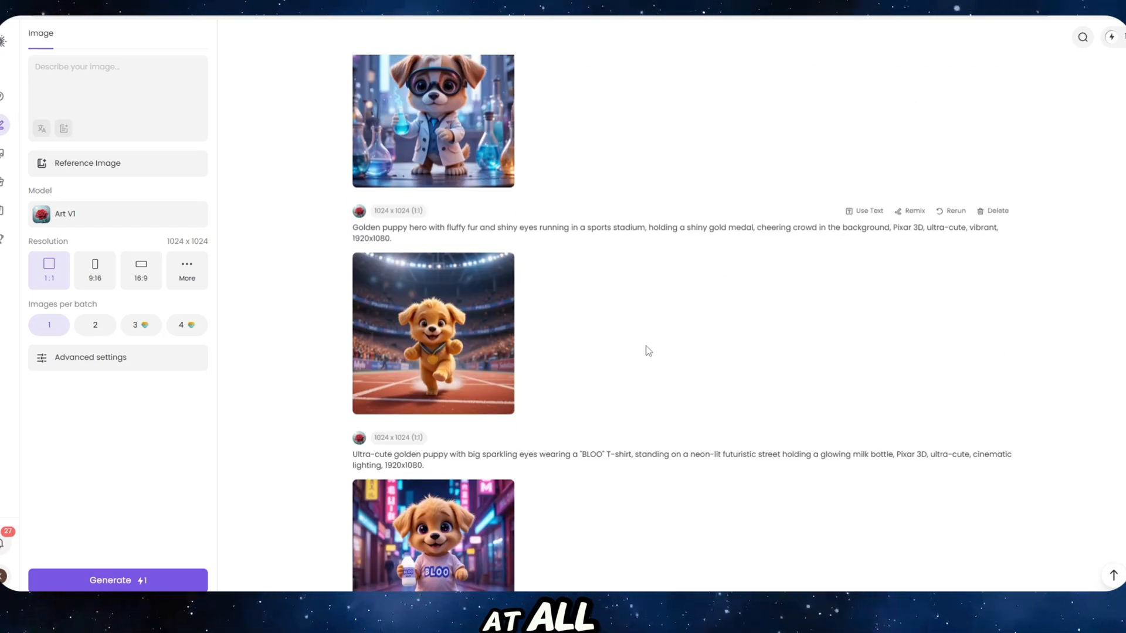
Step: View the scientist, detective, astronaut, superhero and chef puppy images full-size with their prompts
{"action": "left_click", "coordinate": [433, 547]}
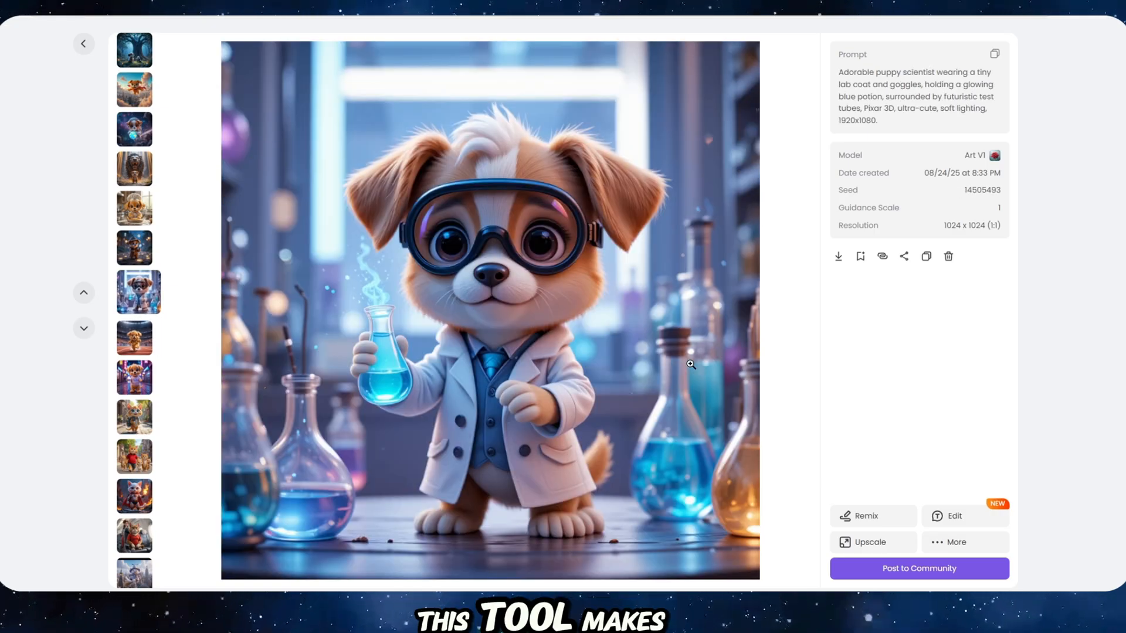
{"action": "left_click", "coordinate": [138, 252]}
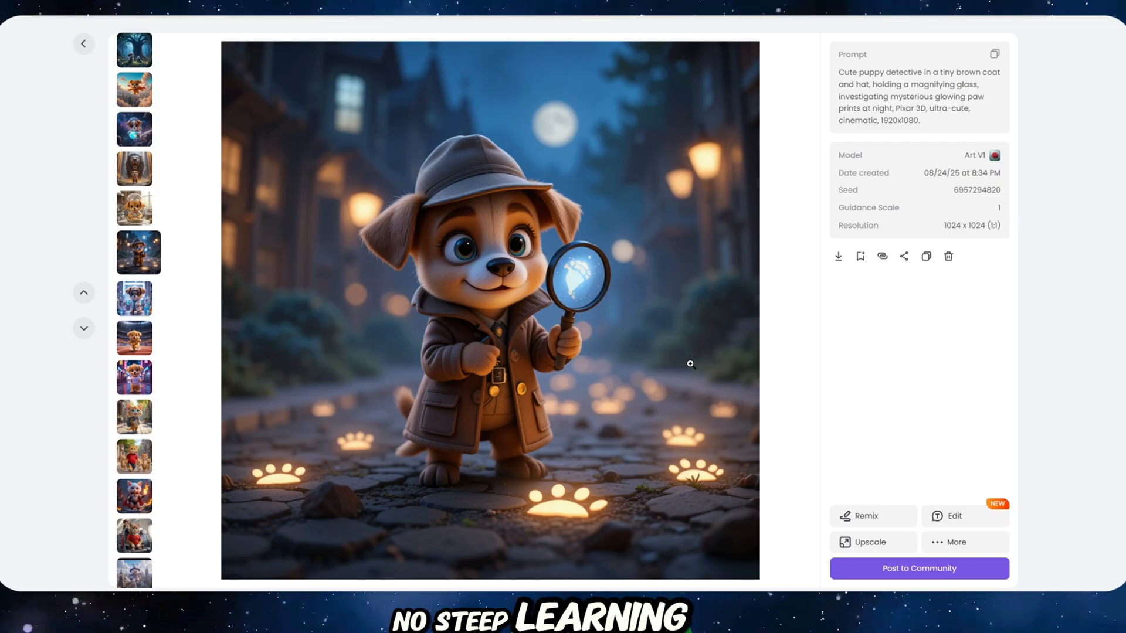
{"action": "mouse_move", "coordinate": [617, 291]}
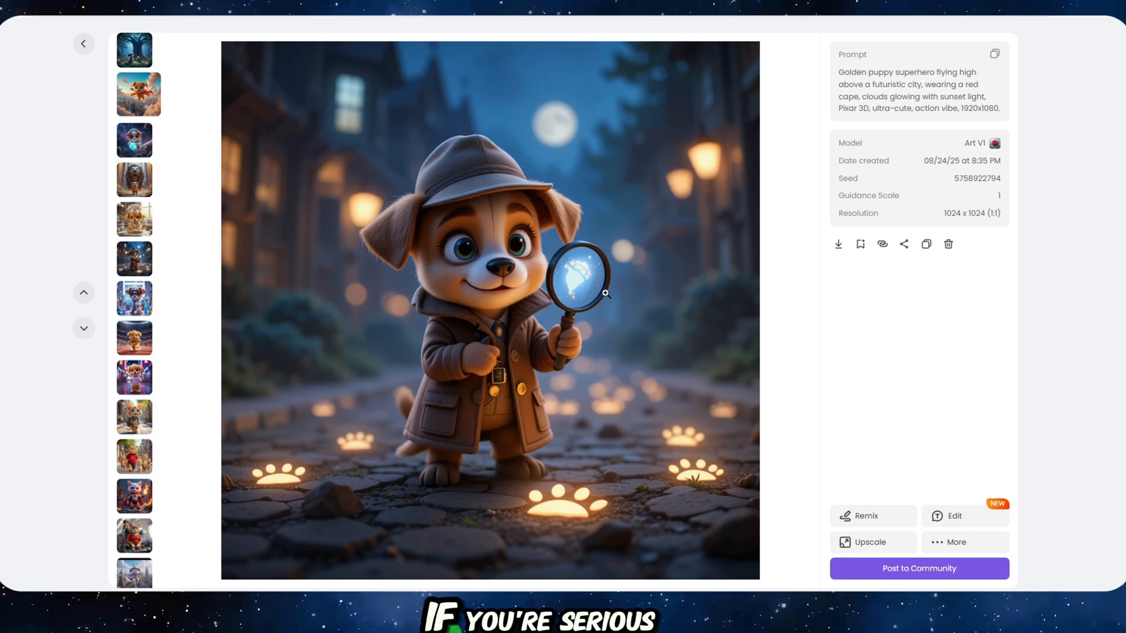
{"action": "left_click", "coordinate": [139, 141]}
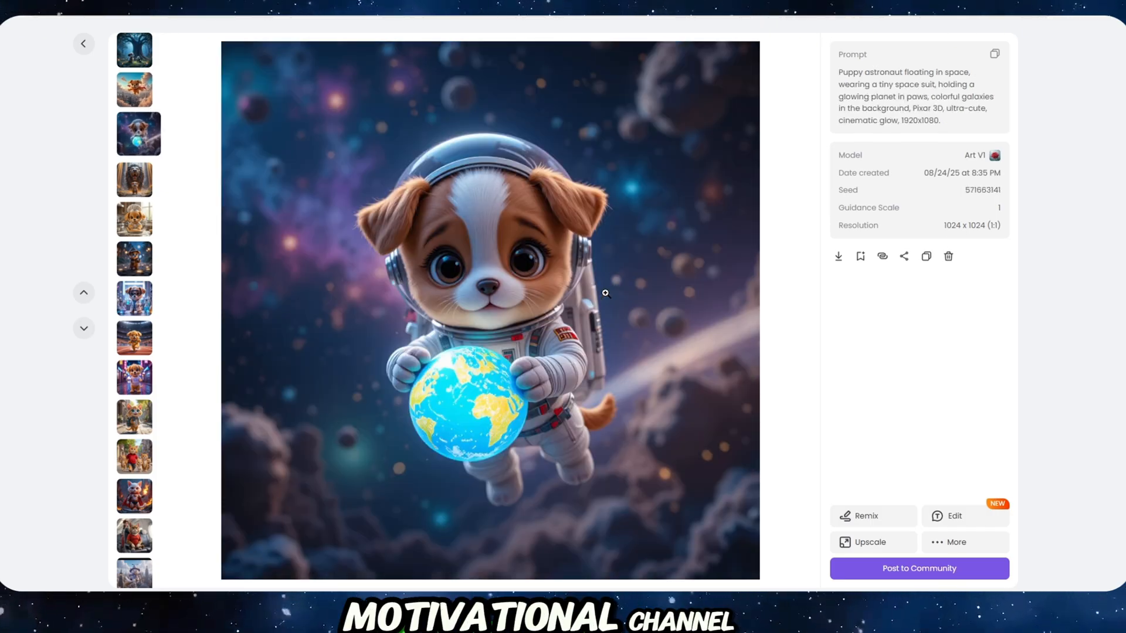
{"action": "left_click", "coordinate": [138, 89]}
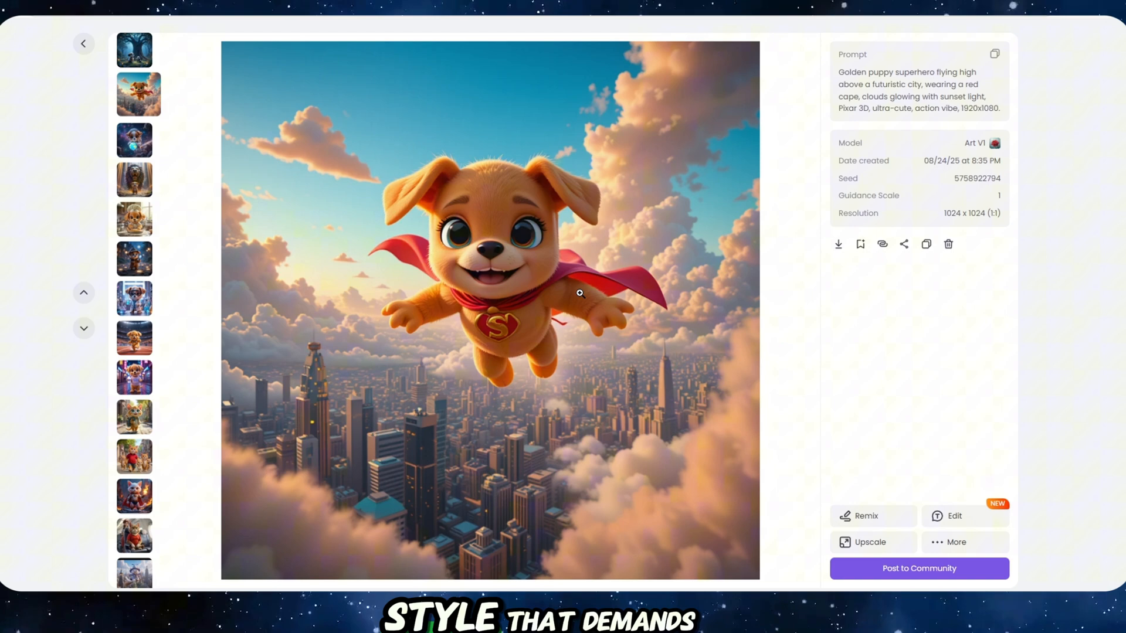
{"action": "left_click", "coordinate": [136, 49]}
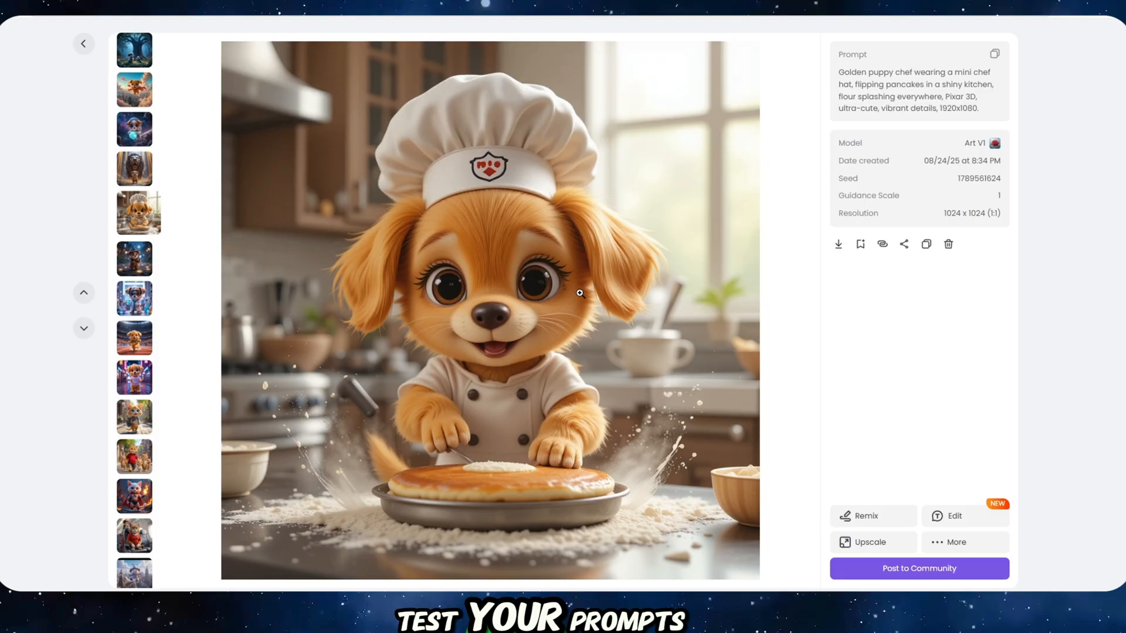
{"action": "left_click", "coordinate": [138, 291]}
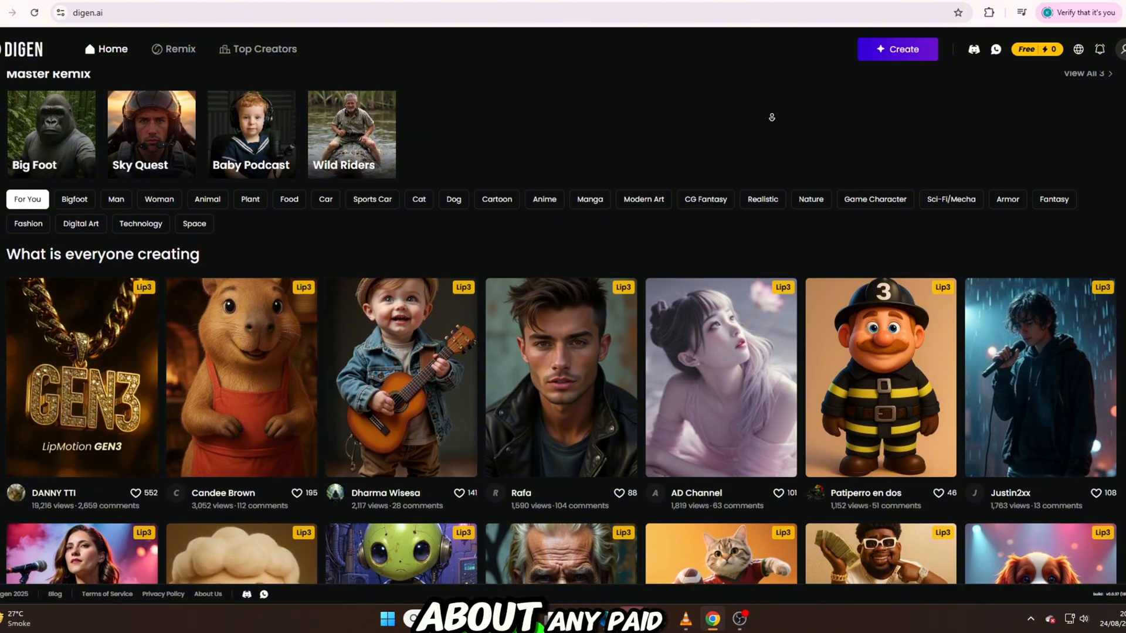
Step: Scroll down DIGEN's home feed of community Lip3 creations
{"action": "scroll", "scroll_direction": "down", "scroll_amount": 3}
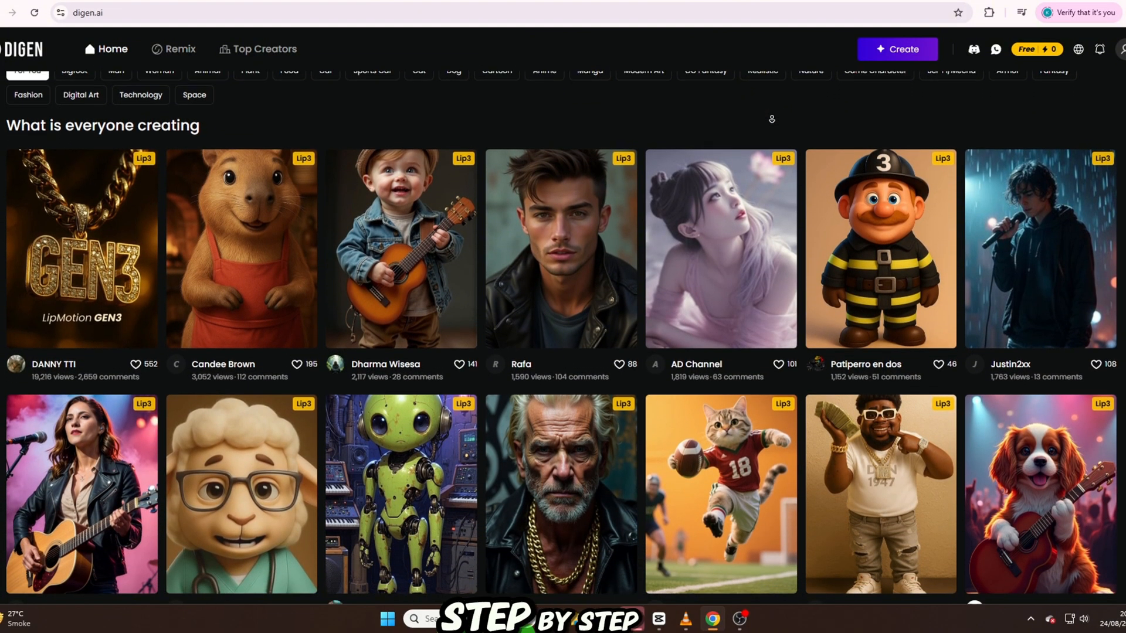
{"action": "scroll", "scroll_direction": "down", "scroll_amount": 3}
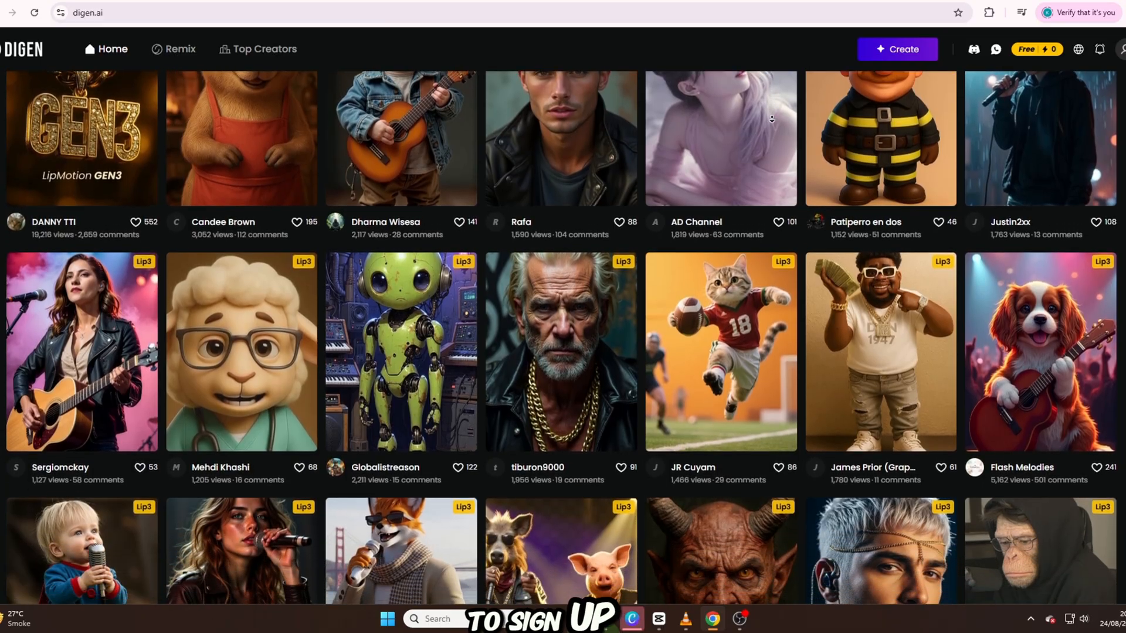
{"action": "scroll", "scroll_direction": "down", "scroll_amount": 3}
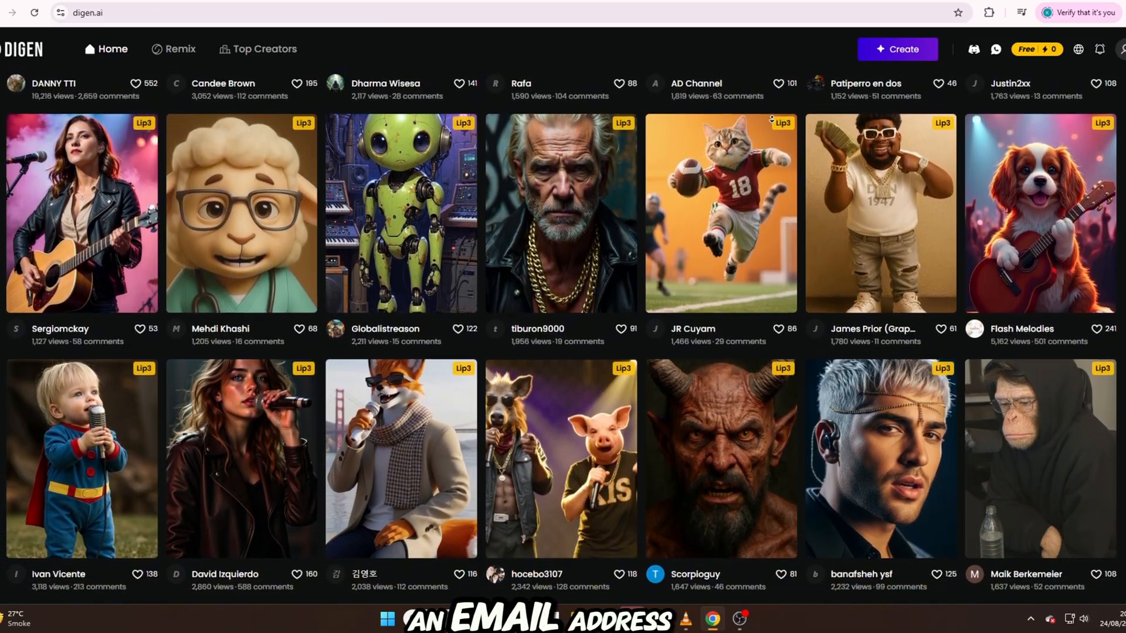
{"action": "scroll", "scroll_direction": "down", "scroll_amount": 3}
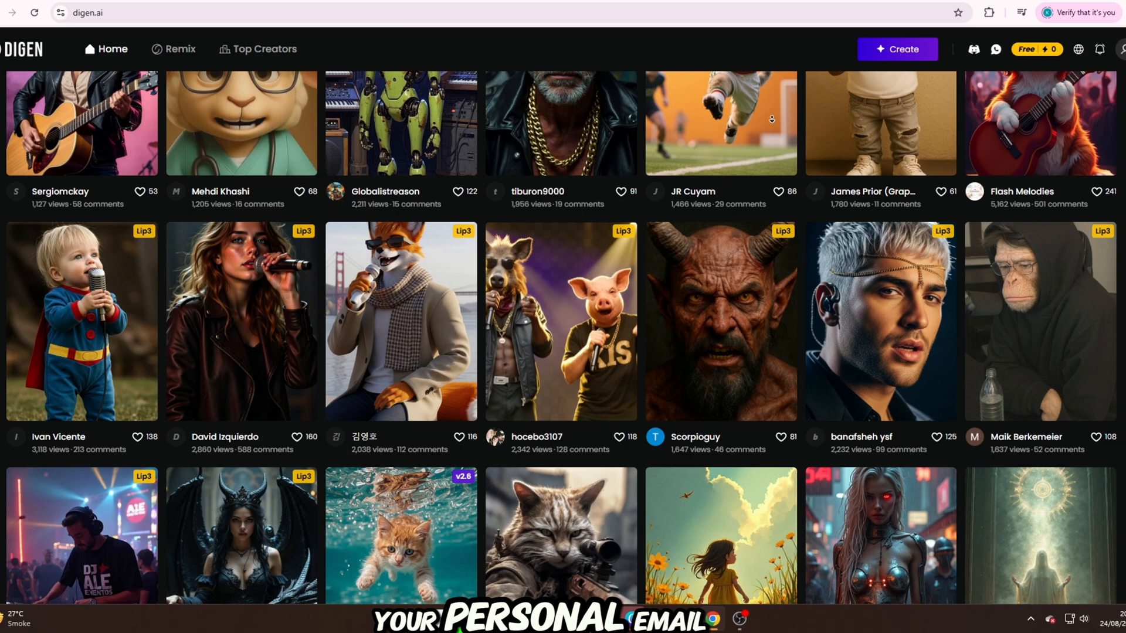
{"action": "scroll", "scroll_direction": "down", "scroll_amount": 3}
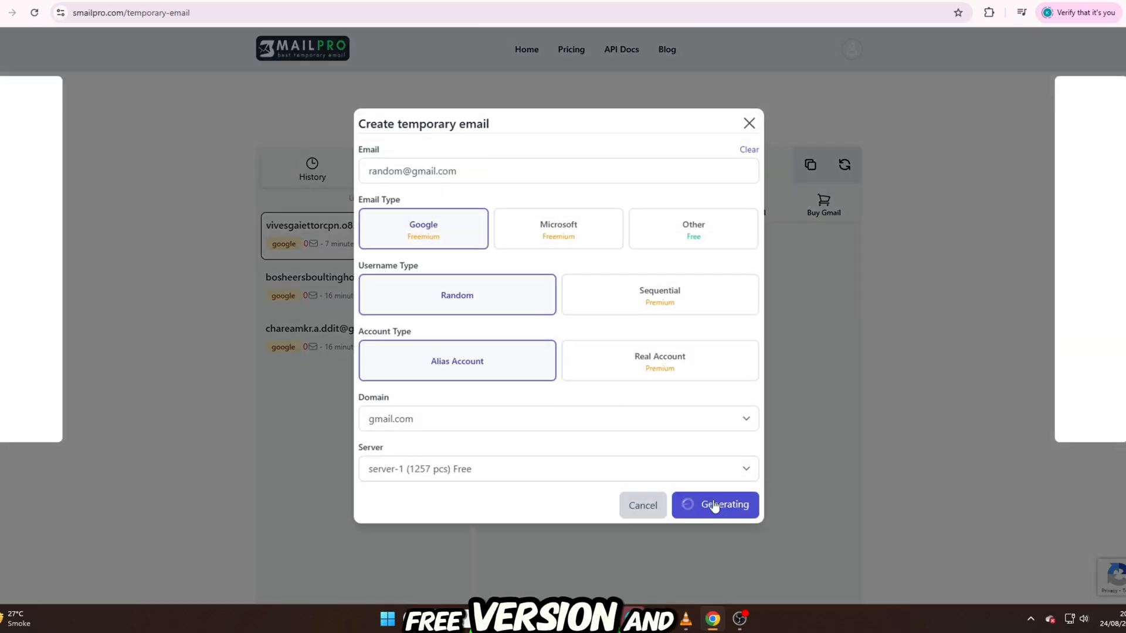
{"action": "left_click", "coordinate": [716, 504]}
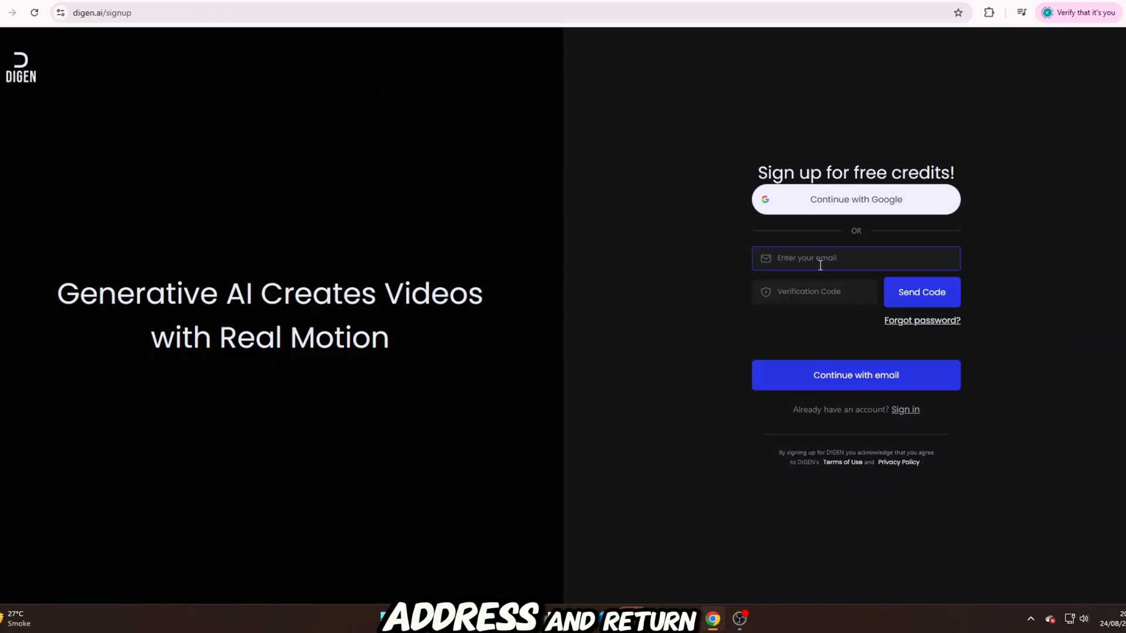
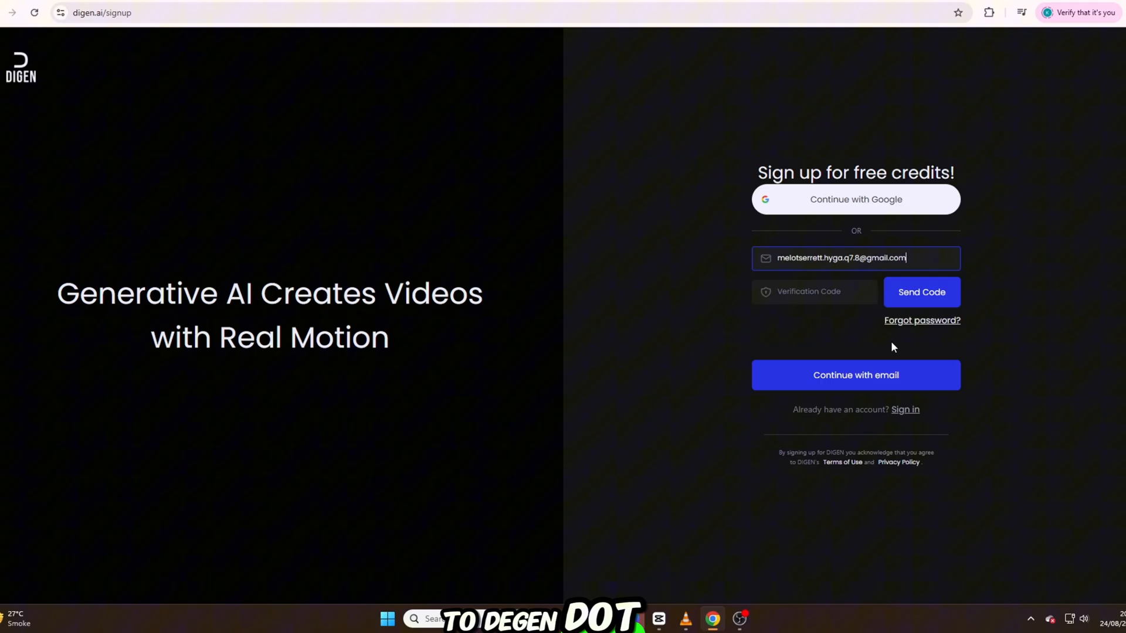
{"action": "left_click", "coordinate": [922, 292]}
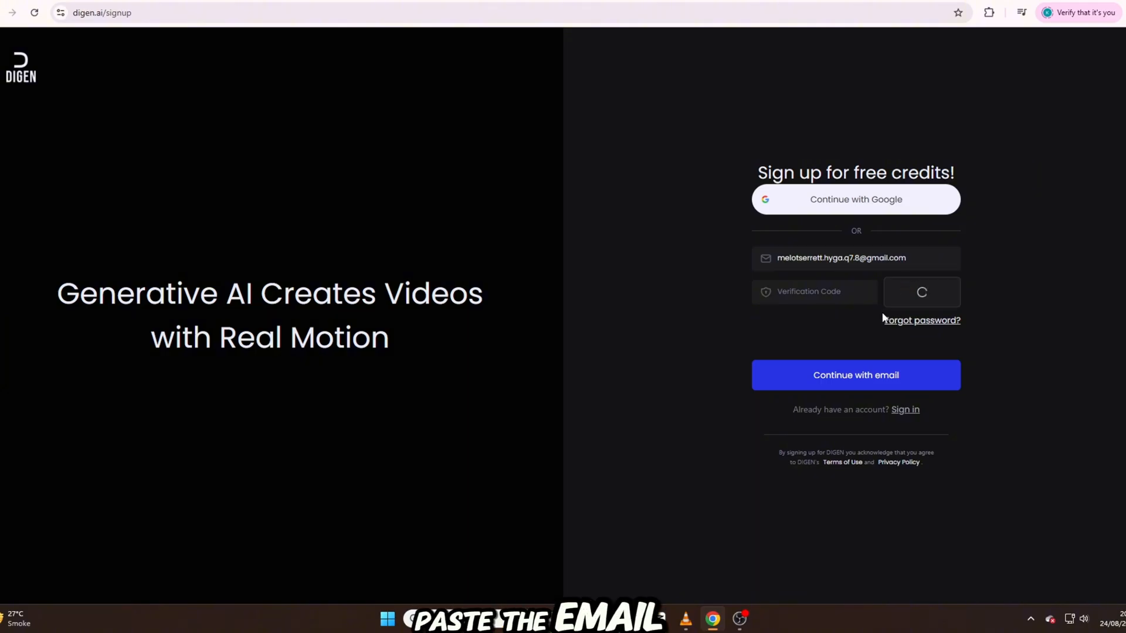
{"action": "left_click", "coordinate": [922, 293]}
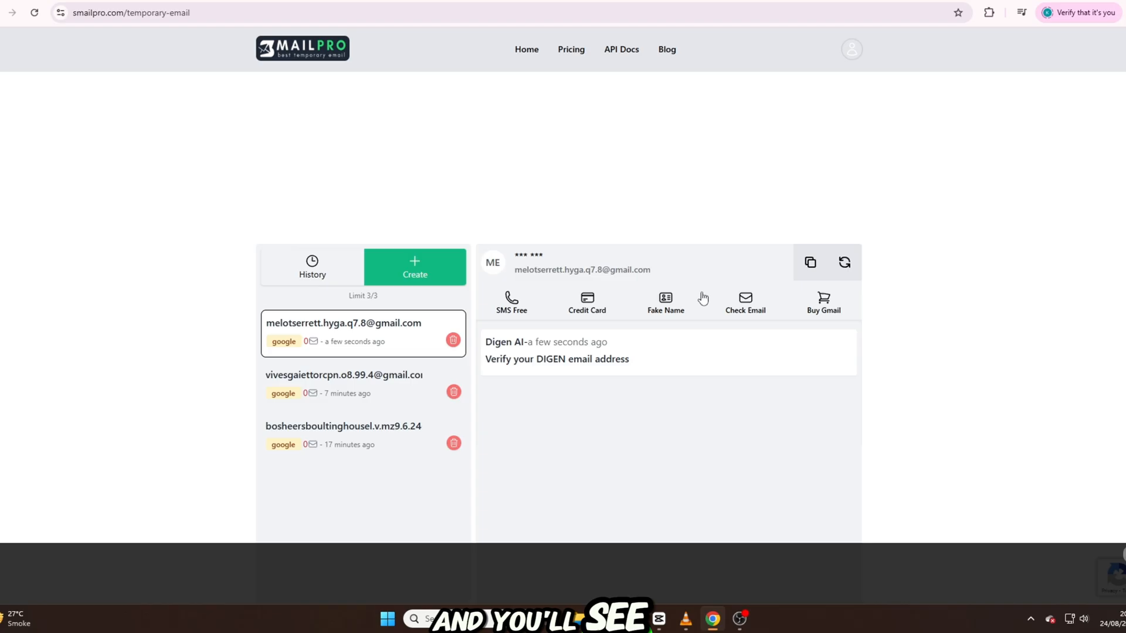
{"action": "left_click", "coordinate": [556, 352]}
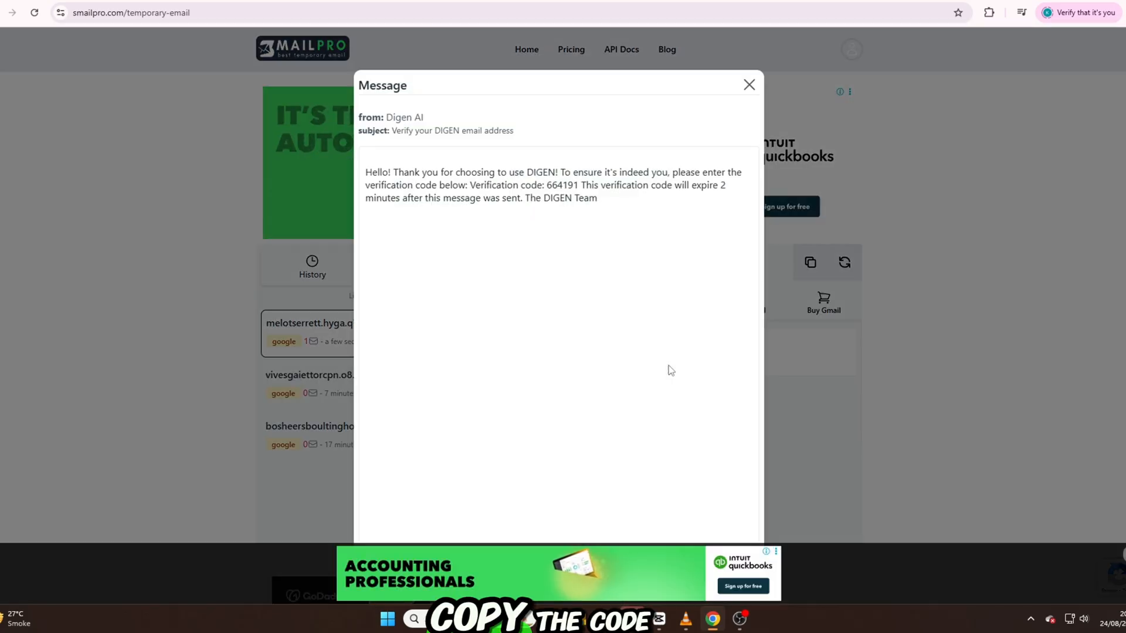
{"action": "double_click", "coordinate": [563, 185]}
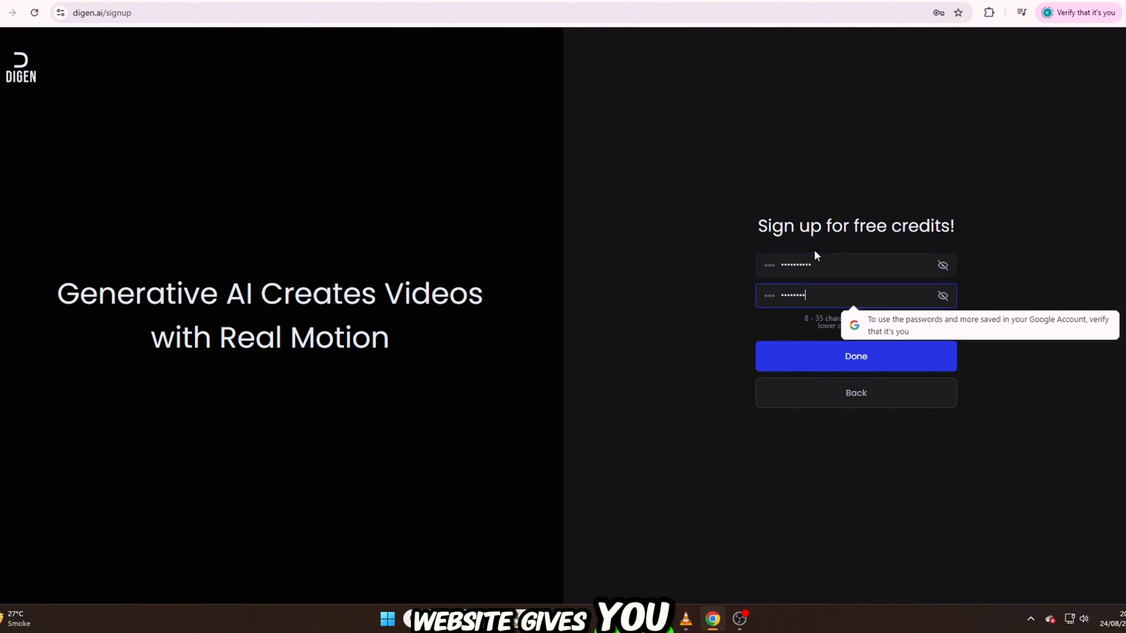
Step: Submit the sign-up, animate the detective puppy image into a 5-second clip, and load the chef puppy next
{"action": "left_click", "coordinate": [857, 356]}
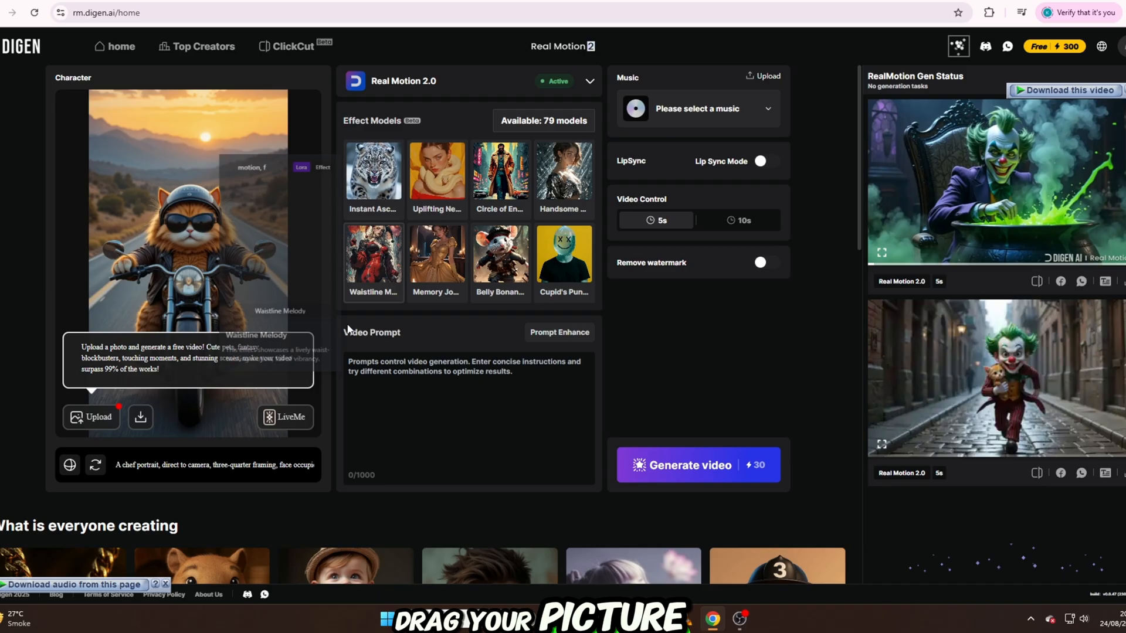
{"action": "left_click", "coordinate": [91, 418]}
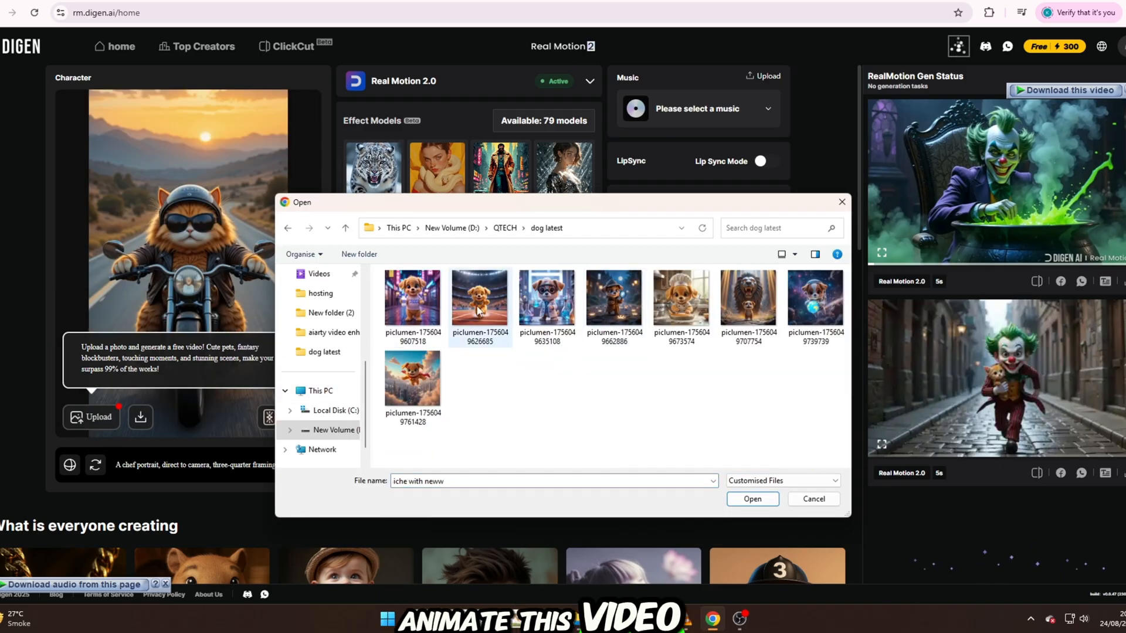
{"action": "left_click", "coordinate": [753, 500]}
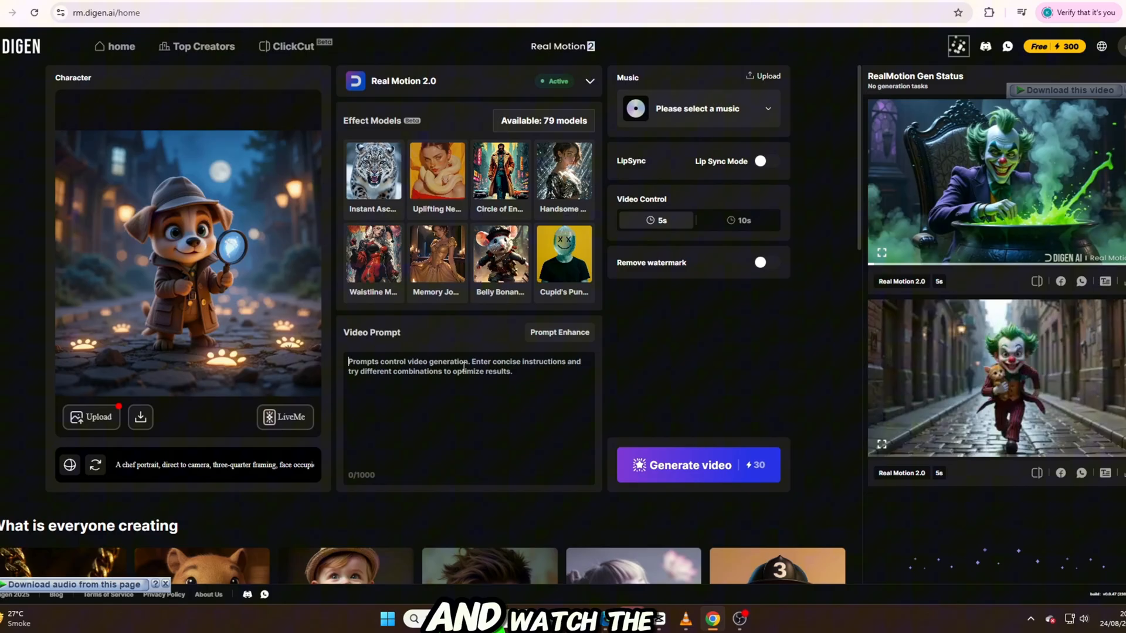
{"action": "left_click", "coordinate": [671, 466]}
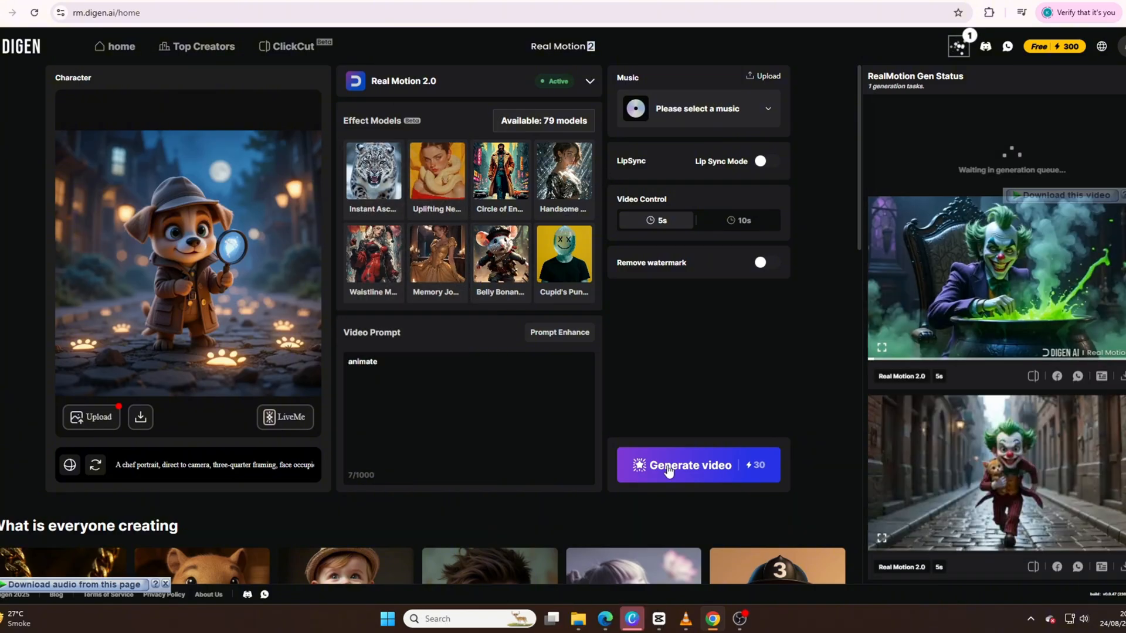
{"action": "left_click", "coordinate": [690, 464]}
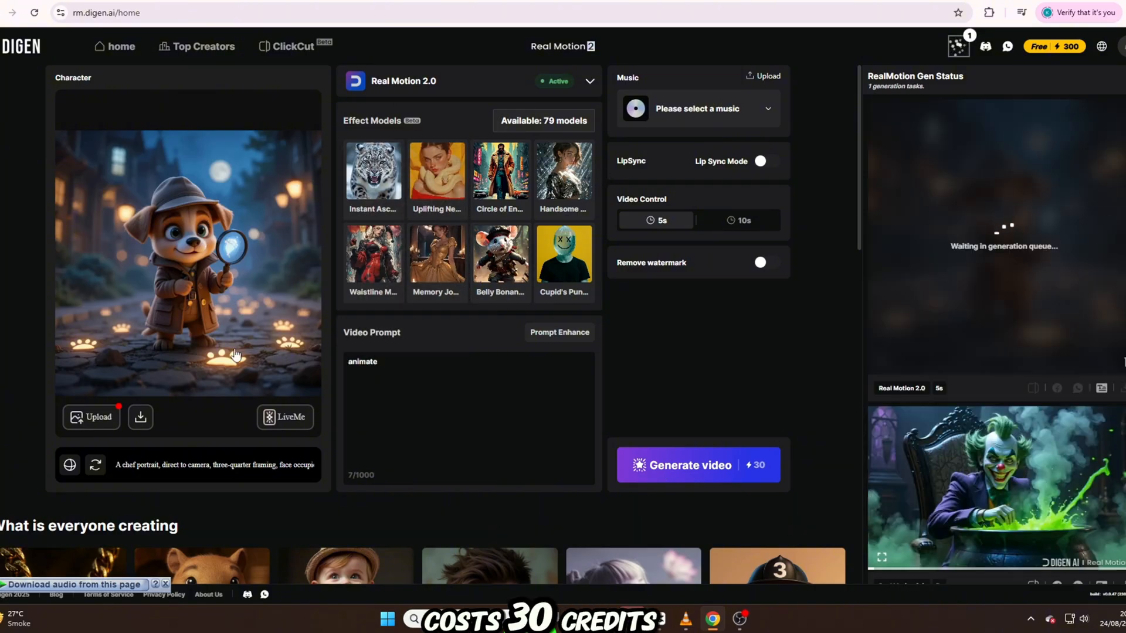
{"action": "left_click", "coordinate": [90, 417]}
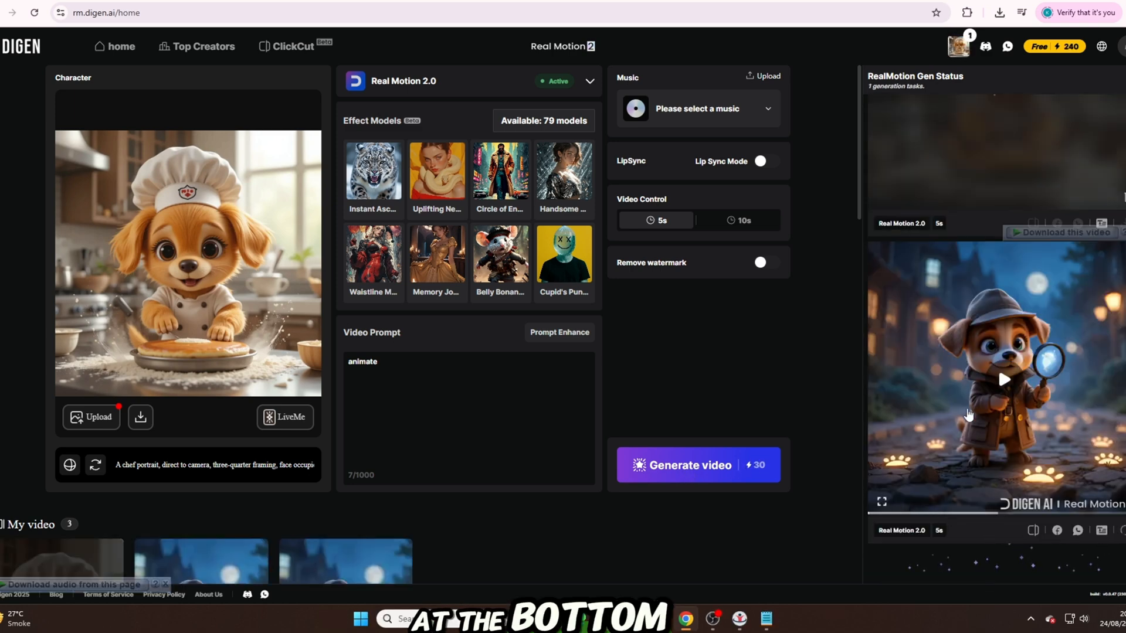
Step: Preview the finished detective puppy video and send it to download
{"action": "left_click", "coordinate": [1007, 380]}
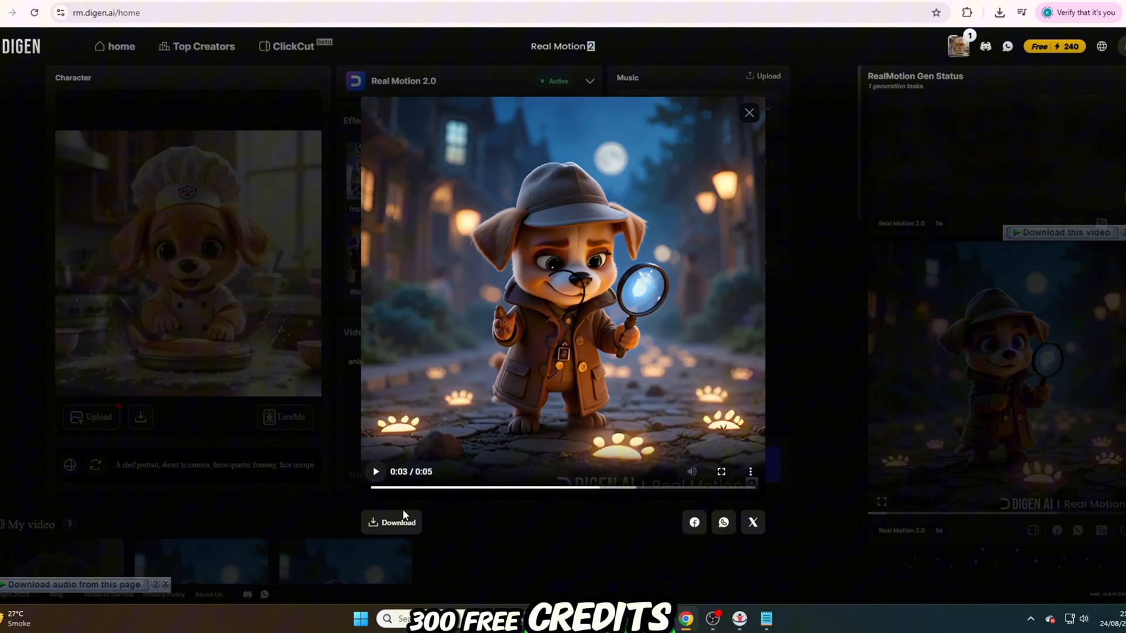
{"action": "left_click", "coordinate": [392, 523]}
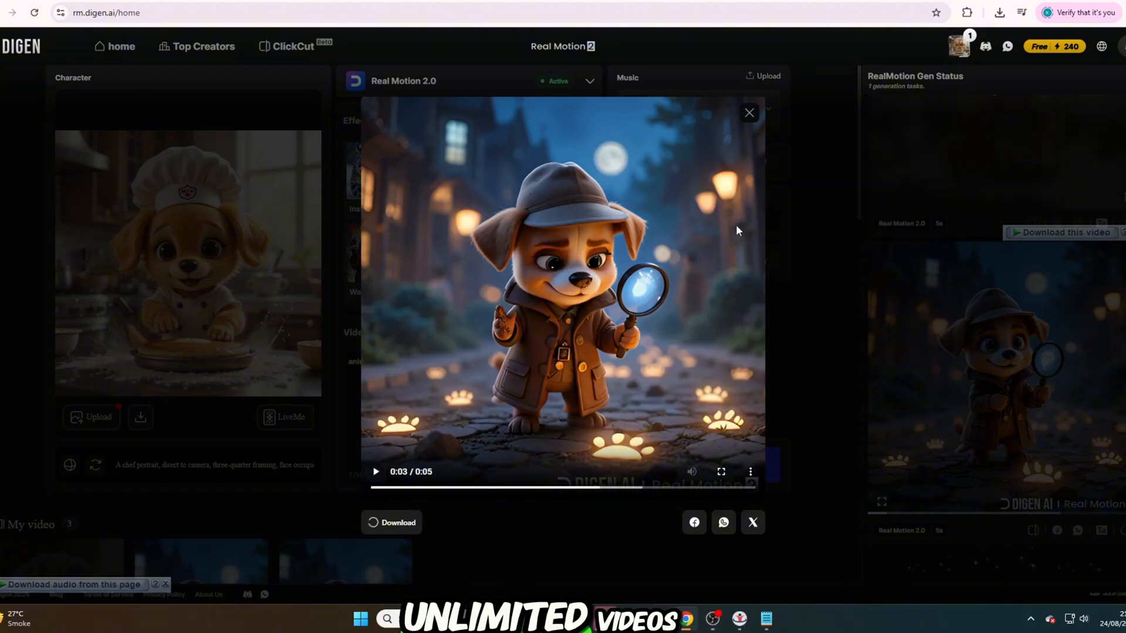
{"action": "left_click", "coordinate": [749, 113]}
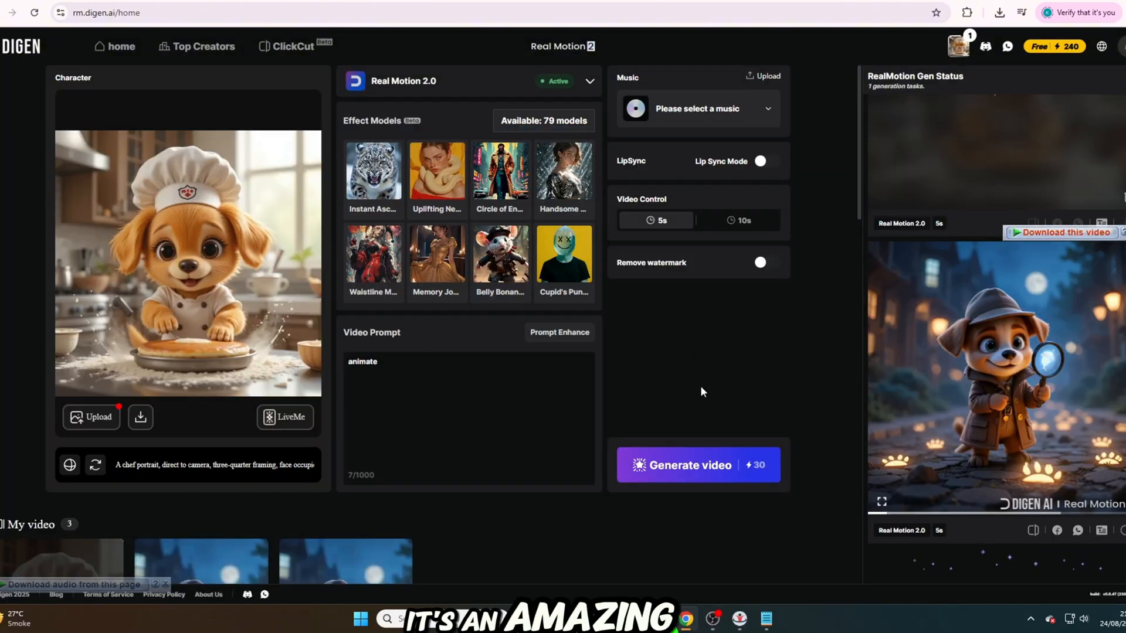
{"action": "left_click", "coordinate": [1065, 231]}
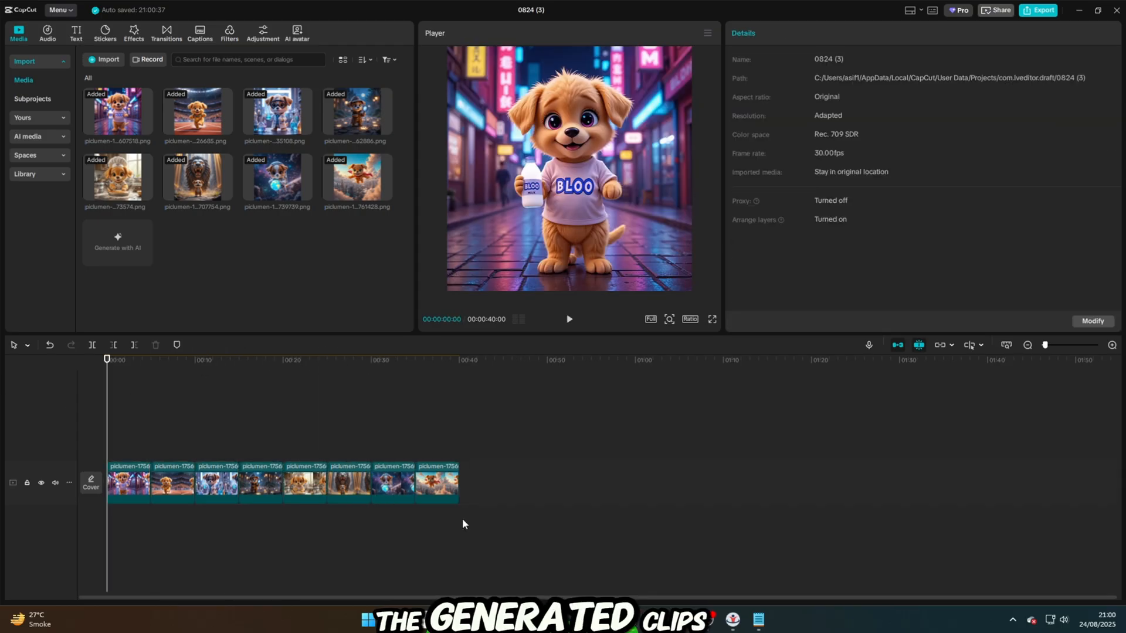
{"action": "mouse_move", "coordinate": [614, 479]}
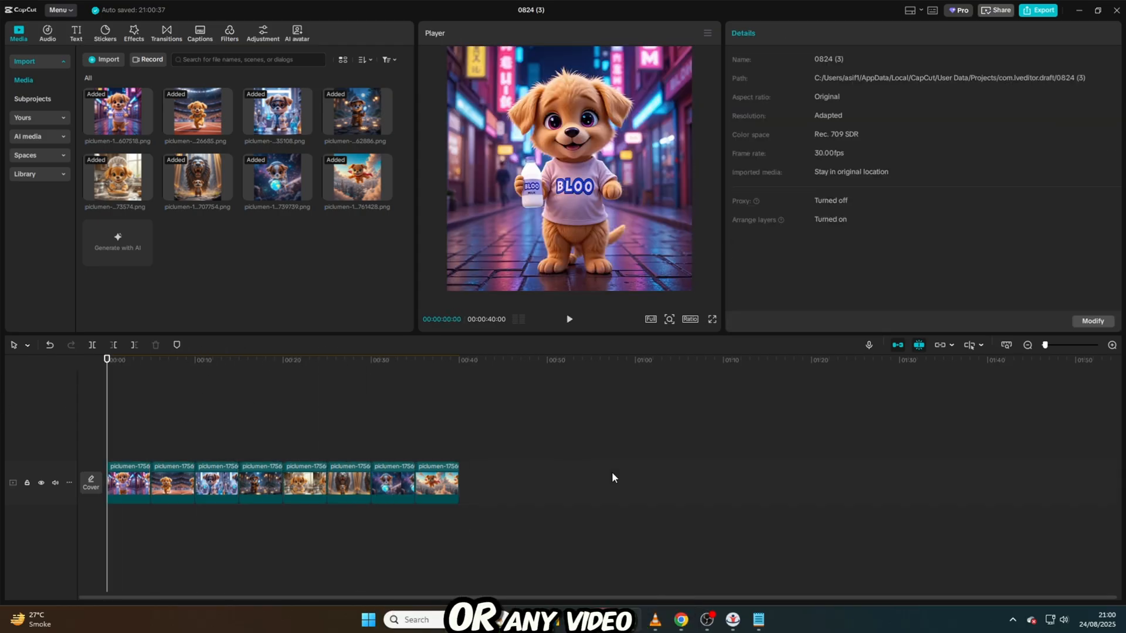
Step: Browse the video effects and trending transitions, then return to the slow zoom video effects
{"action": "left_click", "coordinate": [134, 33]}
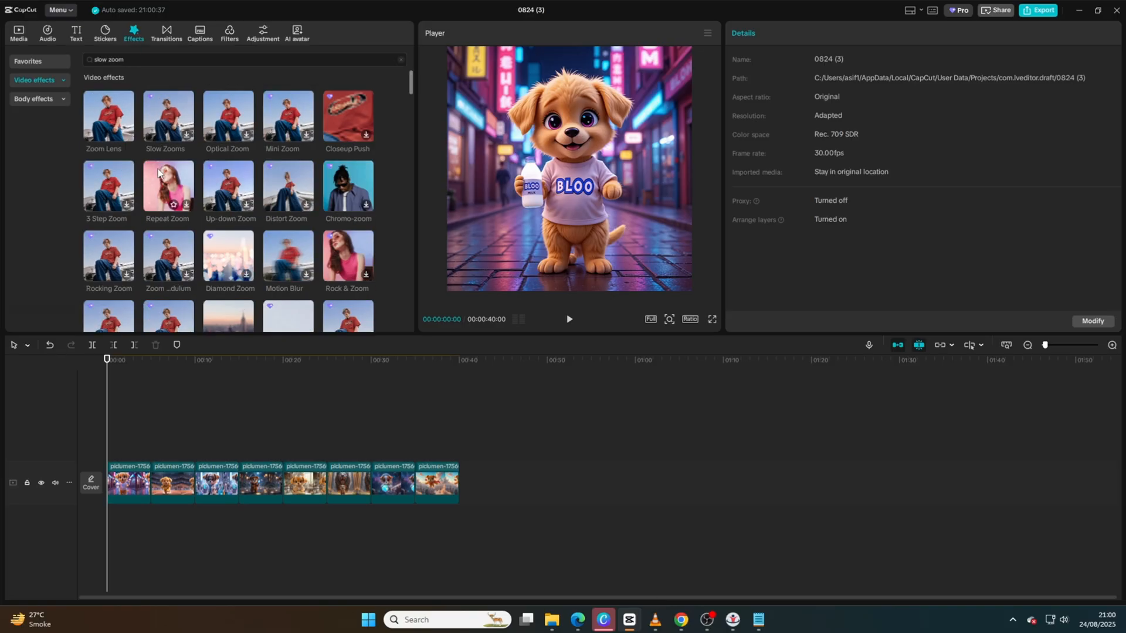
{"action": "left_click", "coordinate": [213, 487]}
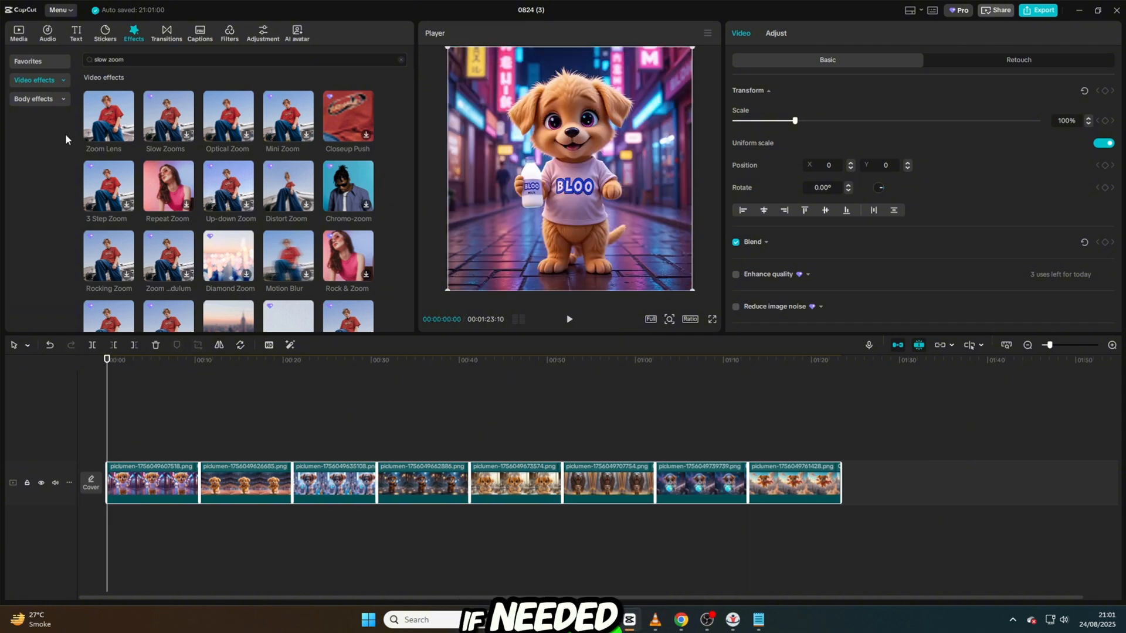
{"action": "left_click", "coordinate": [167, 31]}
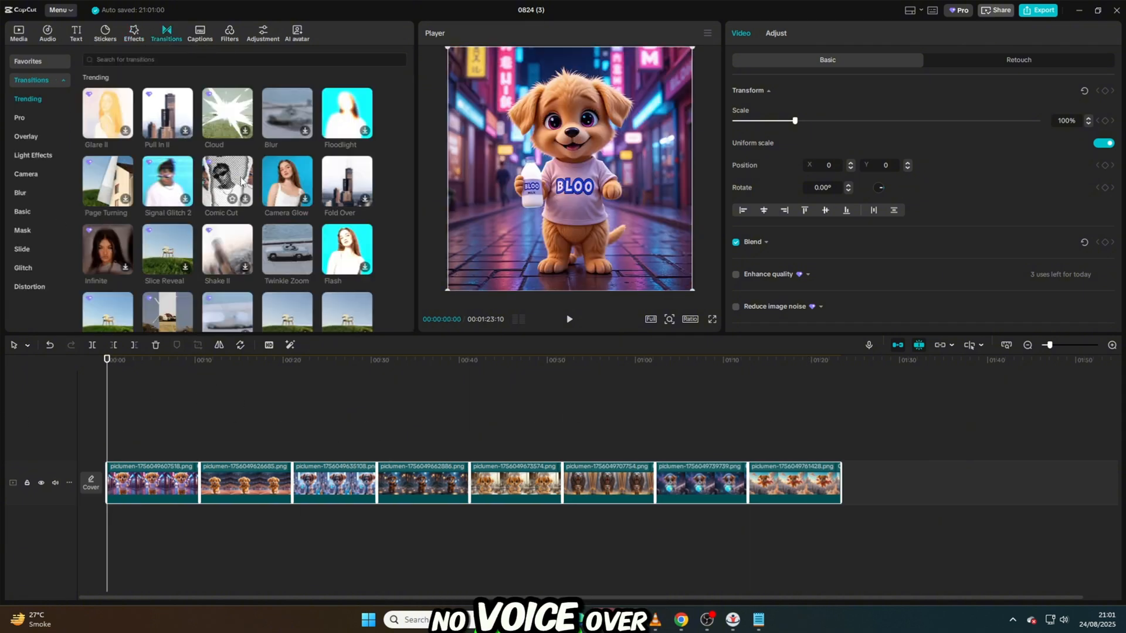
{"action": "scroll", "scroll_direction": "down", "scroll_amount": 3}
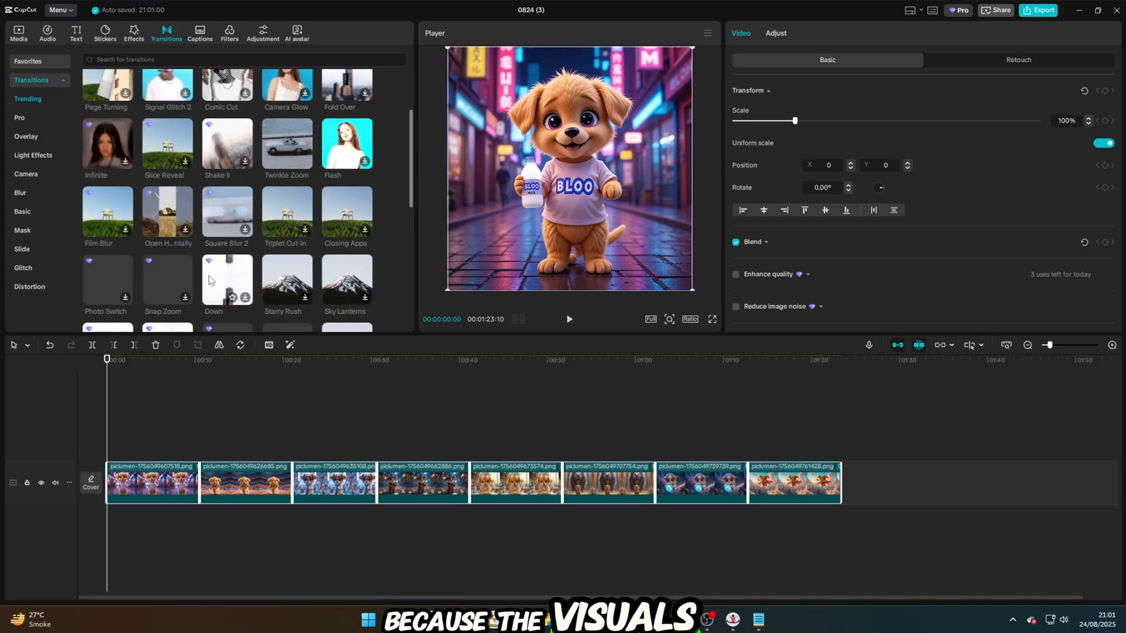
{"action": "scroll", "scroll_direction": "down", "scroll_amount": 3}
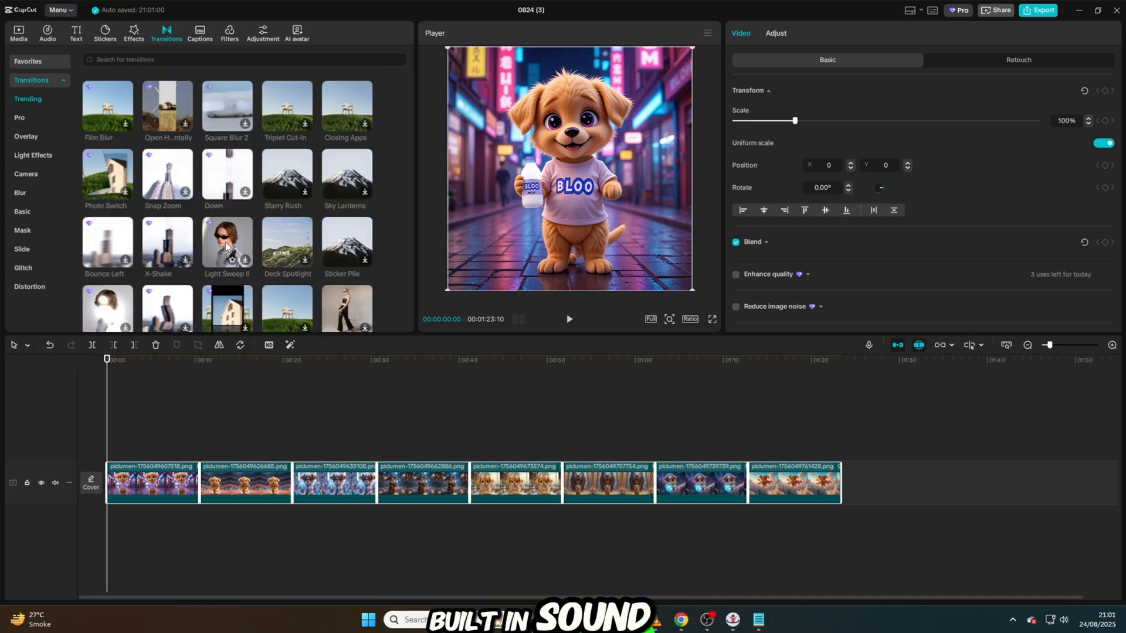
{"action": "scroll", "scroll_direction": "down", "scroll_amount": 3}
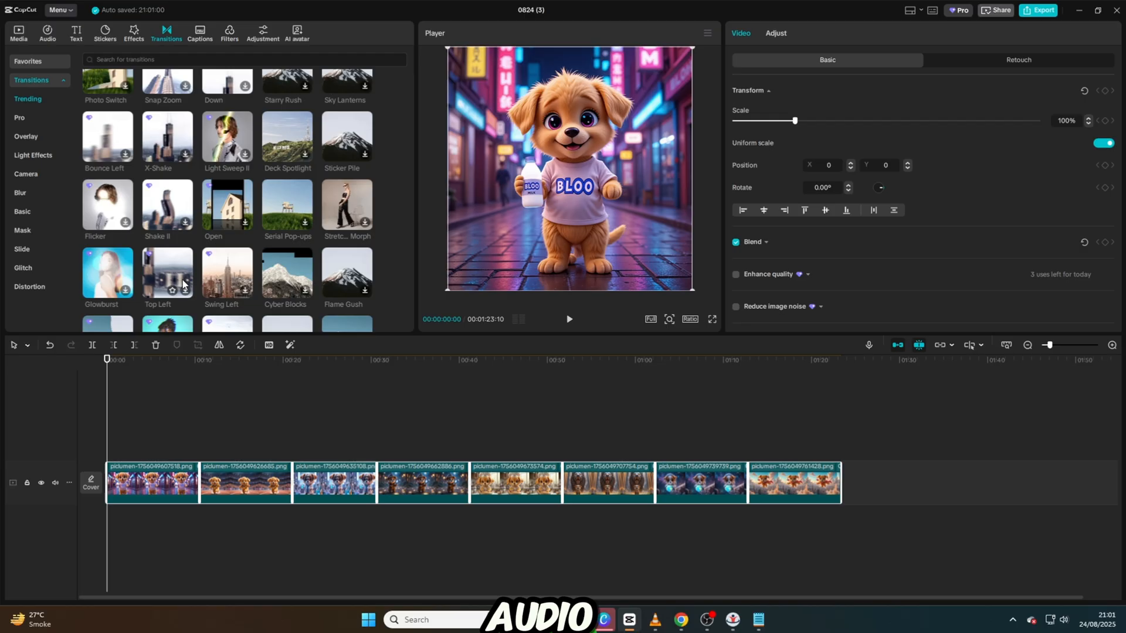
{"action": "scroll", "scroll_direction": "down", "scroll_amount": 3}
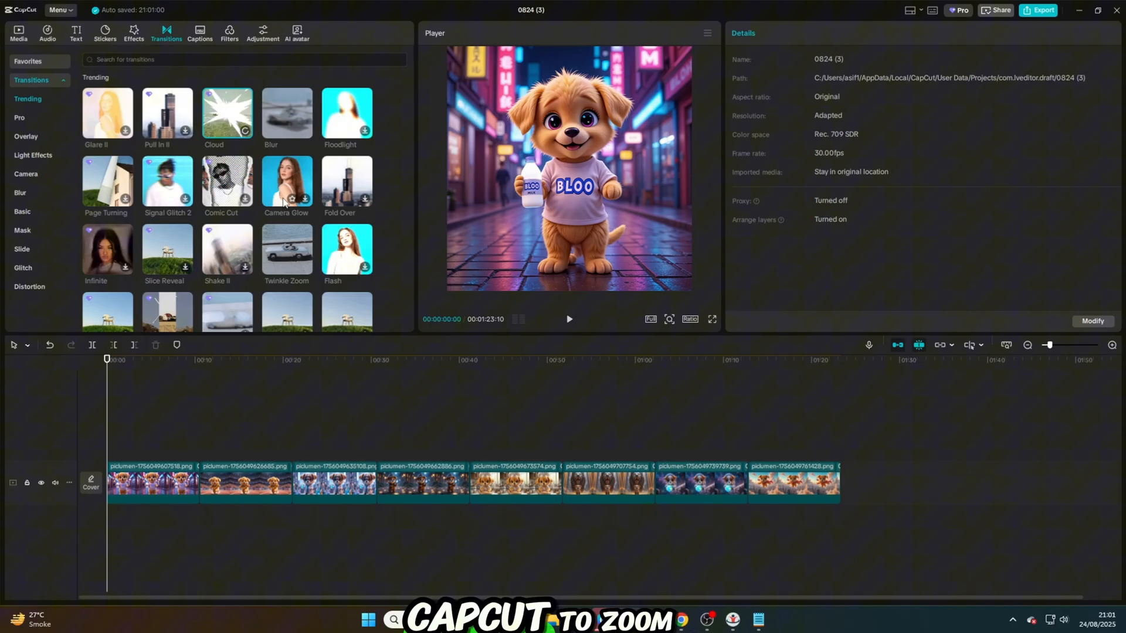
{"action": "scroll", "scroll_direction": "down", "scroll_amount": 3}
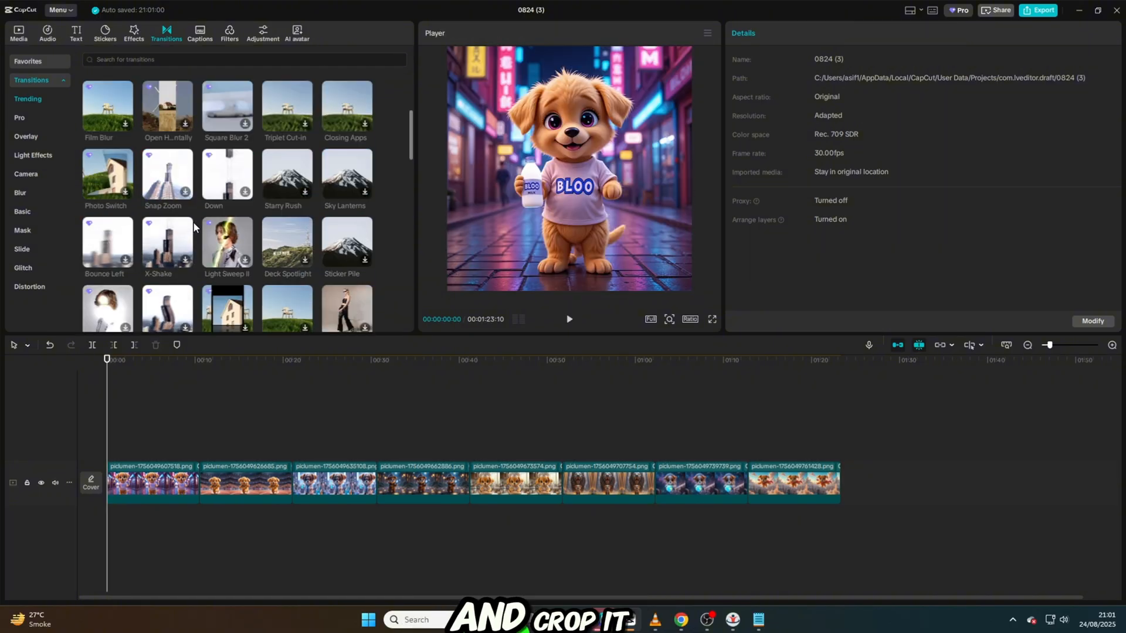
{"action": "left_click", "coordinate": [134, 33]}
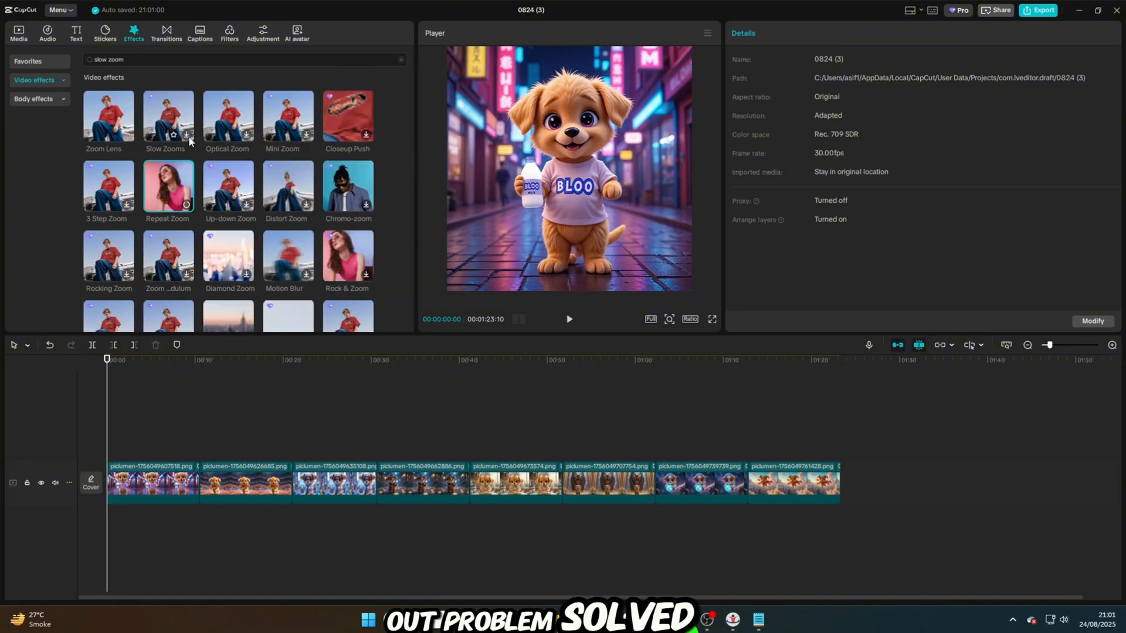
Step: Add the Repeat Zoom effect at 0:00 and preview it in playback
{"action": "left_click", "coordinate": [168, 115]}
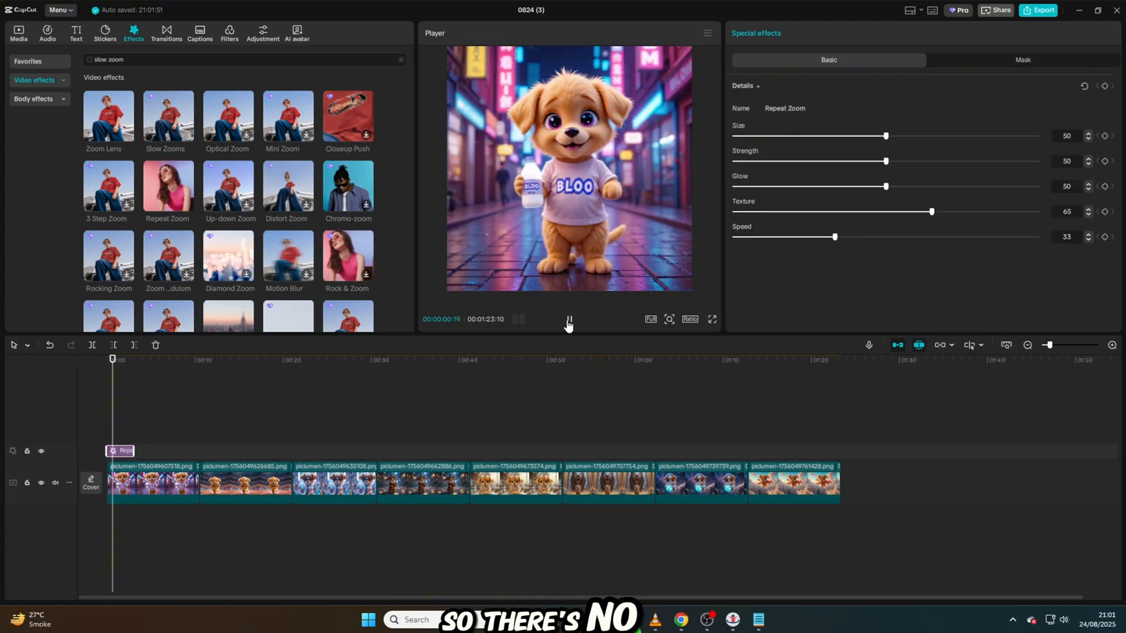
{"action": "left_click", "coordinate": [569, 319]}
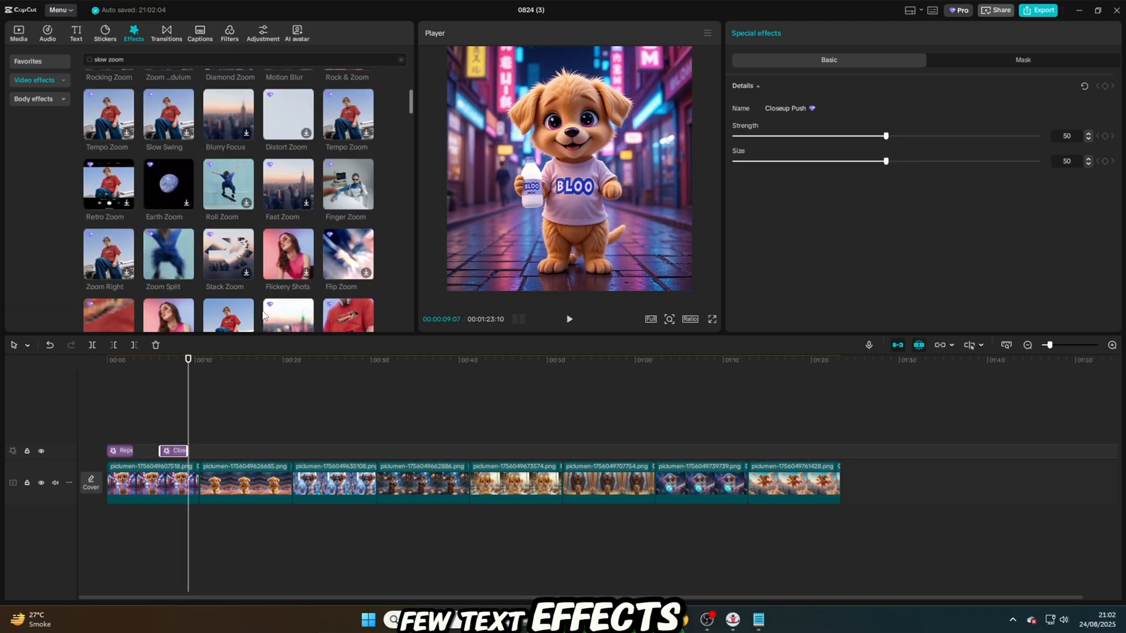
{"action": "left_click", "coordinate": [75, 33]}
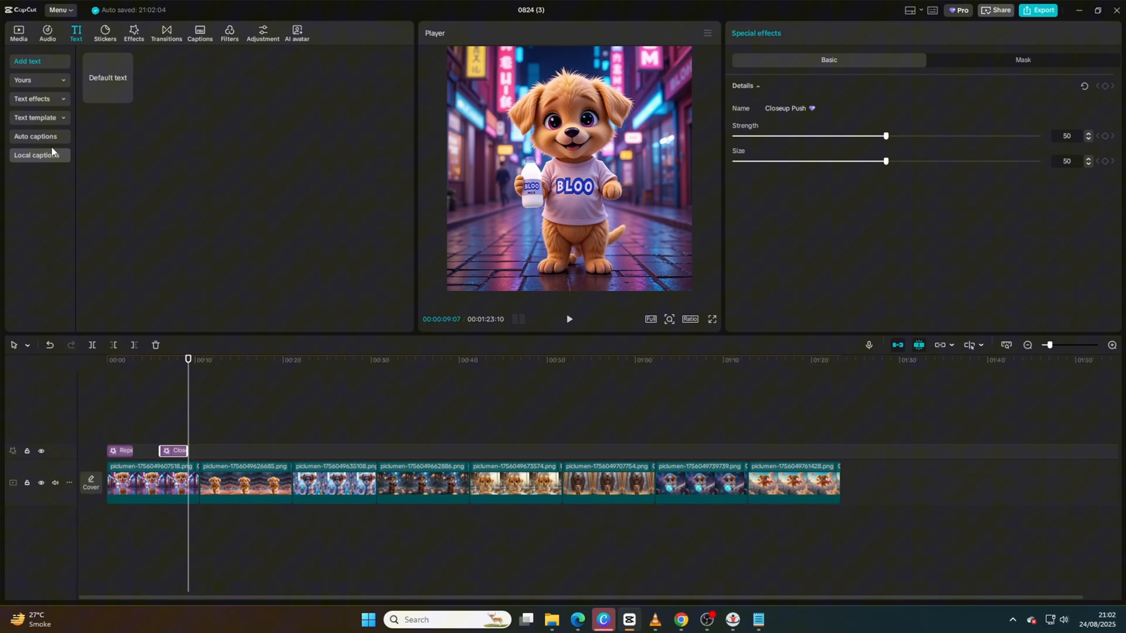
Step: Add a styled text-effects layer at about nine seconds and start retyping it as 'HOL'
{"action": "left_click", "coordinate": [32, 98]}
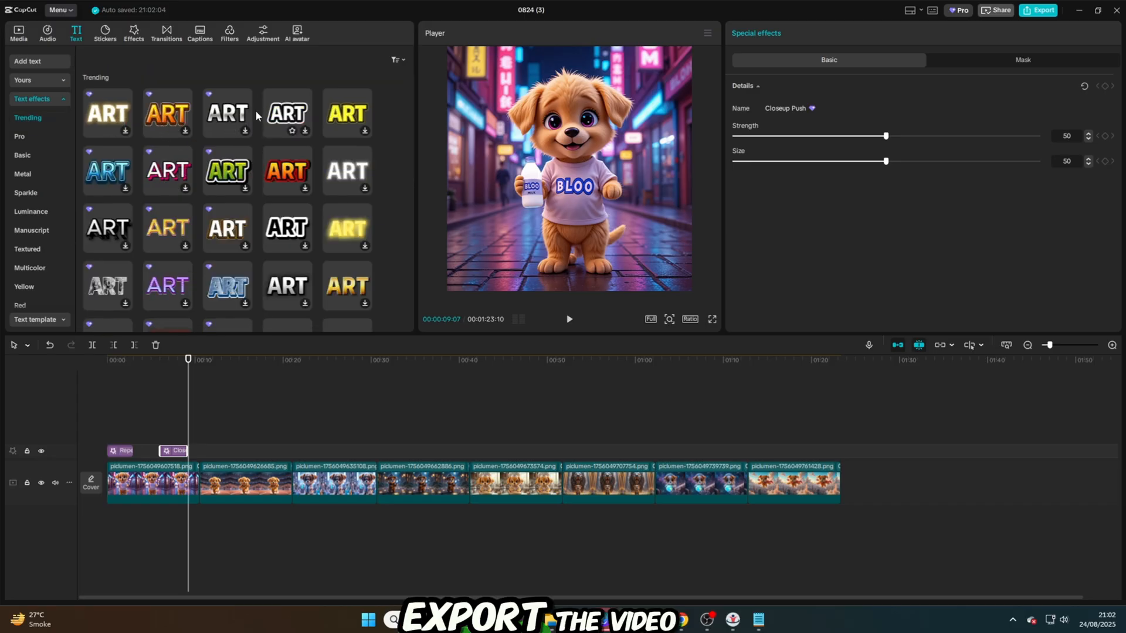
{"action": "scroll", "scroll_direction": "down", "scroll_amount": 3}
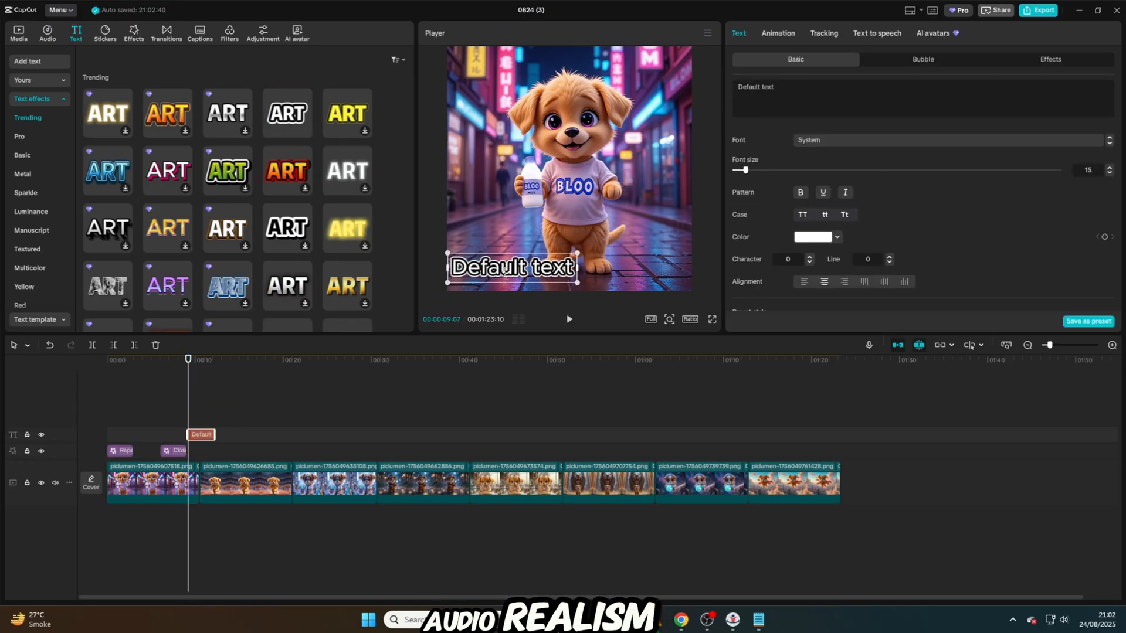
{"action": "type", "text": "HOL"}
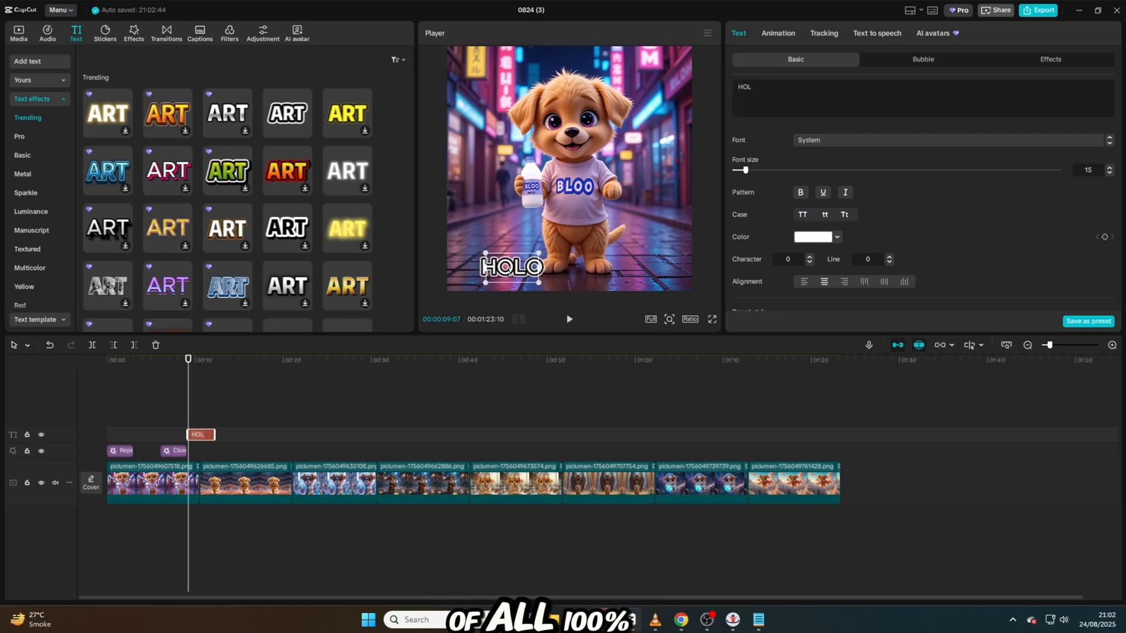